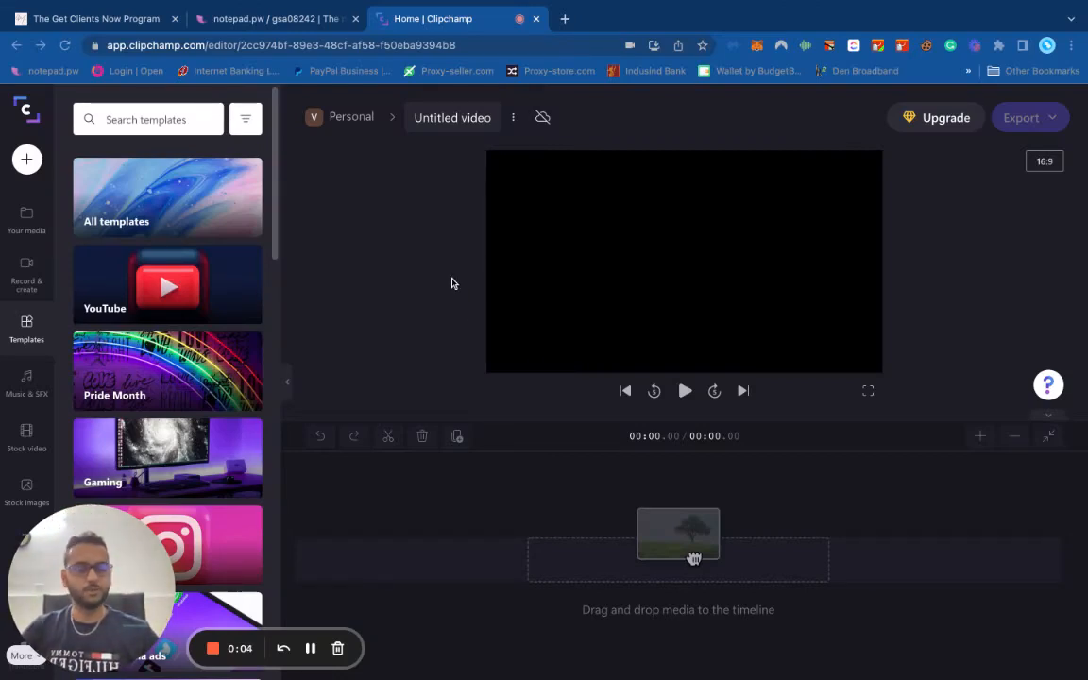
- Open a new blank browser tab alongside the empty Clipchamp editor
{"action": "left_click", "coordinate": [274, 19]}
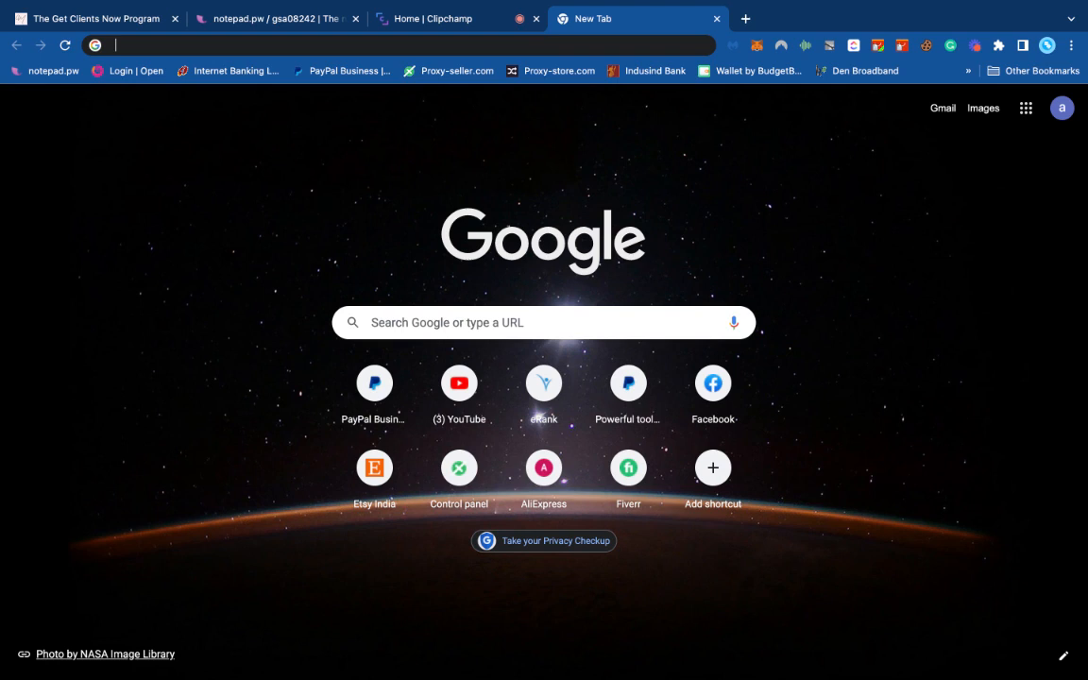
- Search for Clipchamp, browse clipchamp.com, then enter the app via Try for free
{"action": "type", "text": "chip champ"}
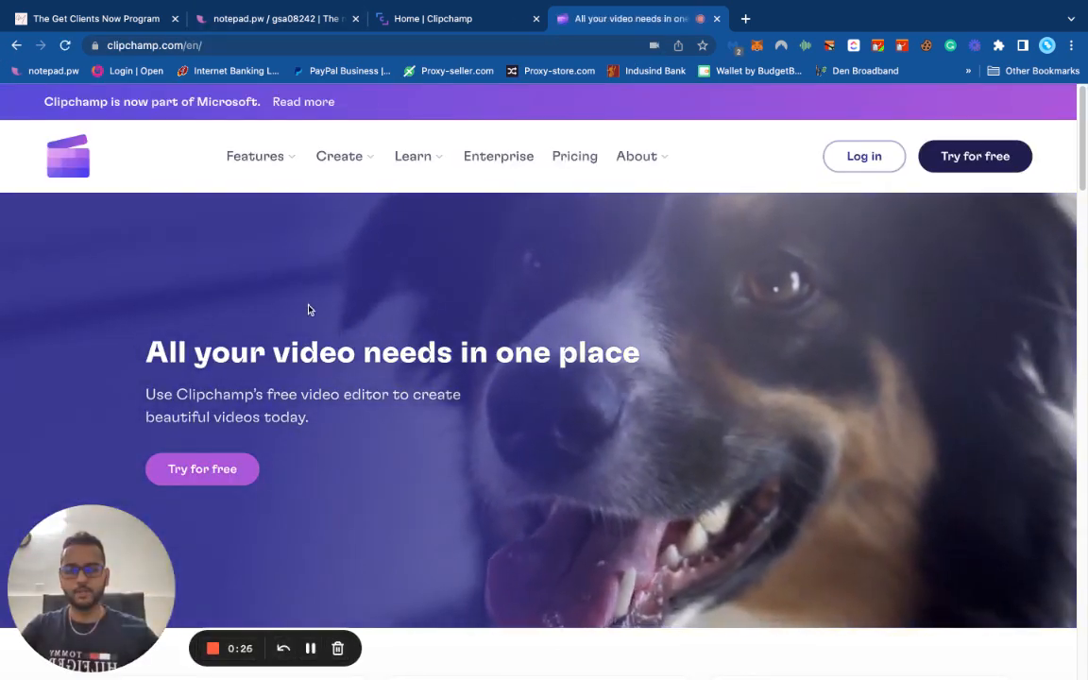
{"action": "scroll", "scroll_direction": "down", "scroll_amount": 3}
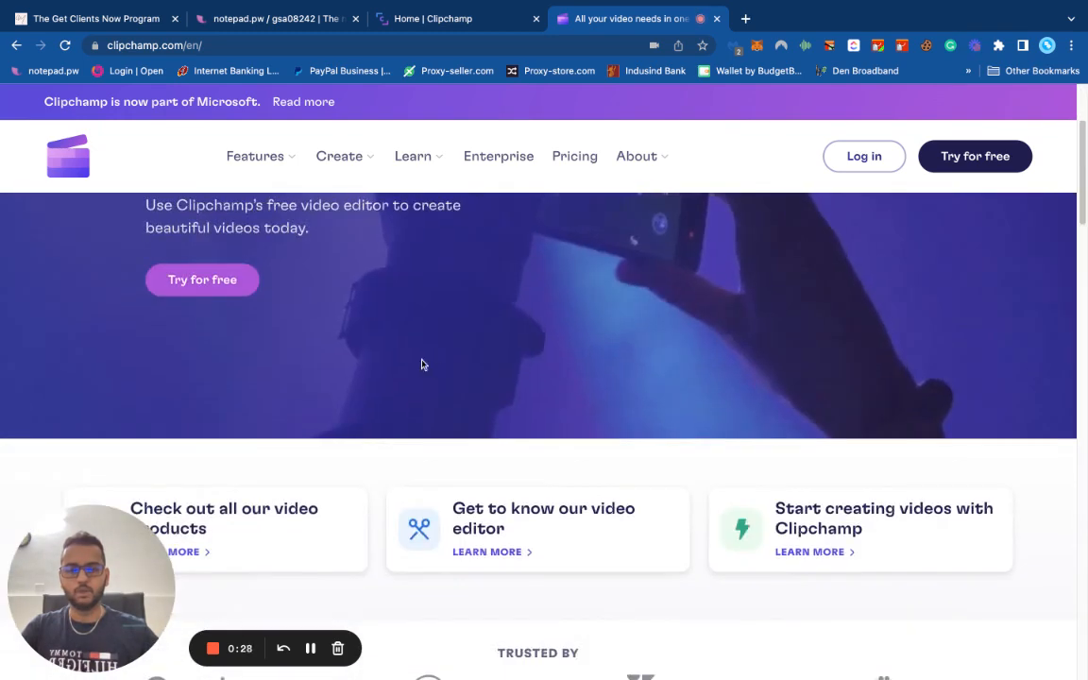
{"action": "scroll", "scroll_direction": "down", "scroll_amount": 3}
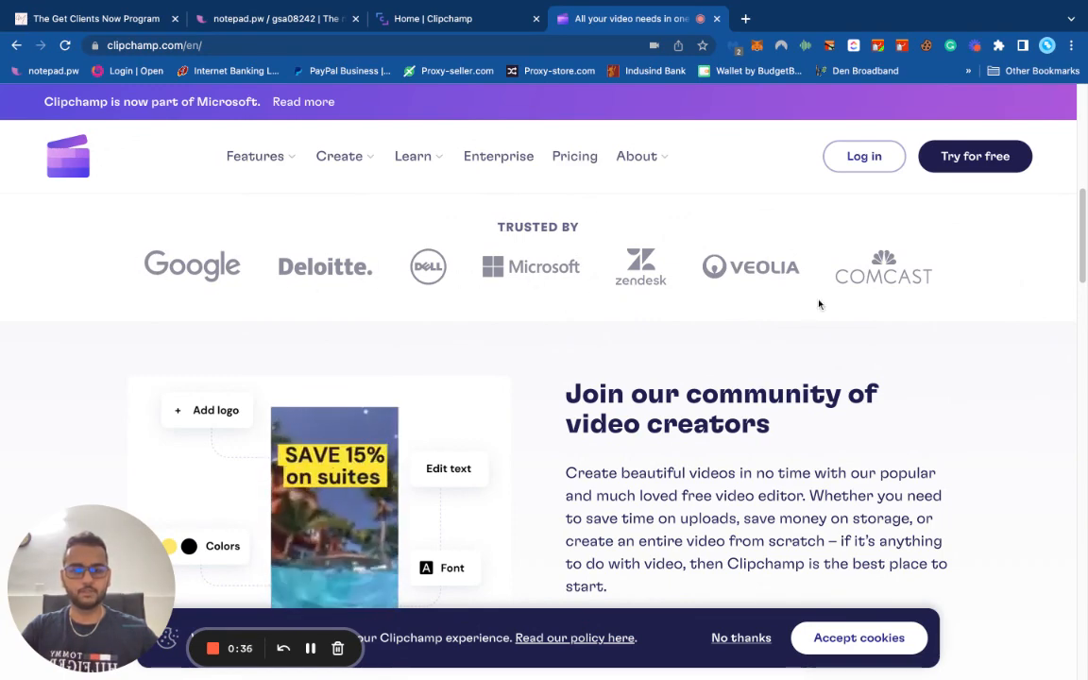
{"action": "scroll", "scroll_direction": "down", "scroll_amount": 3}
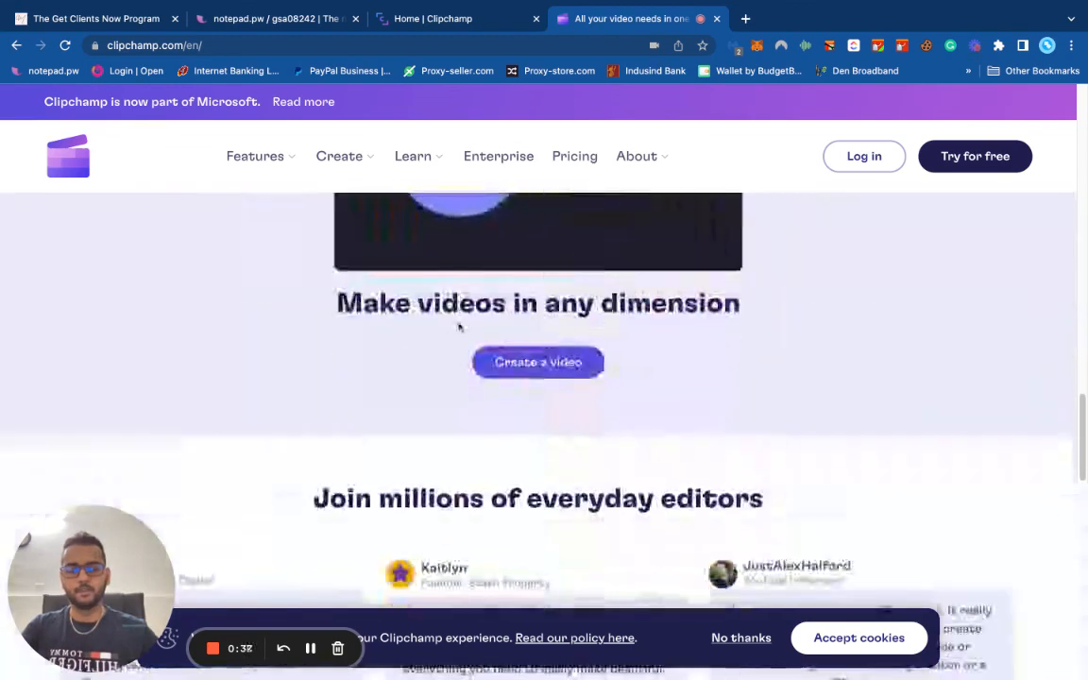
{"action": "scroll", "scroll_direction": "down", "scroll_amount": 3}
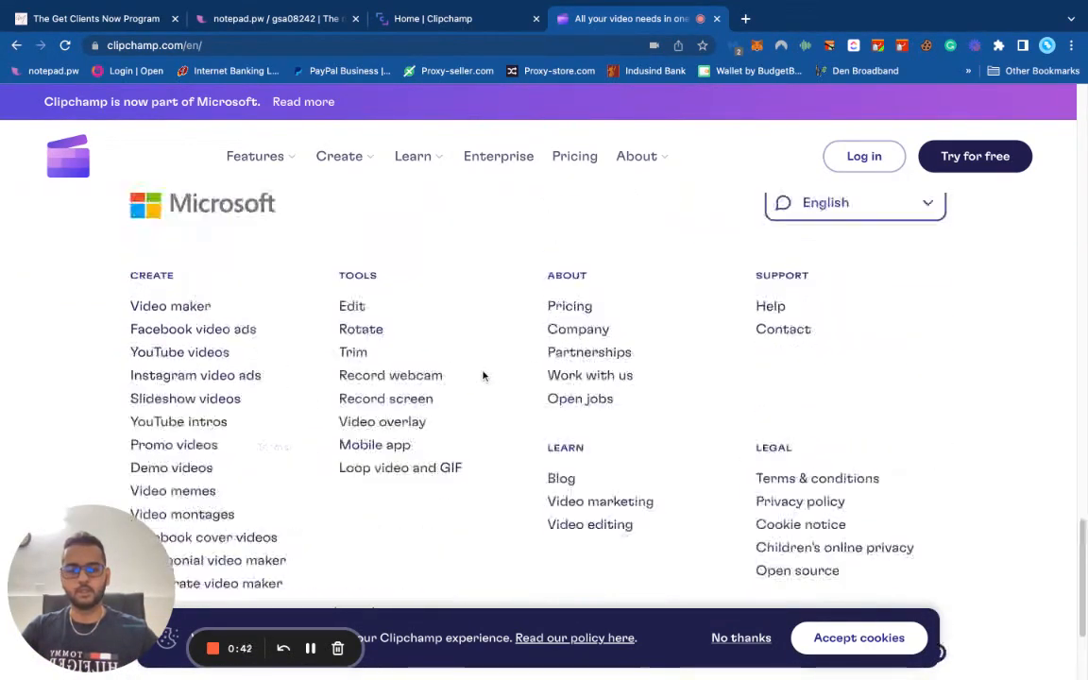
{"action": "scroll", "scroll_direction": "up", "scroll_amount": 3}
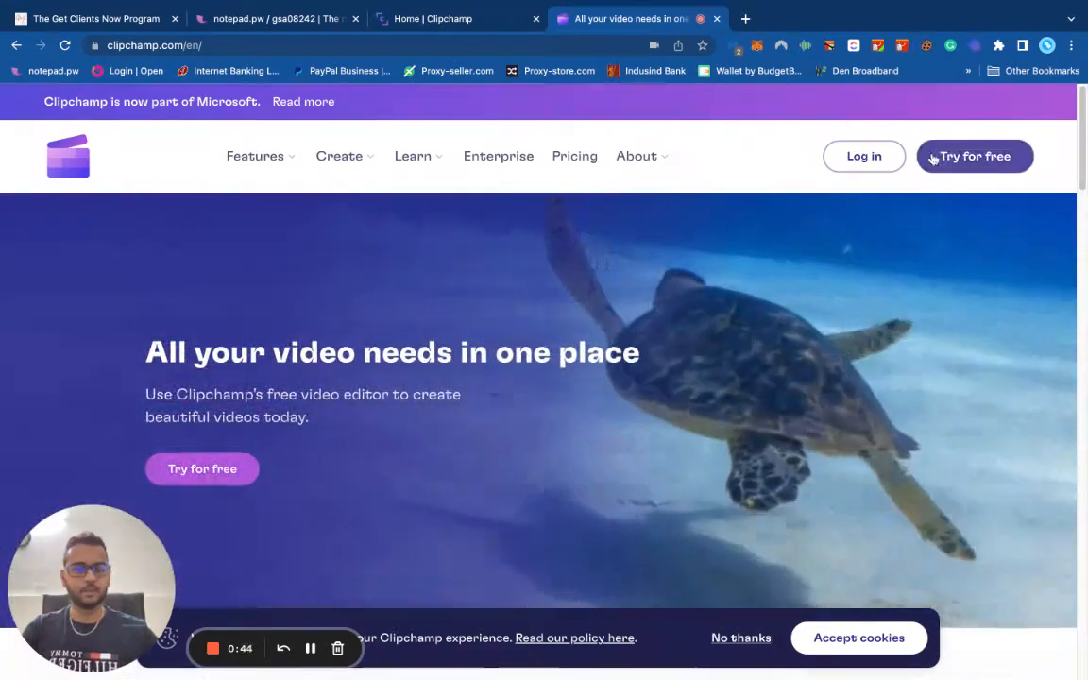
{"action": "left_click", "coordinate": [974, 155]}
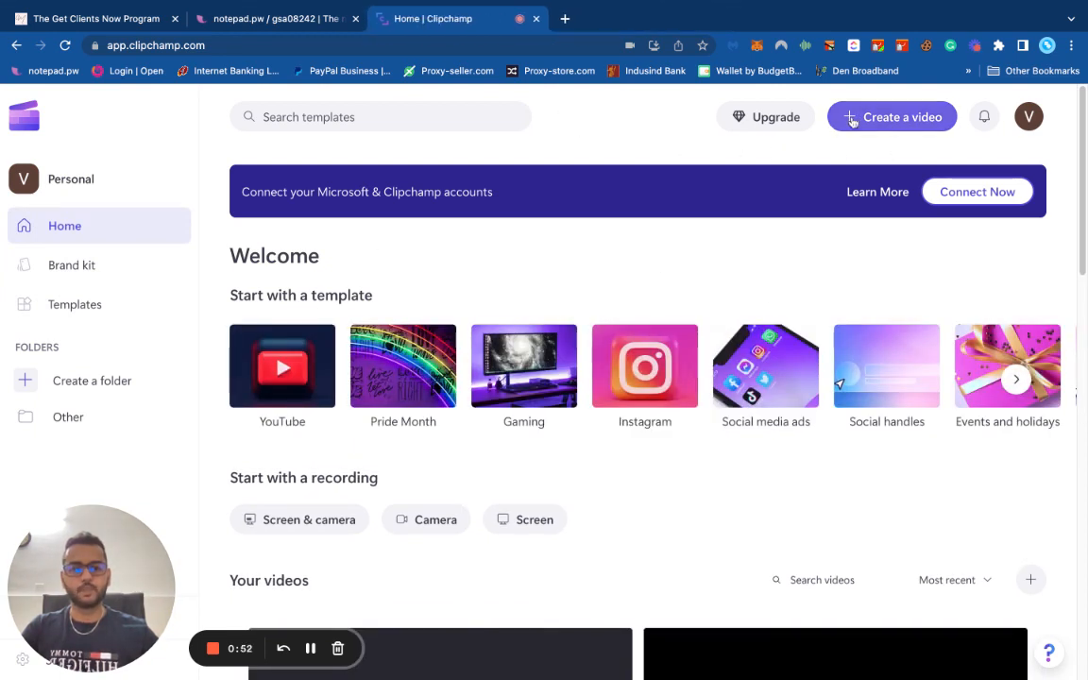
- Start a new untitled video project from the Clipchamp home page
{"action": "left_click", "coordinate": [892, 117]}
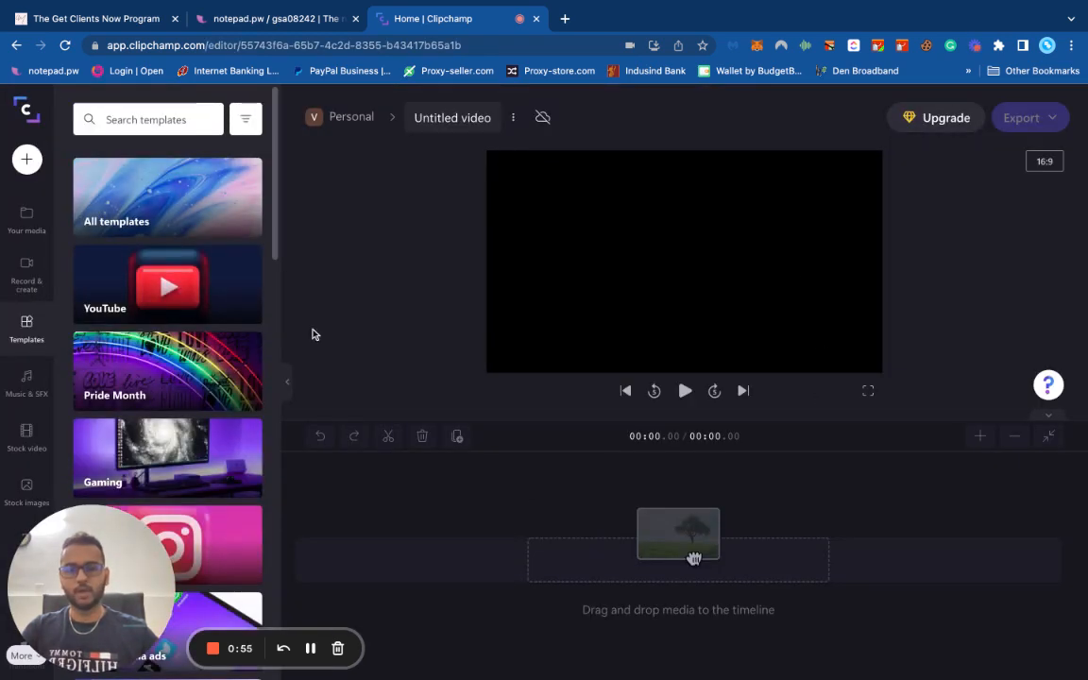
{"action": "mouse_move", "coordinate": [736, 192]}
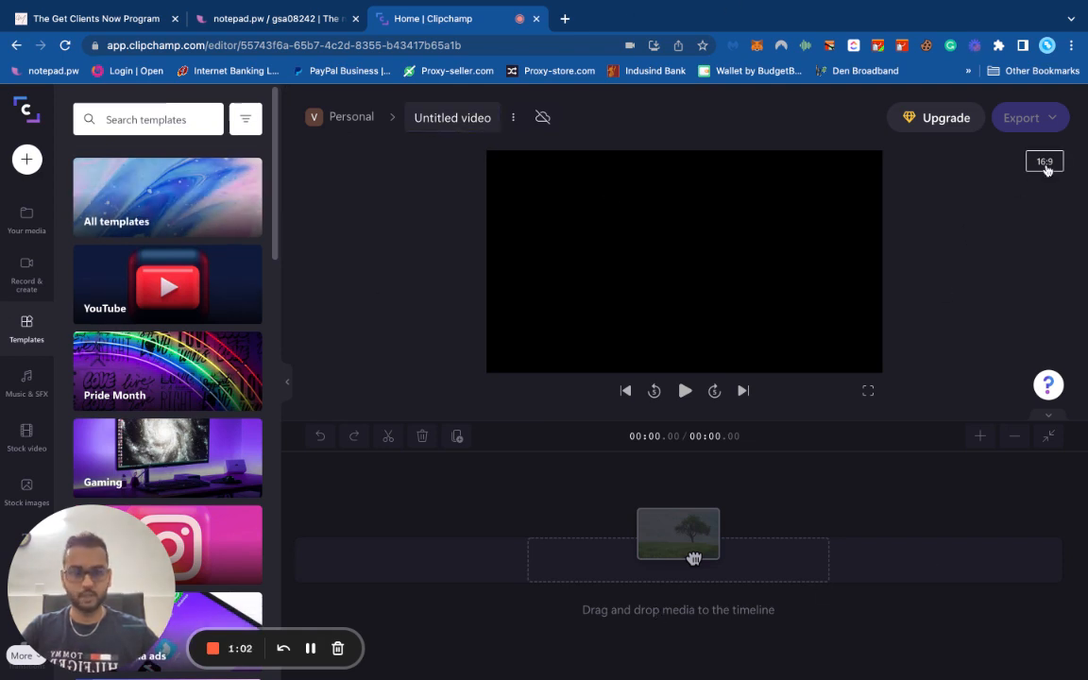
- Set the project's aspect ratio to square 1:1
{"action": "left_click", "coordinate": [1042, 162]}
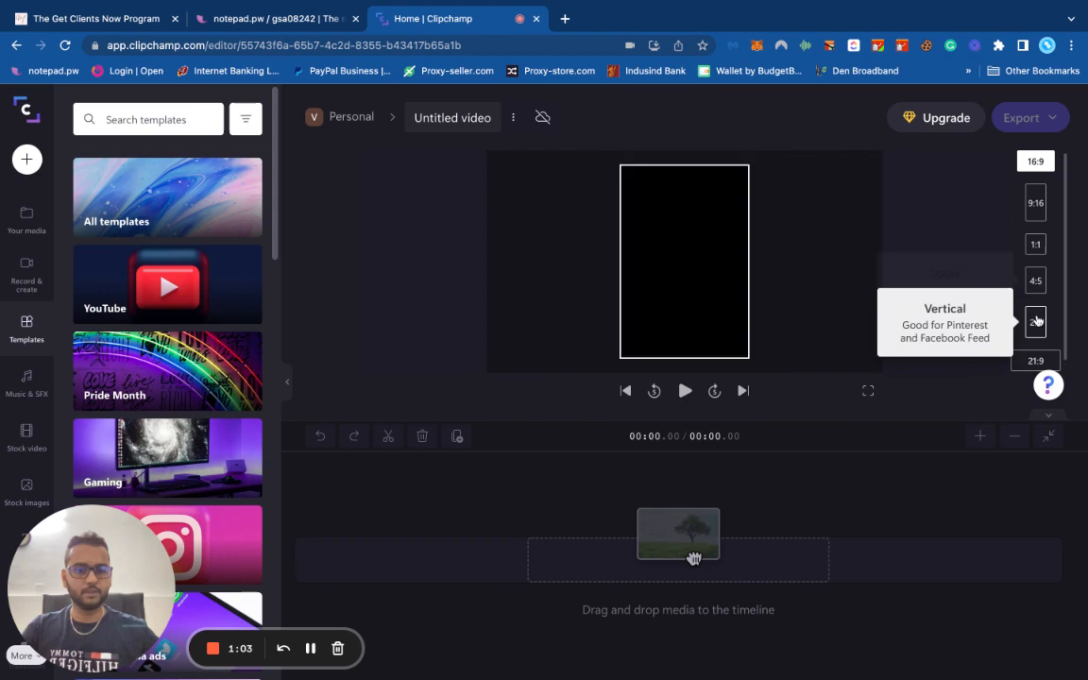
{"action": "left_click", "coordinate": [1035, 244]}
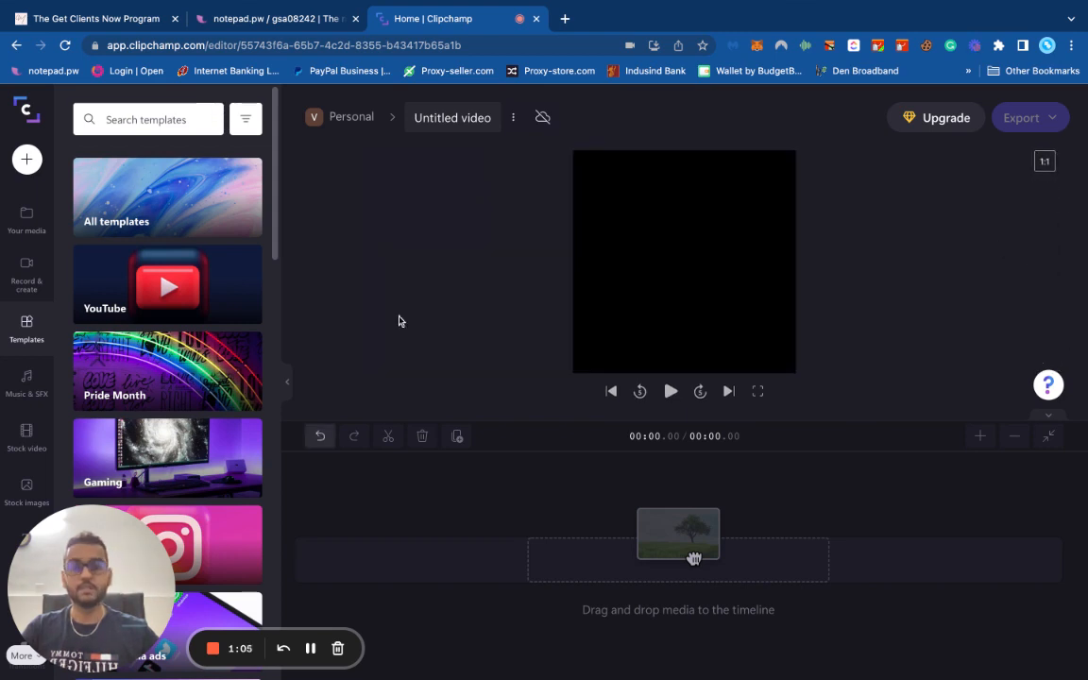
{"action": "mouse_move", "coordinate": [991, 151]}
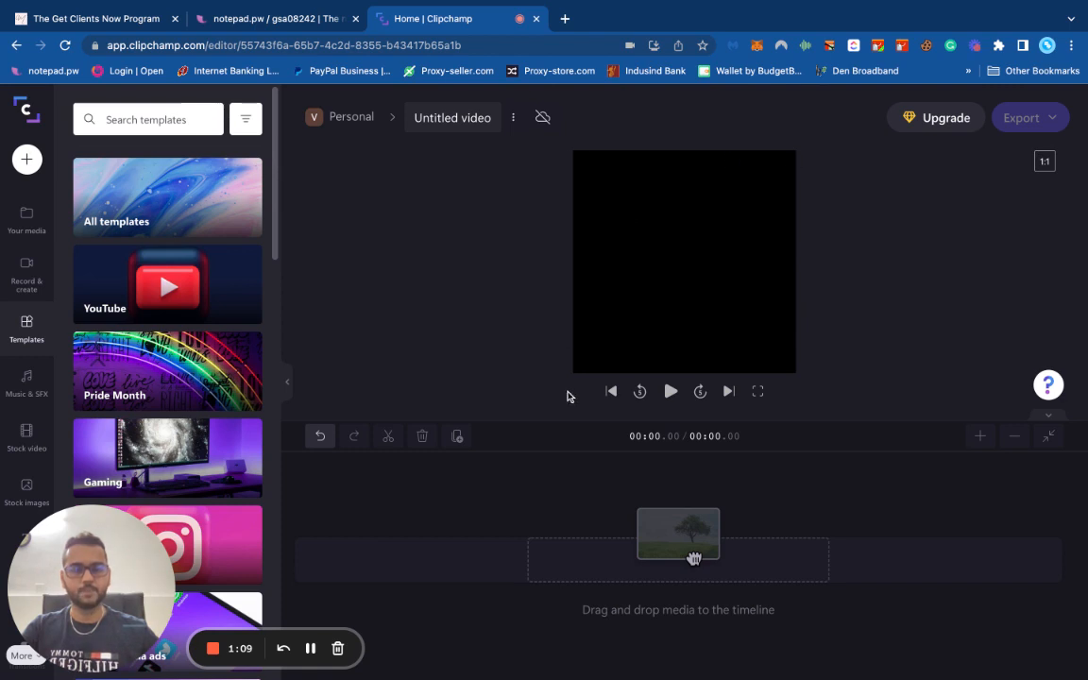
{"action": "mouse_move", "coordinate": [578, 268]}
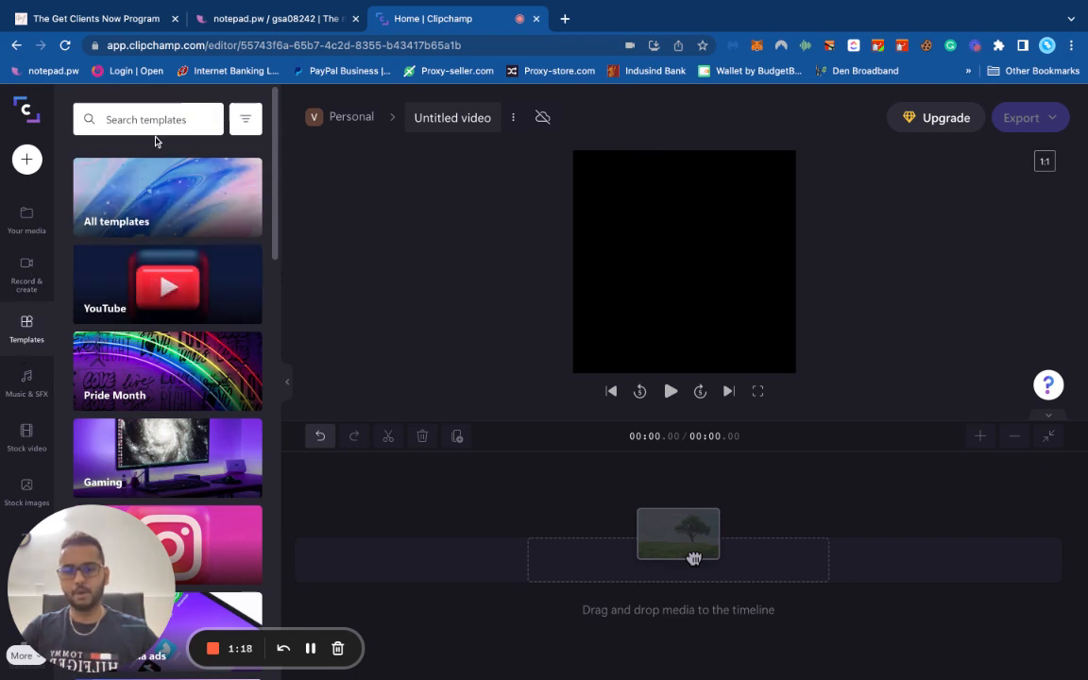
- Browse 'barber' template results, then switch to the stock video library
{"action": "type", "text": "barber"}
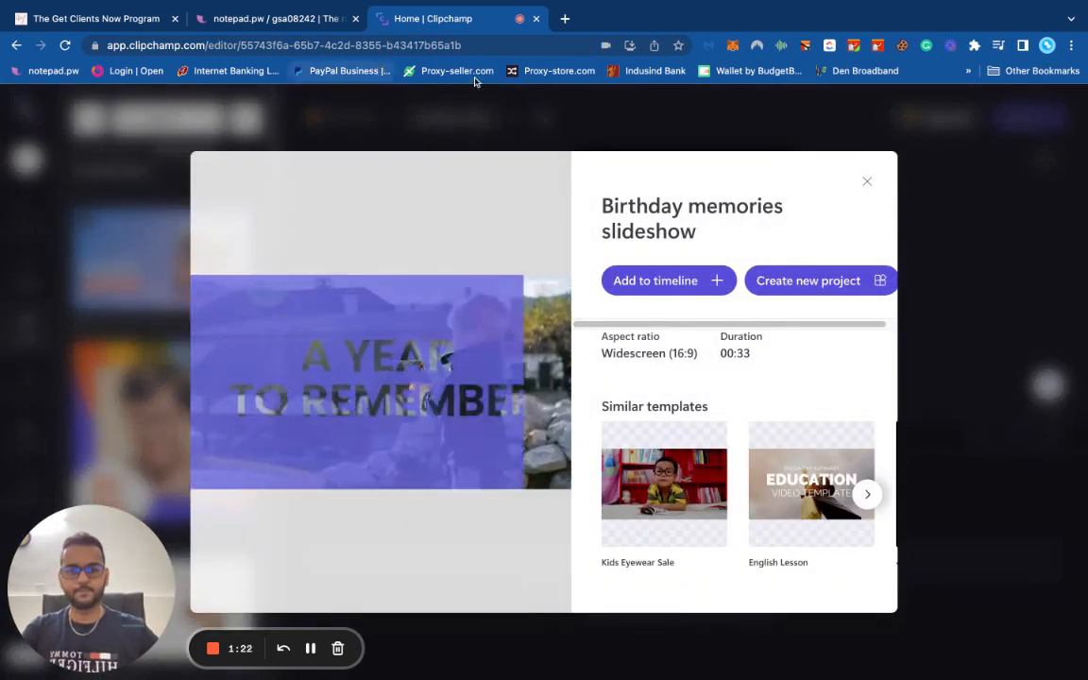
{"action": "left_click", "coordinate": [865, 181]}
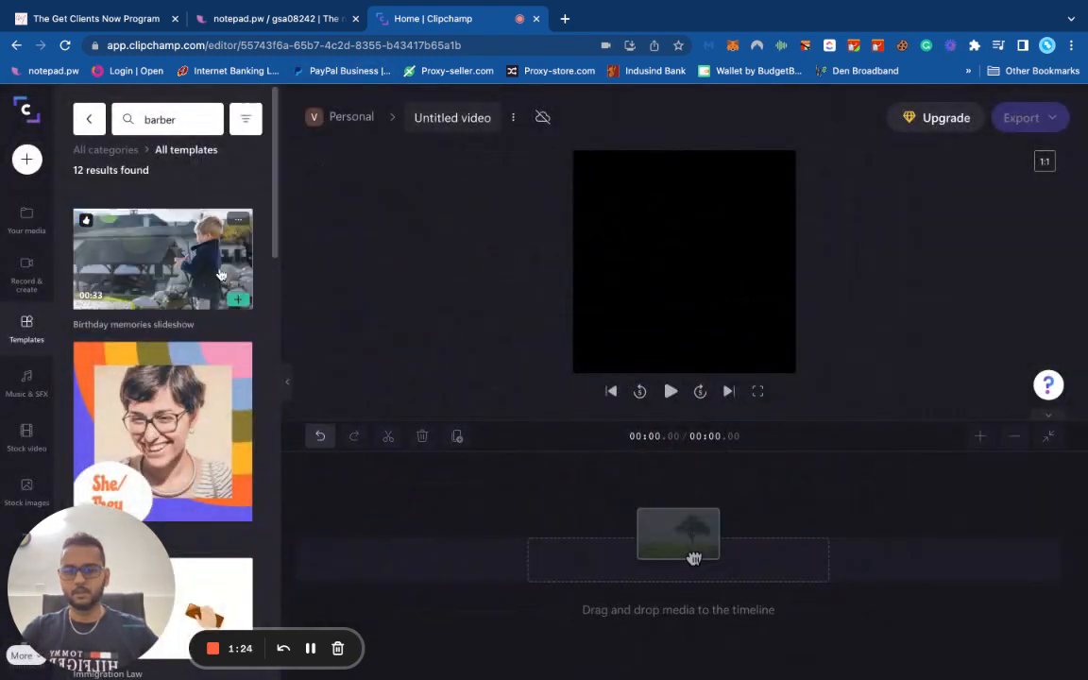
{"action": "scroll", "scroll_direction": "down", "scroll_amount": 3}
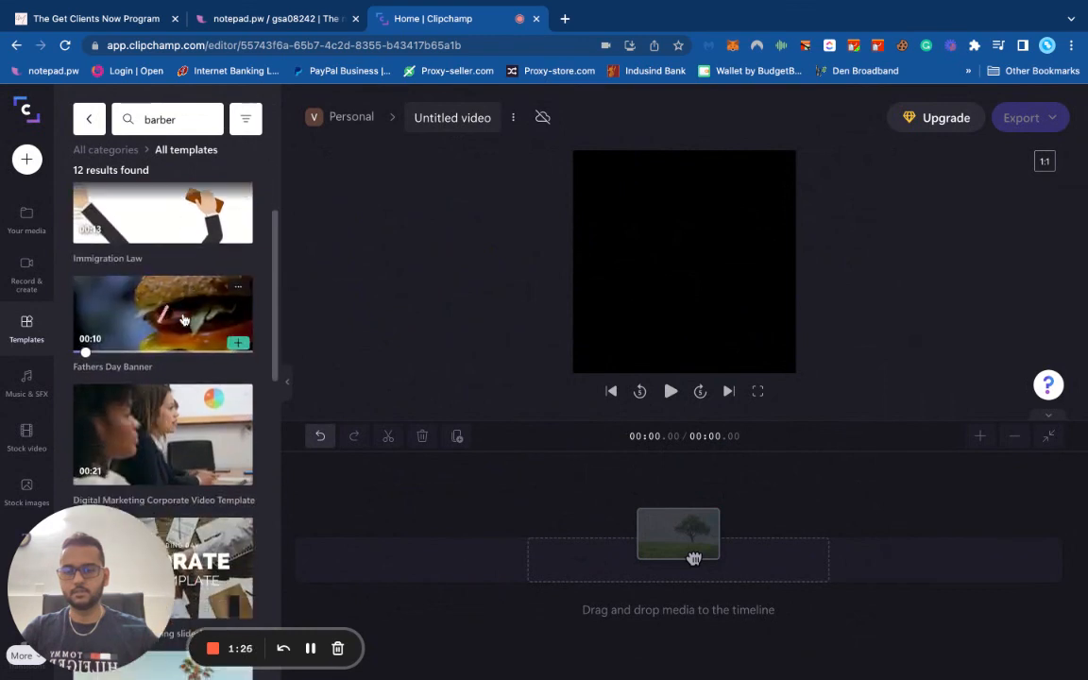
{"action": "scroll", "scroll_direction": "down", "scroll_amount": 3}
{"action": "type", "text": " shop"}
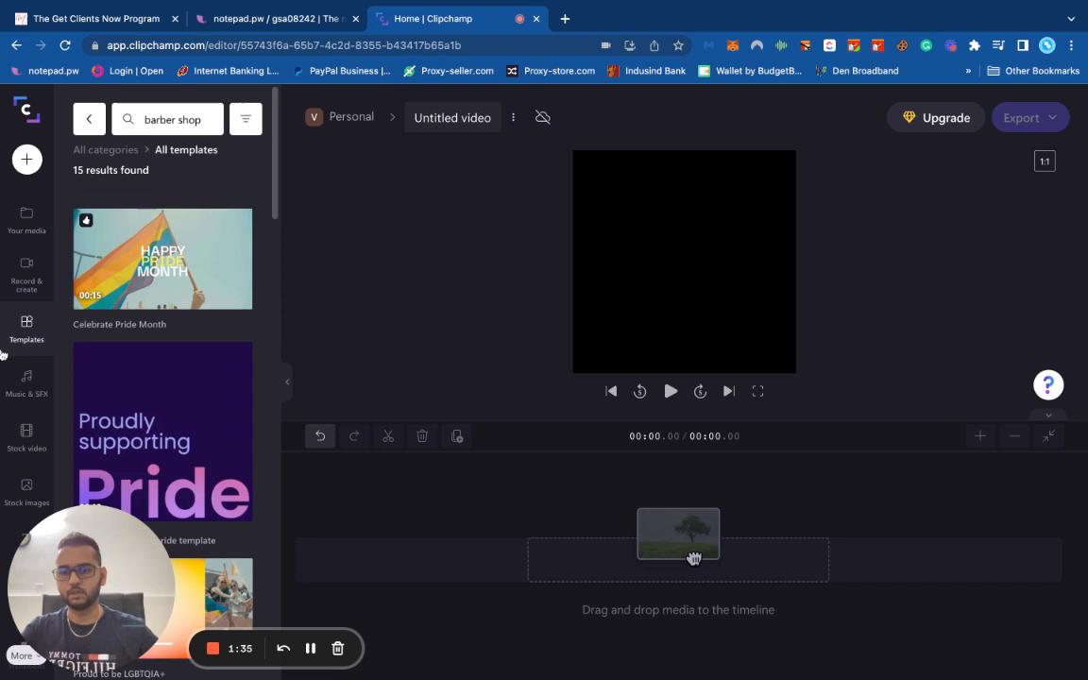
{"action": "left_click", "coordinate": [26, 219]}
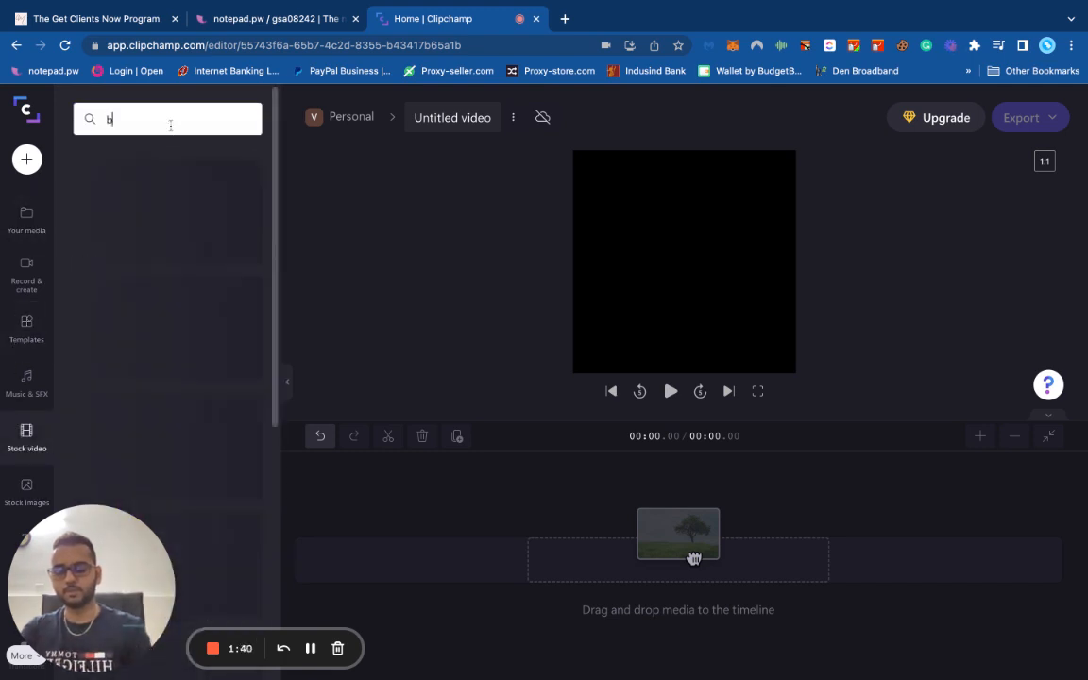
- Search stock video for 'barber shop' and add the beard-cutting clip to the timeline
{"action": "type", "text": "barber shop"}
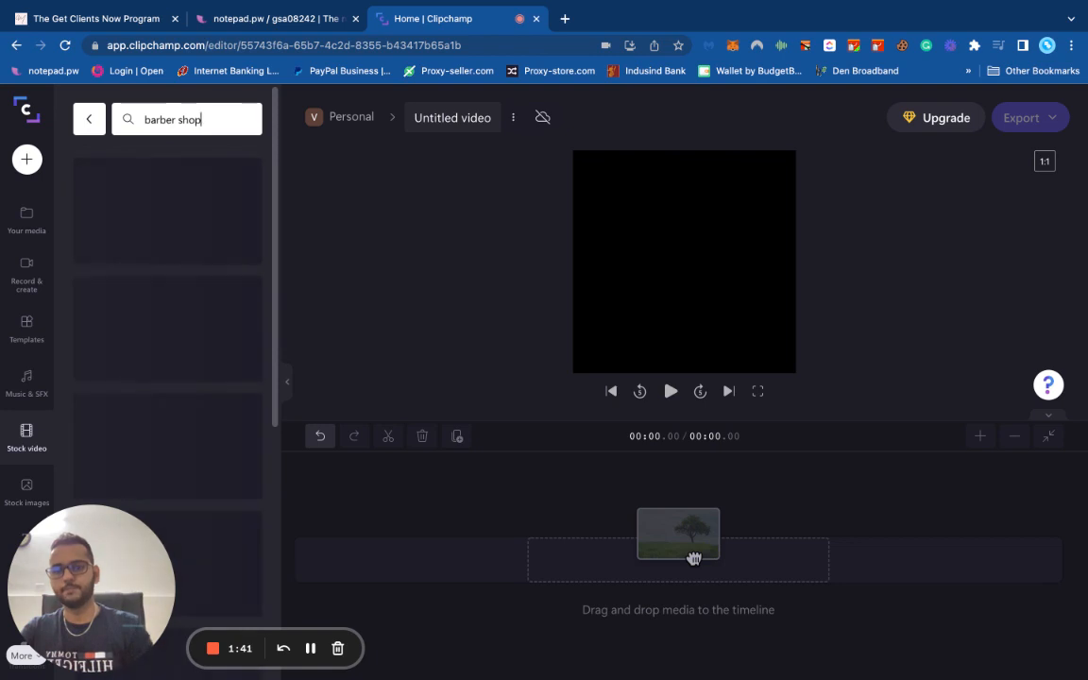
{"action": "key", "text": "enter"}
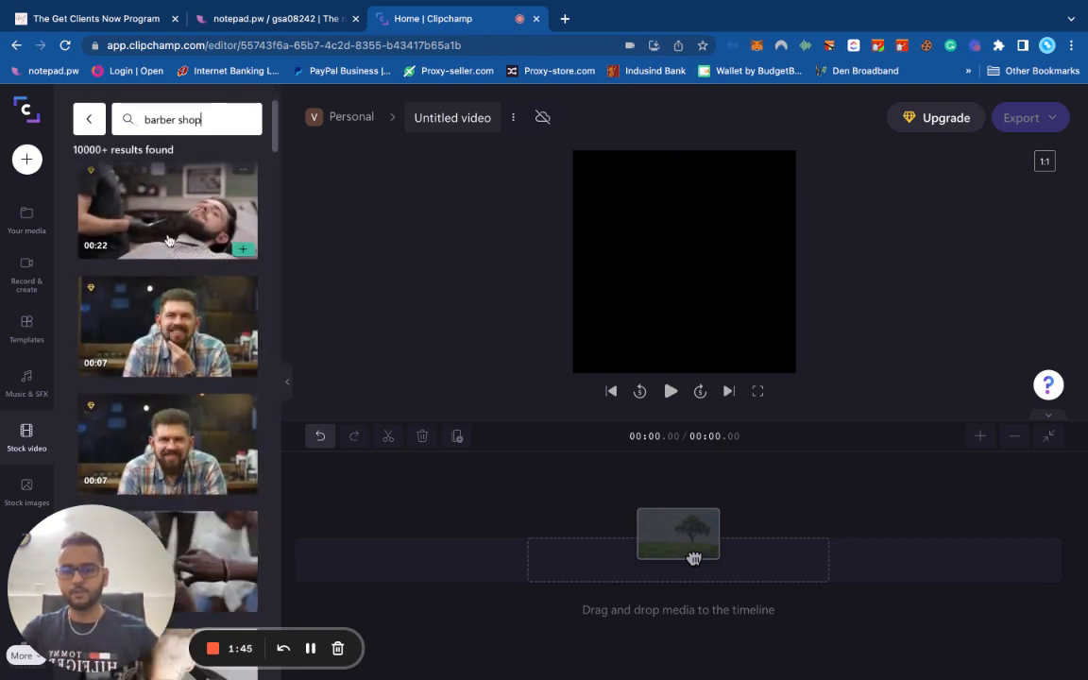
{"action": "left_click", "coordinate": [166, 209]}
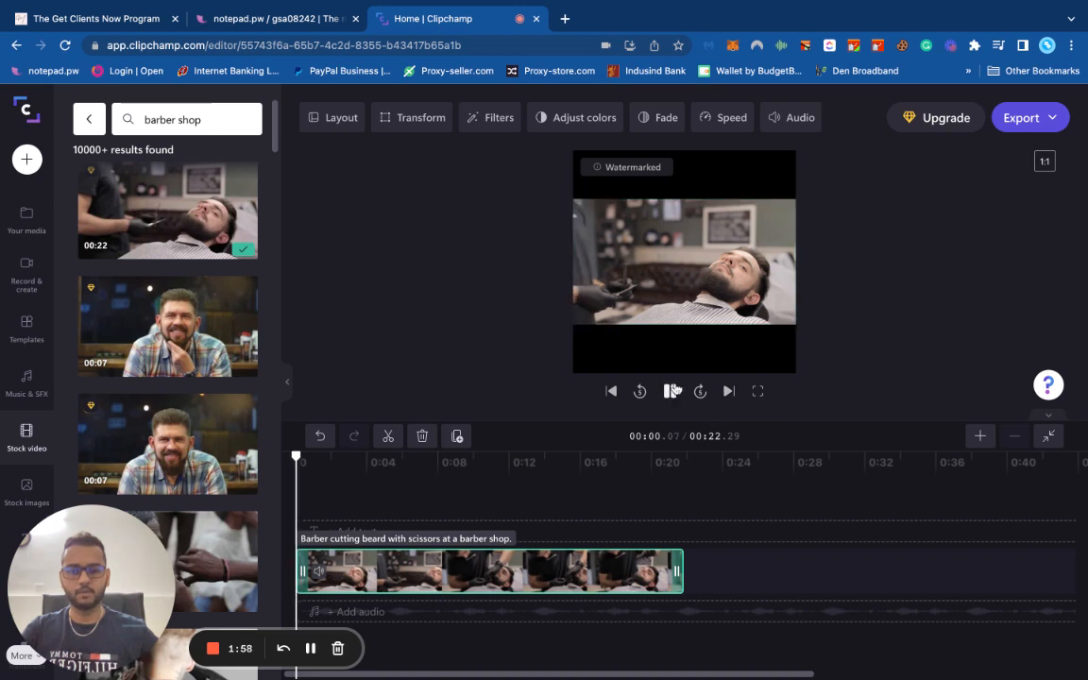
- Set the barber clip to Fill so it covers the whole square frame
{"action": "left_click", "coordinate": [670, 391]}
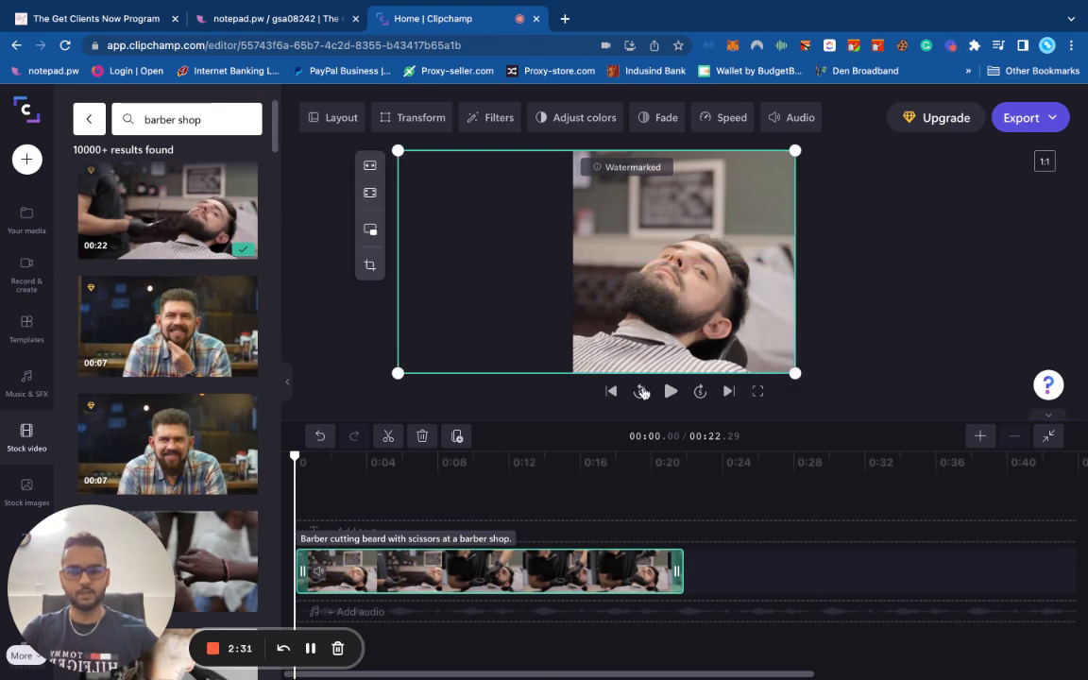
{"action": "left_click", "coordinate": [670, 391]}
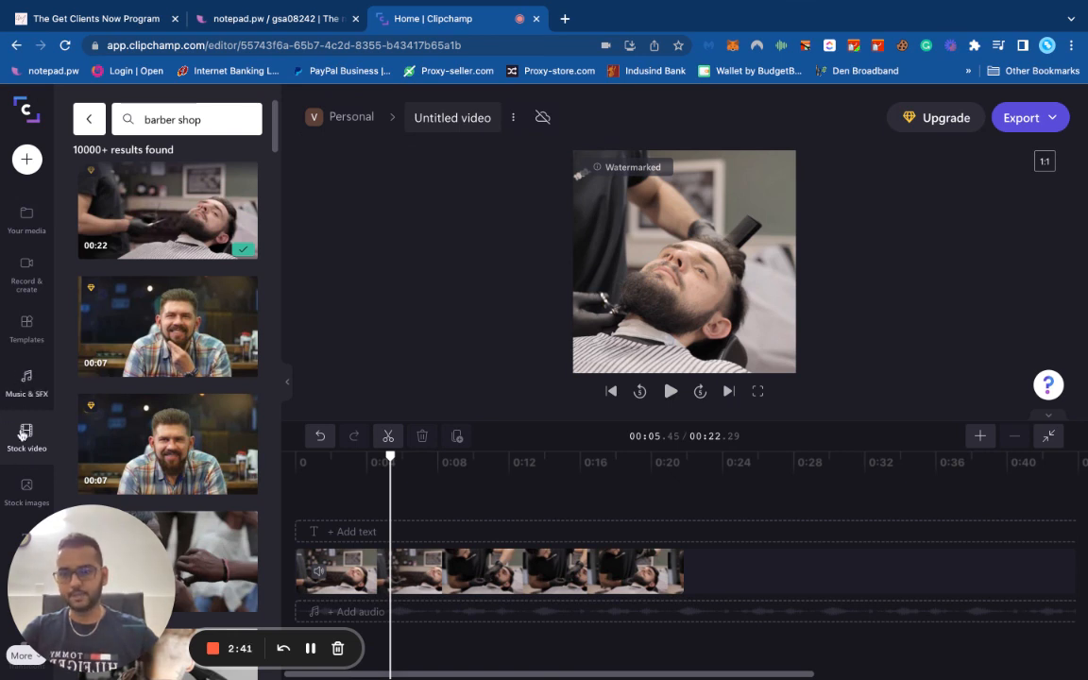
- Add a Statement title over the clip reading 'Are you ready for a Bead Trim?'
{"action": "left_click", "coordinate": [26, 489]}
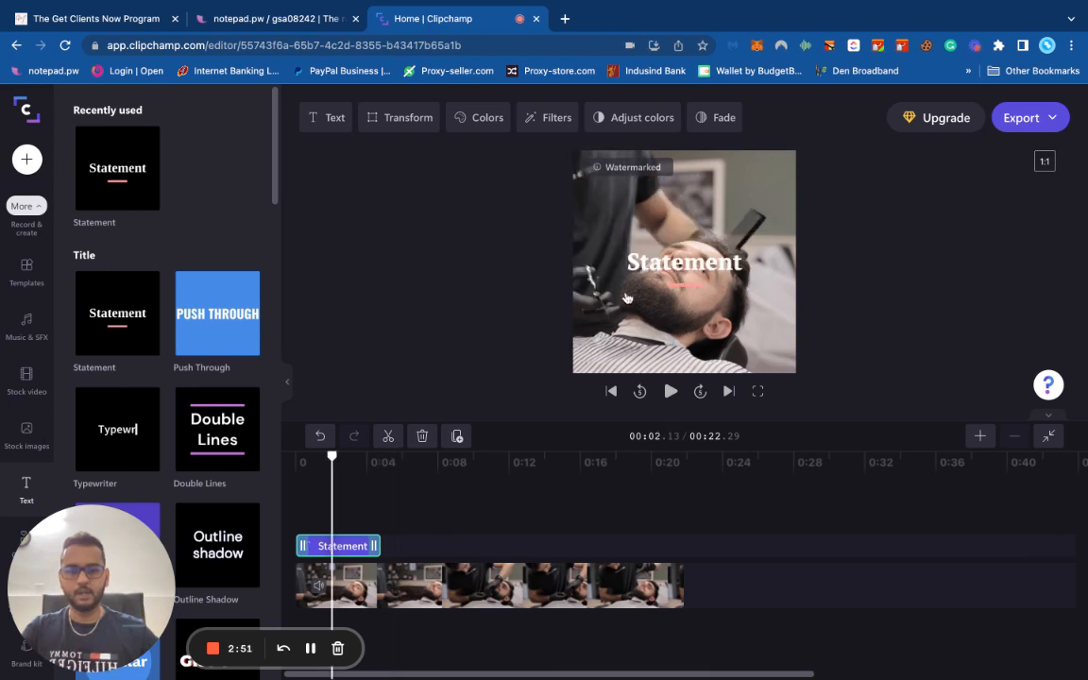
{"action": "left_click", "coordinate": [683, 261]}
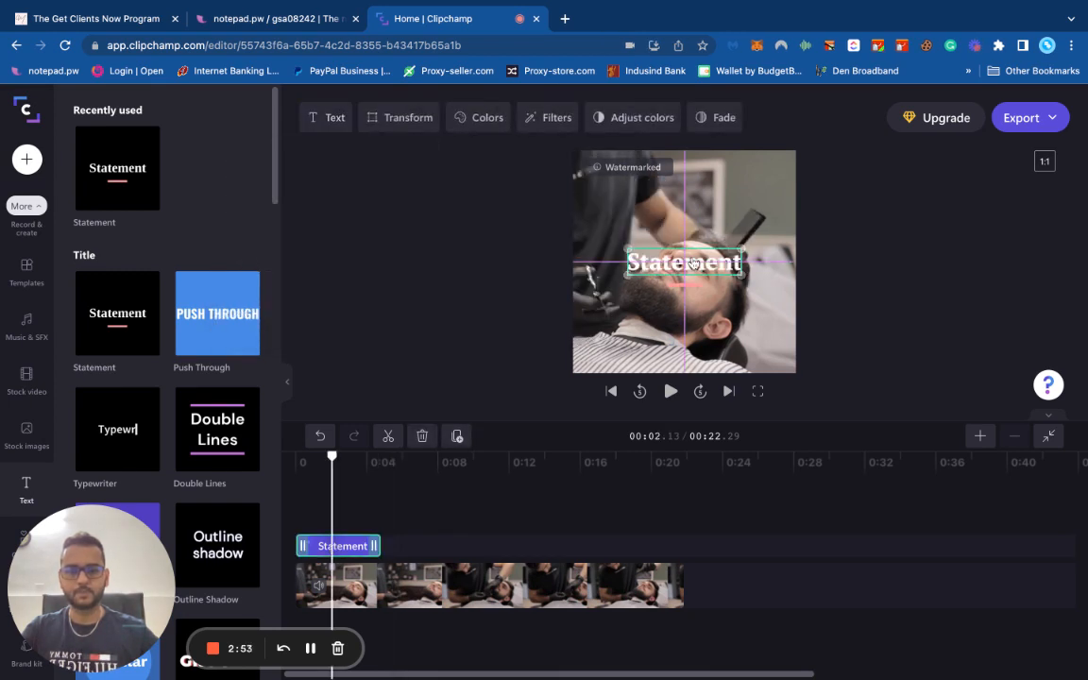
{"action": "left_click", "coordinate": [334, 117]}
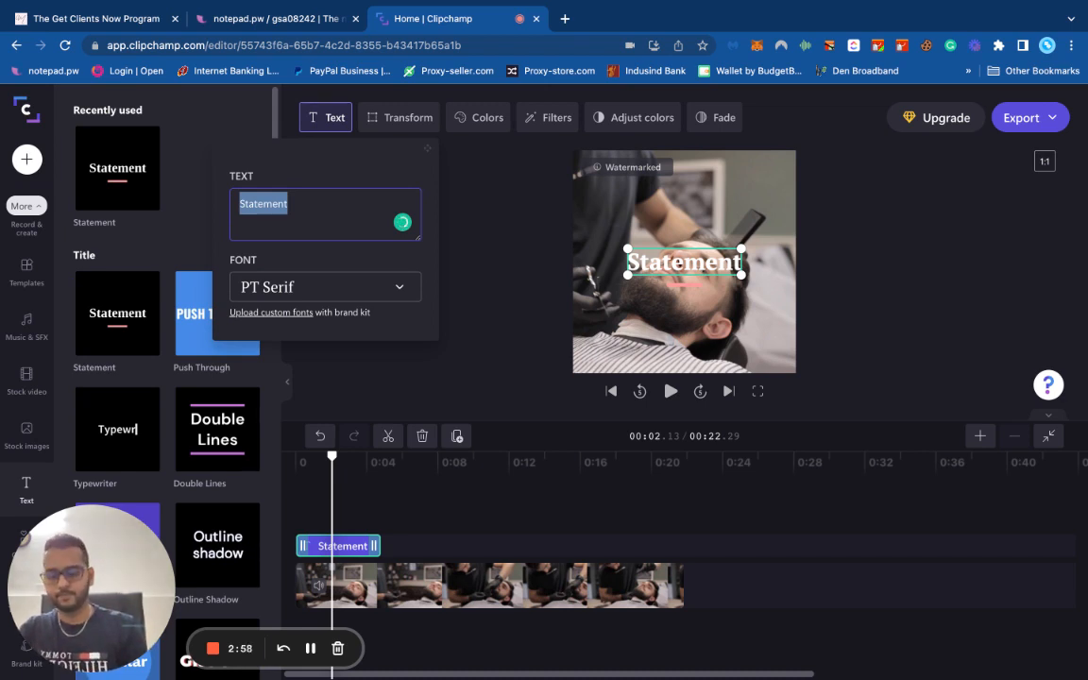
{"action": "type", "text": "Are you ready f"}
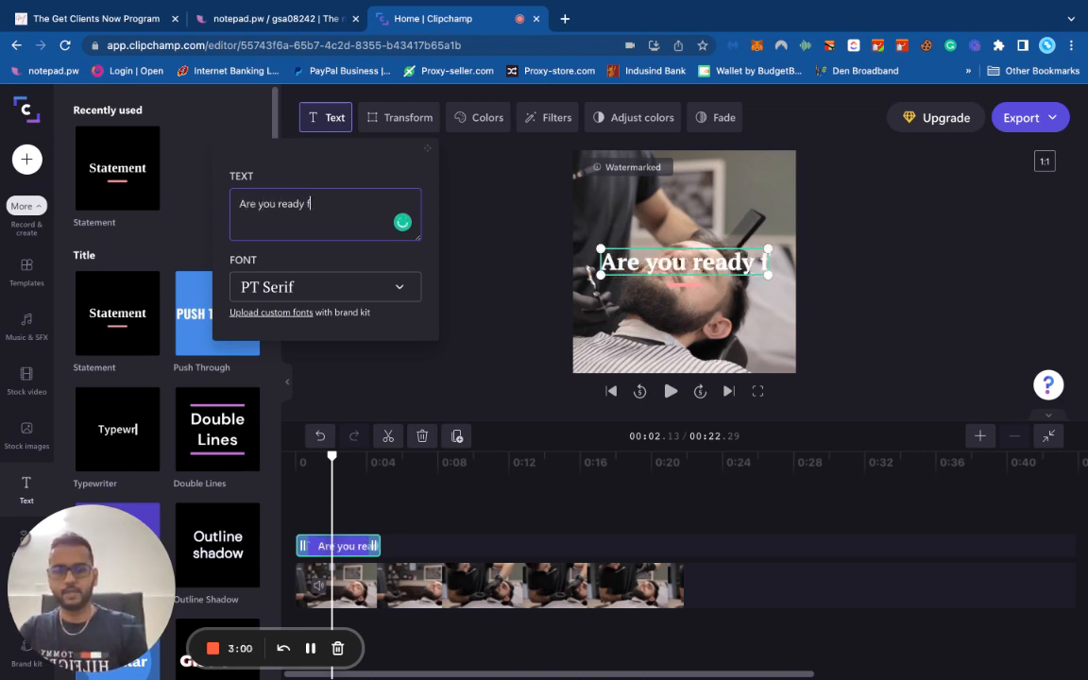
{"action": "type", "text": "or a Bead Trim?"}
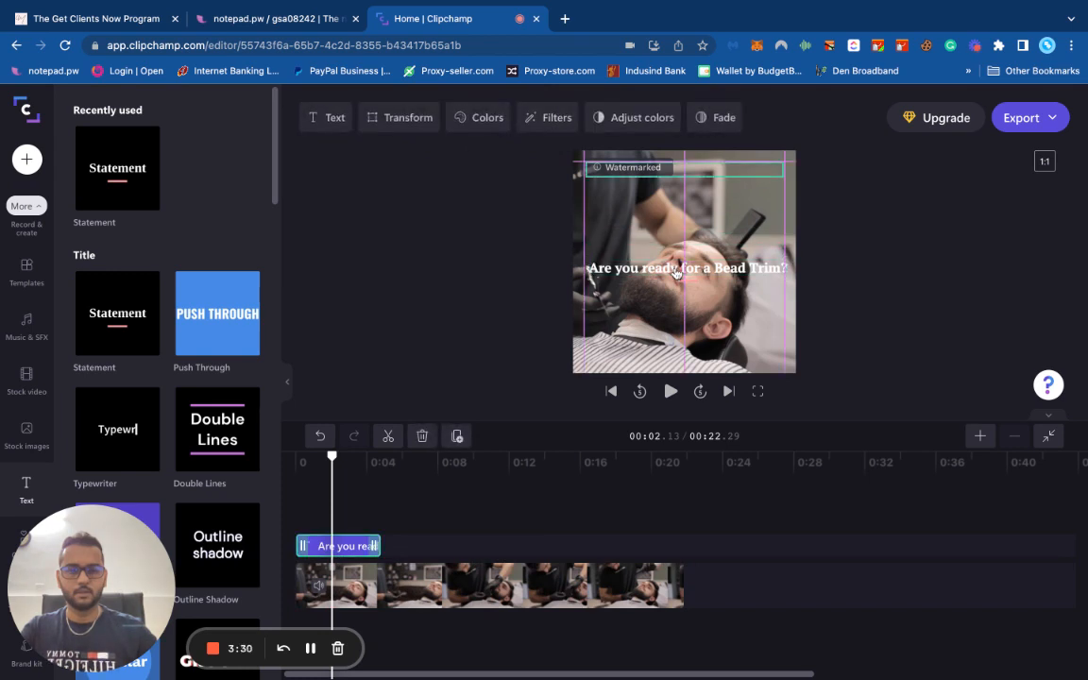
- Set the headline to the Anton font with a pink-red #F34573 outline
{"action": "left_click", "coordinate": [334, 117]}
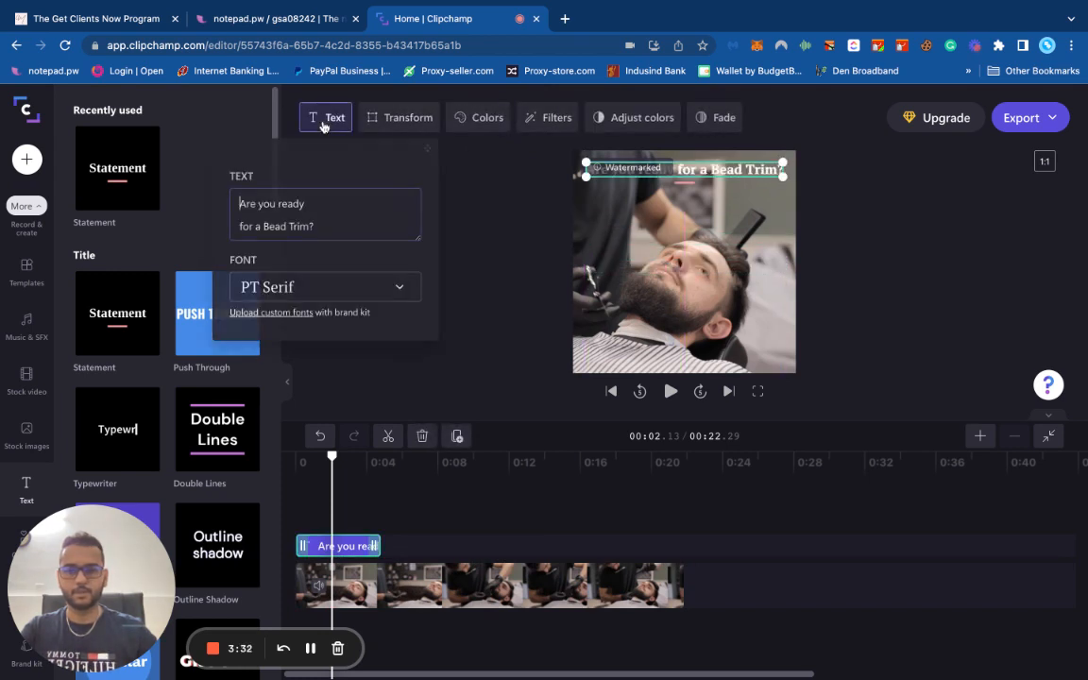
{"action": "left_click", "coordinate": [324, 287]}
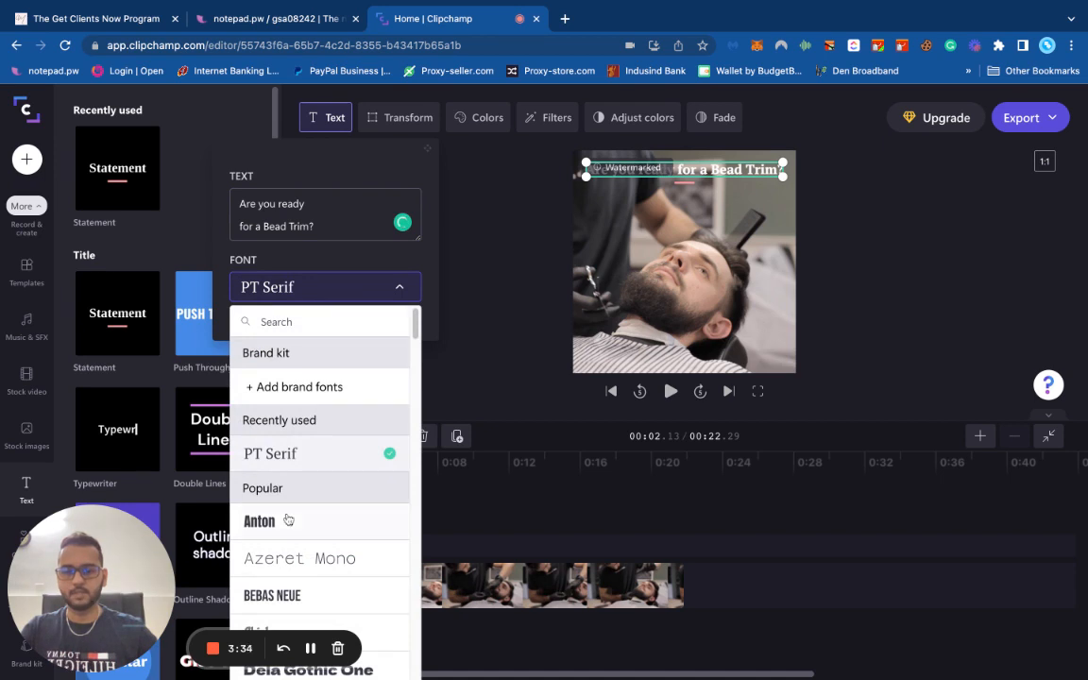
{"action": "left_click", "coordinate": [259, 521]}
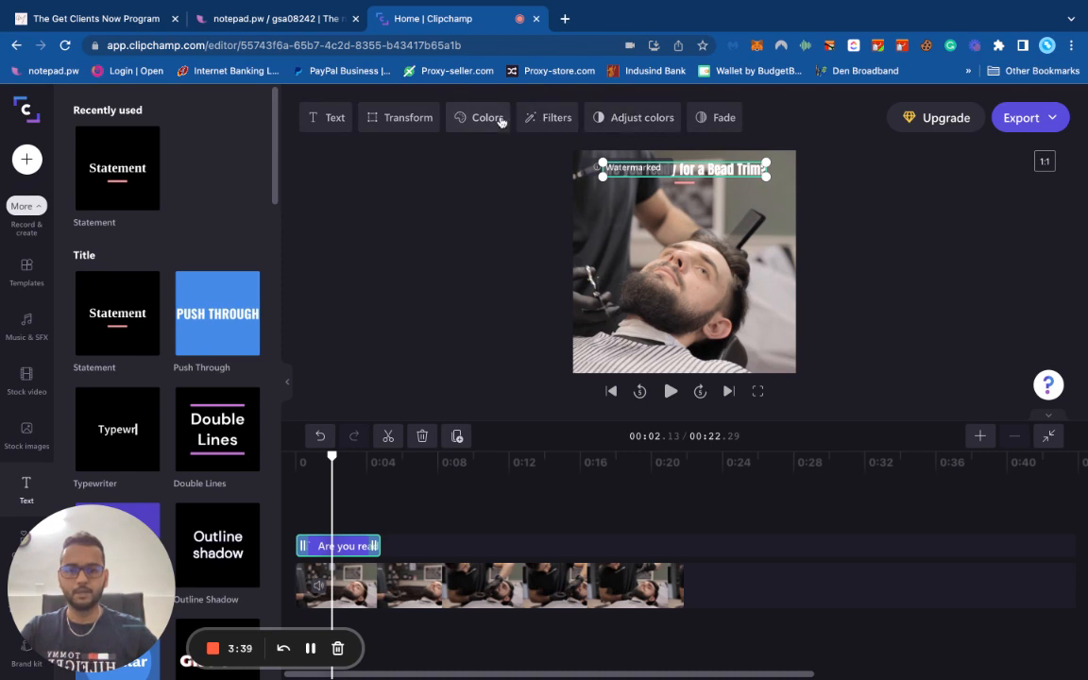
{"action": "left_click", "coordinate": [487, 117]}
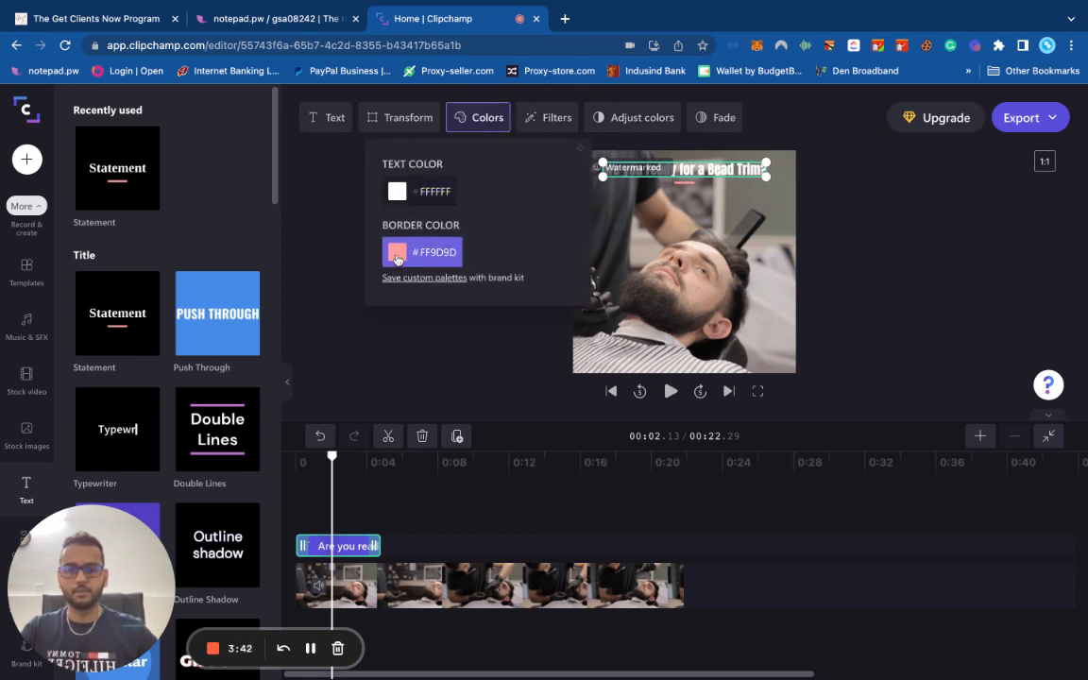
{"action": "left_click", "coordinate": [397, 253]}
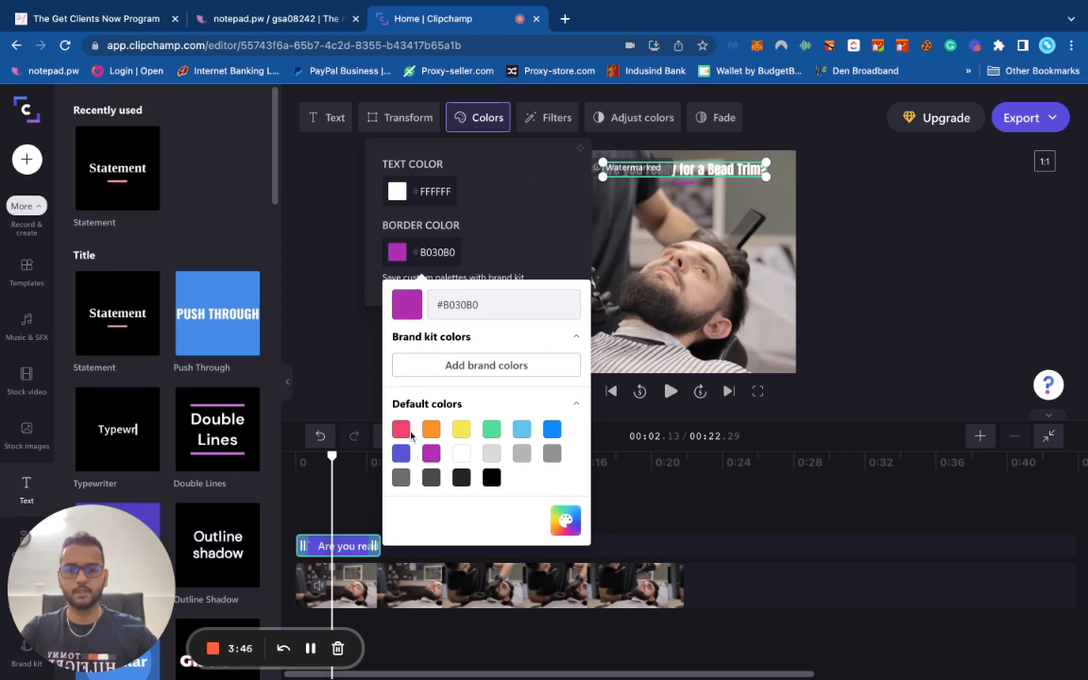
{"action": "left_click", "coordinate": [400, 429]}
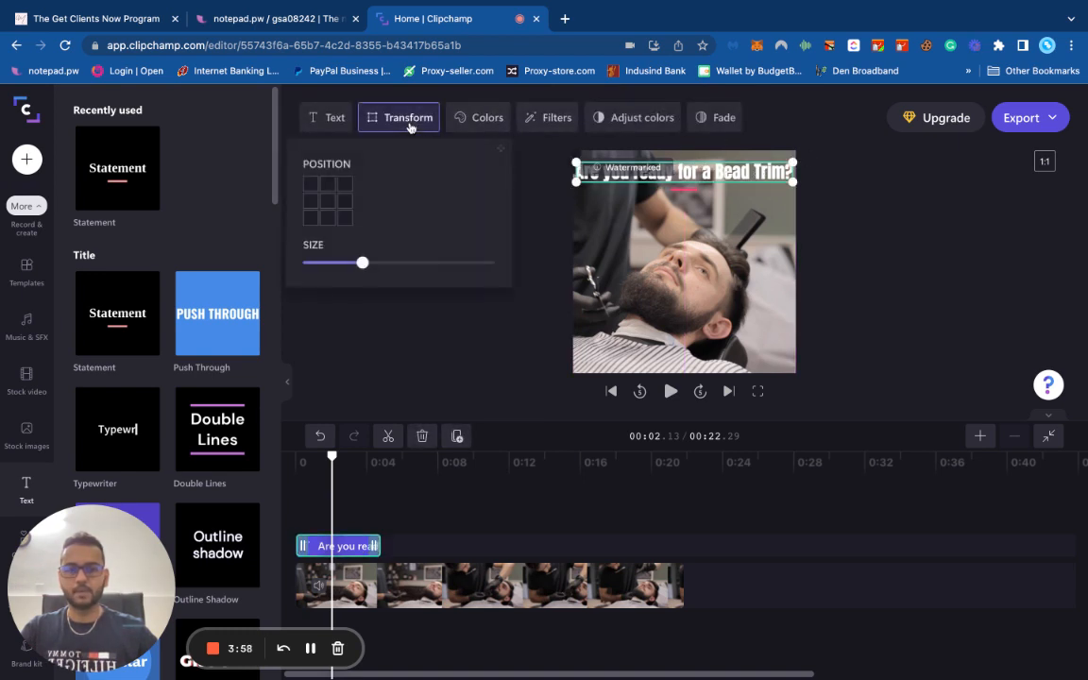
- Review the headline's colour, fade and filter options and enlarge it via Transform
{"action": "left_click", "coordinate": [487, 117]}
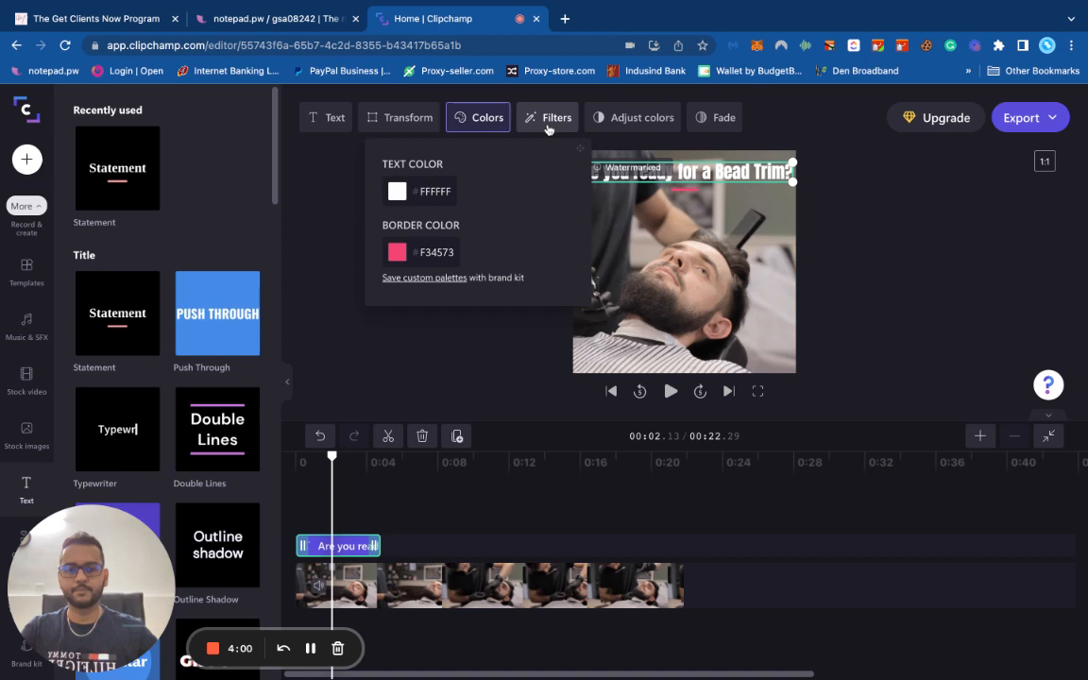
{"action": "left_click", "coordinate": [642, 118]}
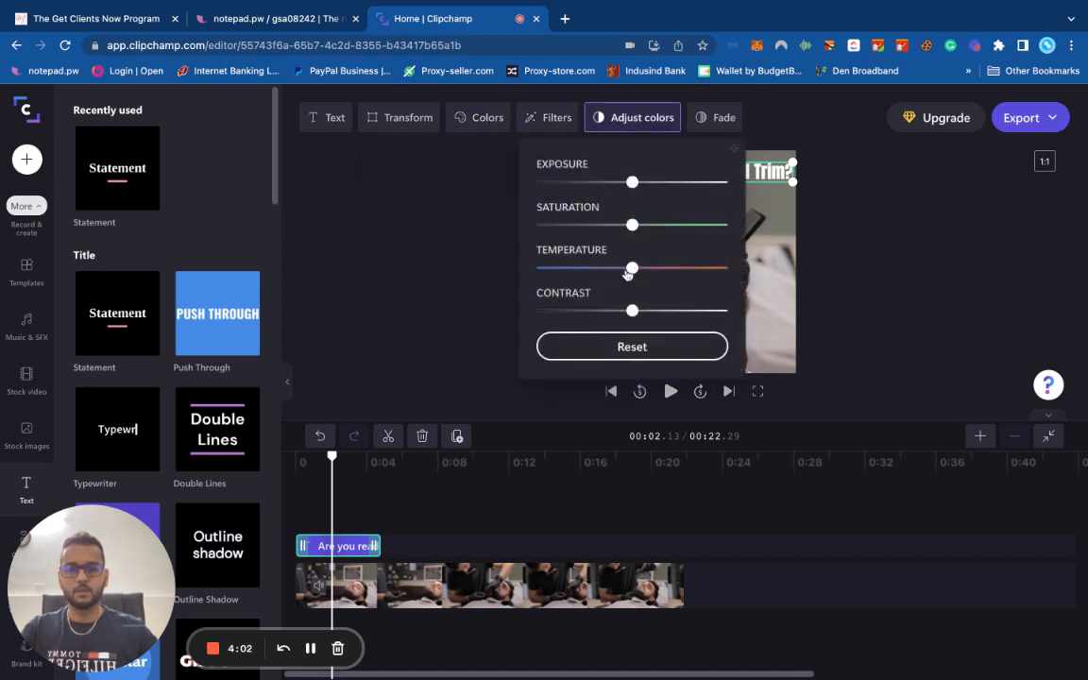
{"action": "left_click", "coordinate": [713, 117]}
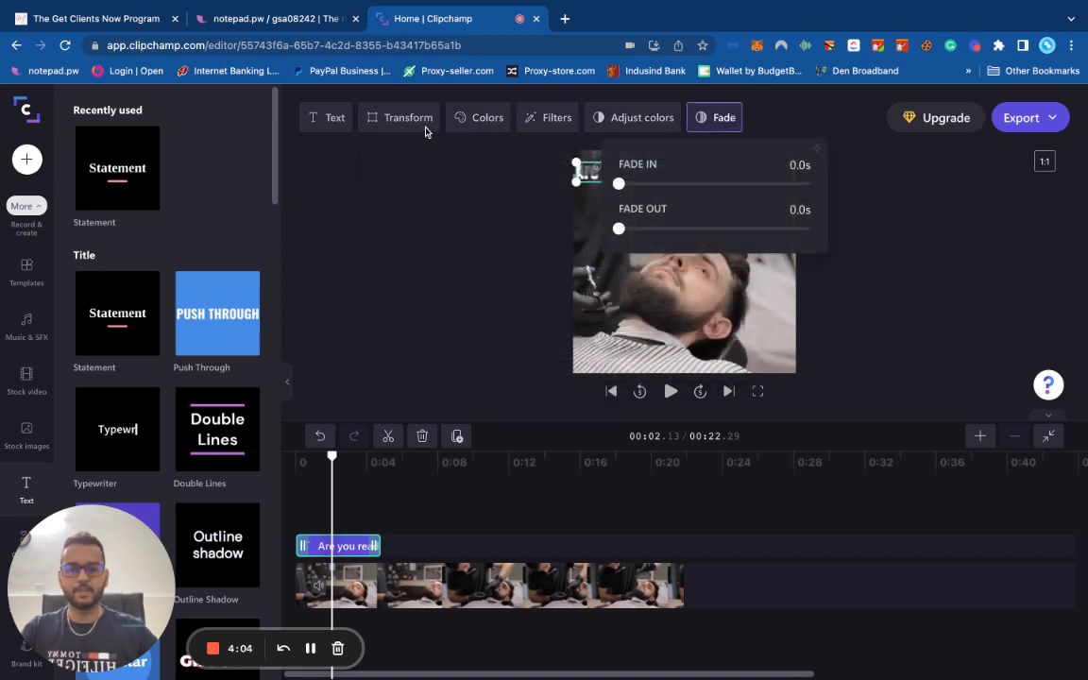
{"action": "left_click", "coordinate": [334, 117]}
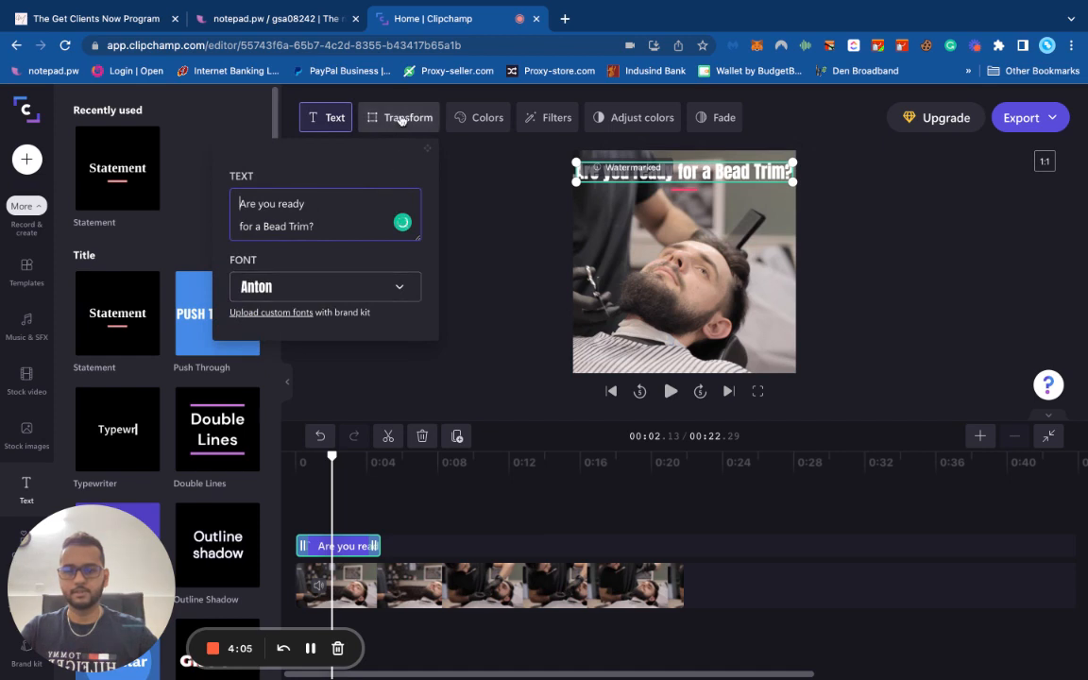
{"action": "left_click", "coordinate": [408, 117]}
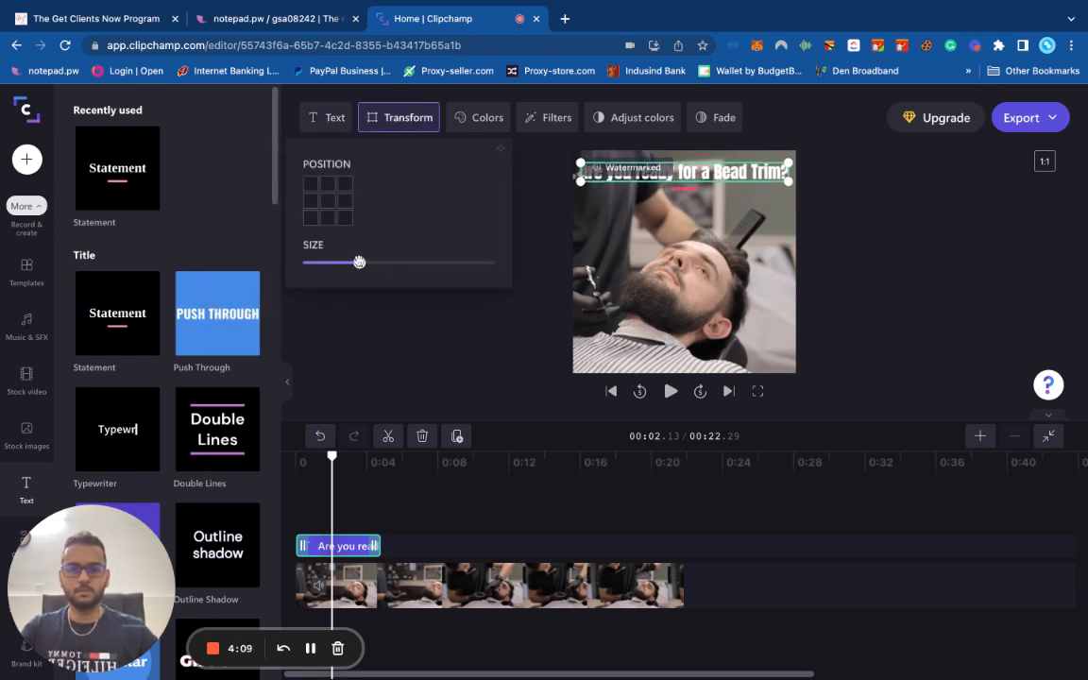
{"action": "left_click", "coordinate": [487, 117]}
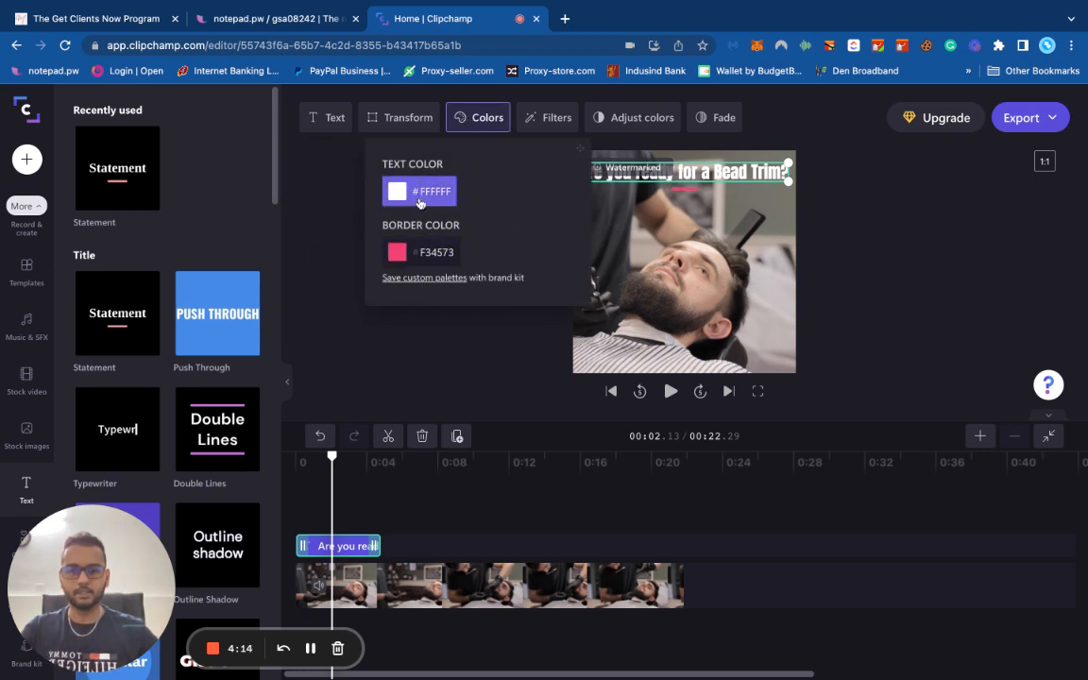
{"action": "left_click", "coordinate": [556, 117]}
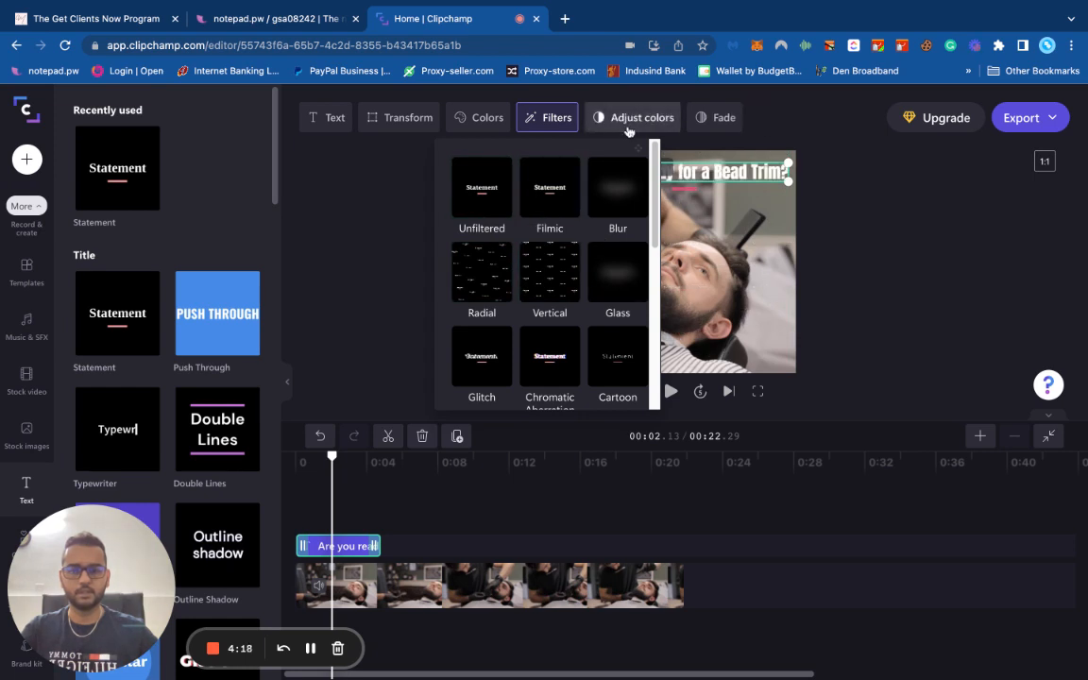
- Deselect the headline and play the ad from 0:00, then pause
{"action": "left_click", "coordinate": [642, 117]}
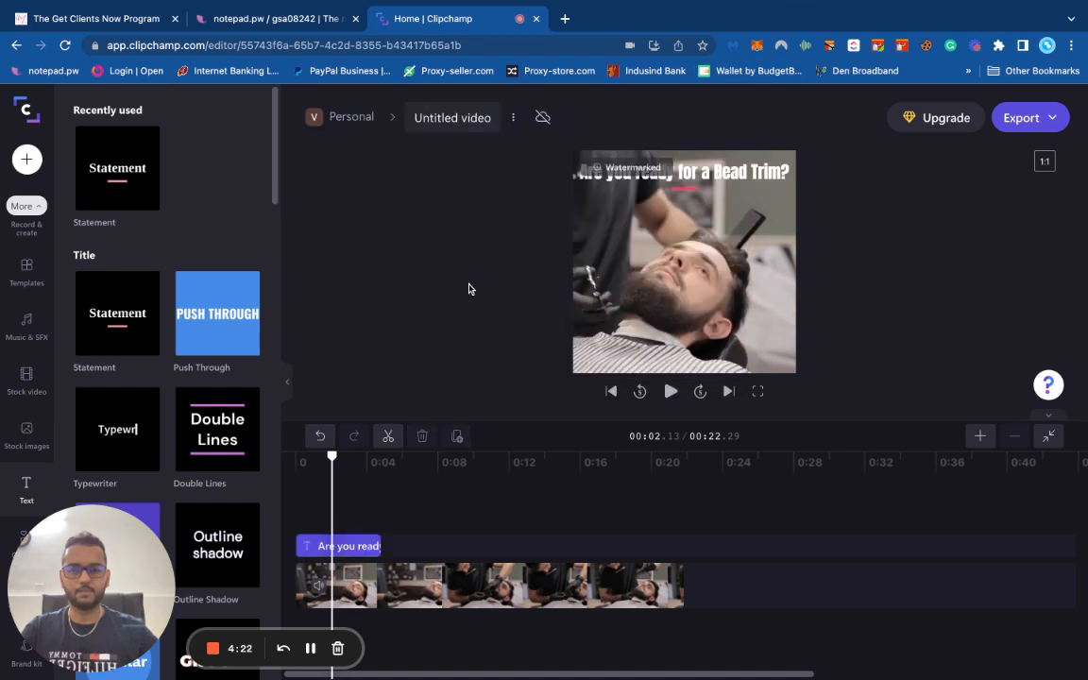
{"action": "left_click", "coordinate": [340, 546]}
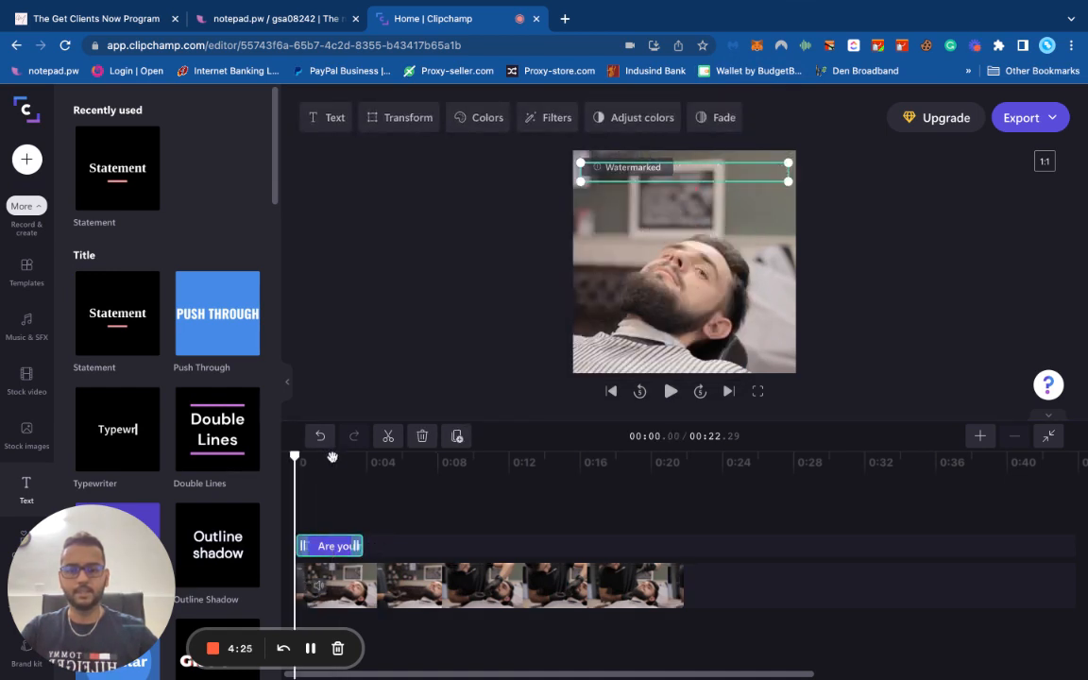
{"action": "left_click", "coordinate": [670, 391]}
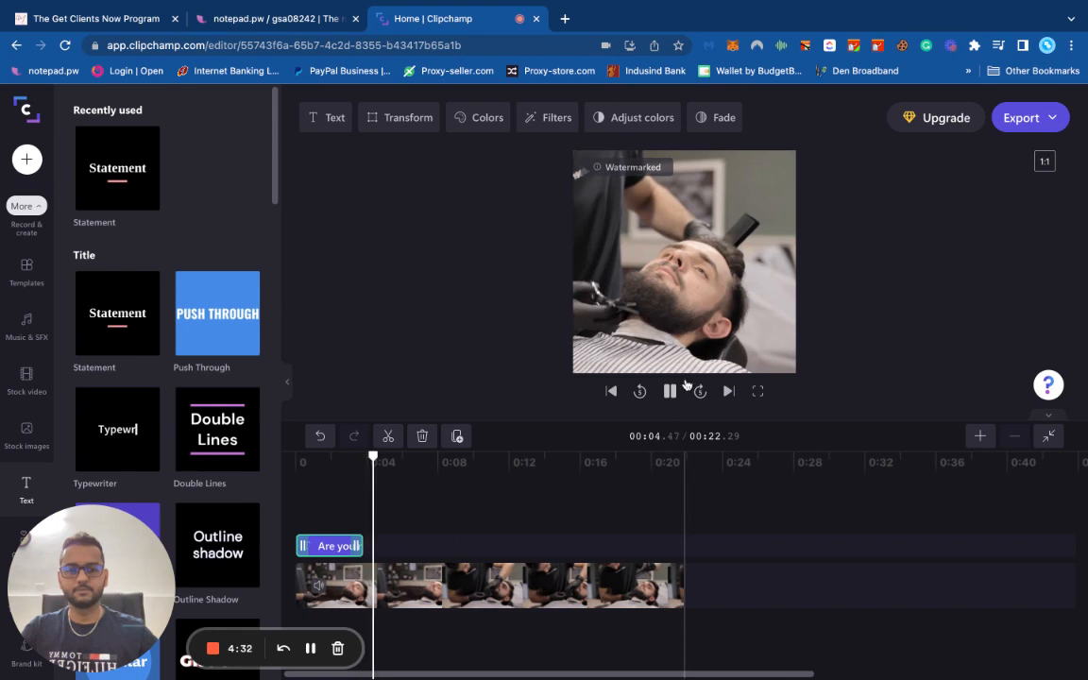
{"action": "left_click", "coordinate": [668, 391]}
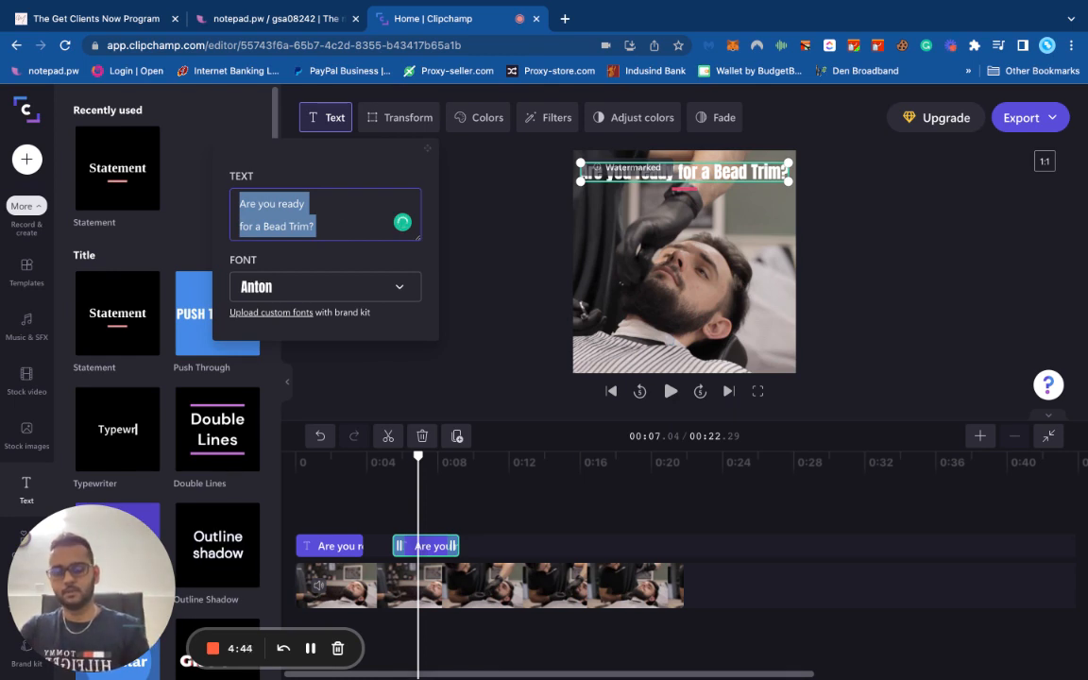
- Rewrite the duplicated headline to read "Visit the best barber in Town"
{"action": "type", "text": "Visit the best barber in T"}
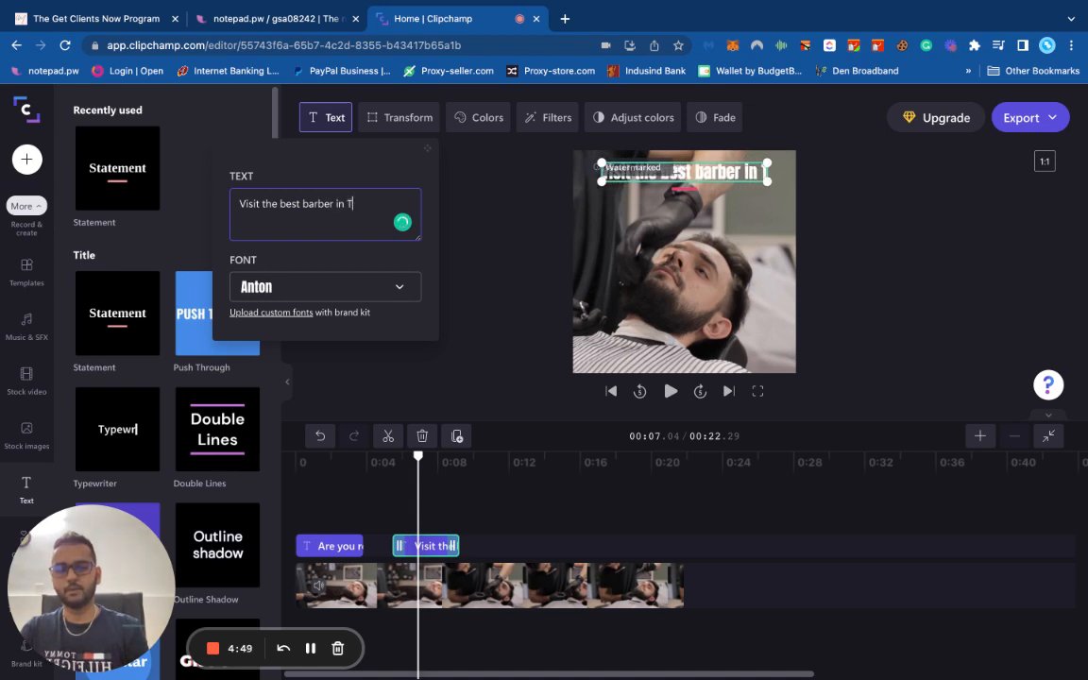
{"action": "type", "text": "own"}
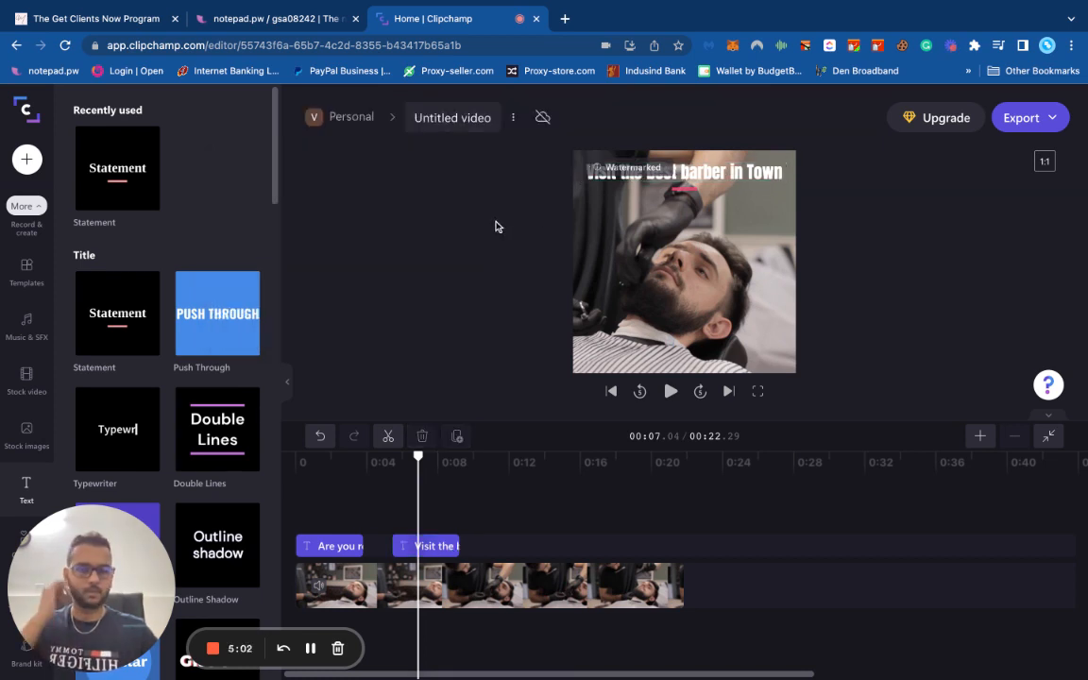
{"action": "left_click", "coordinate": [487, 585]}
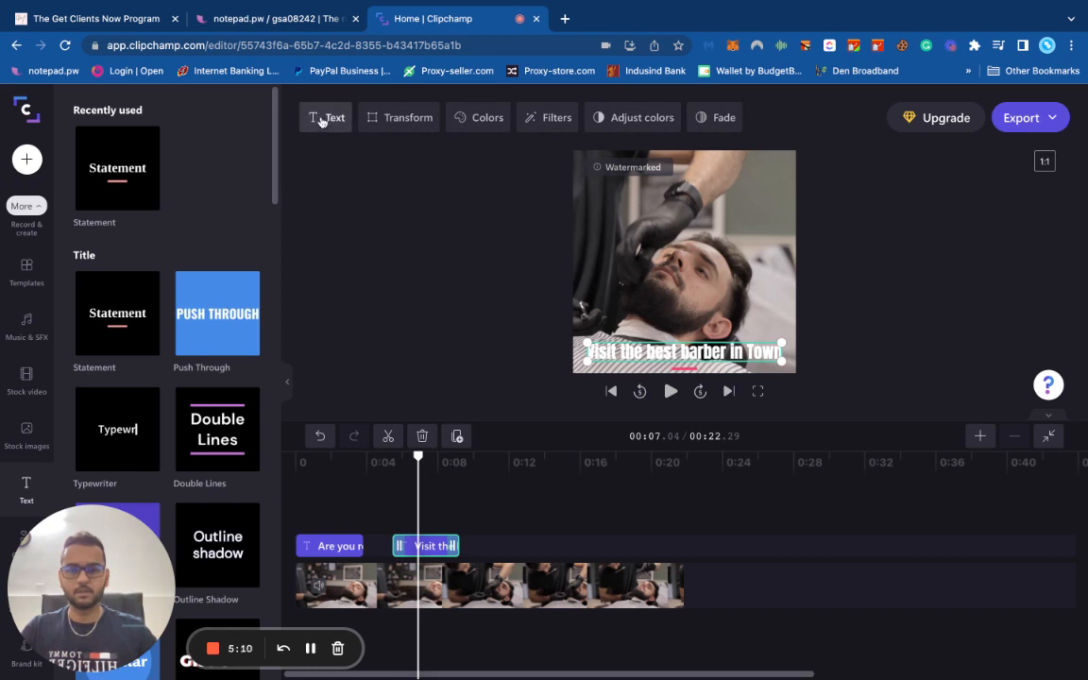
{"action": "left_click", "coordinate": [488, 117]}
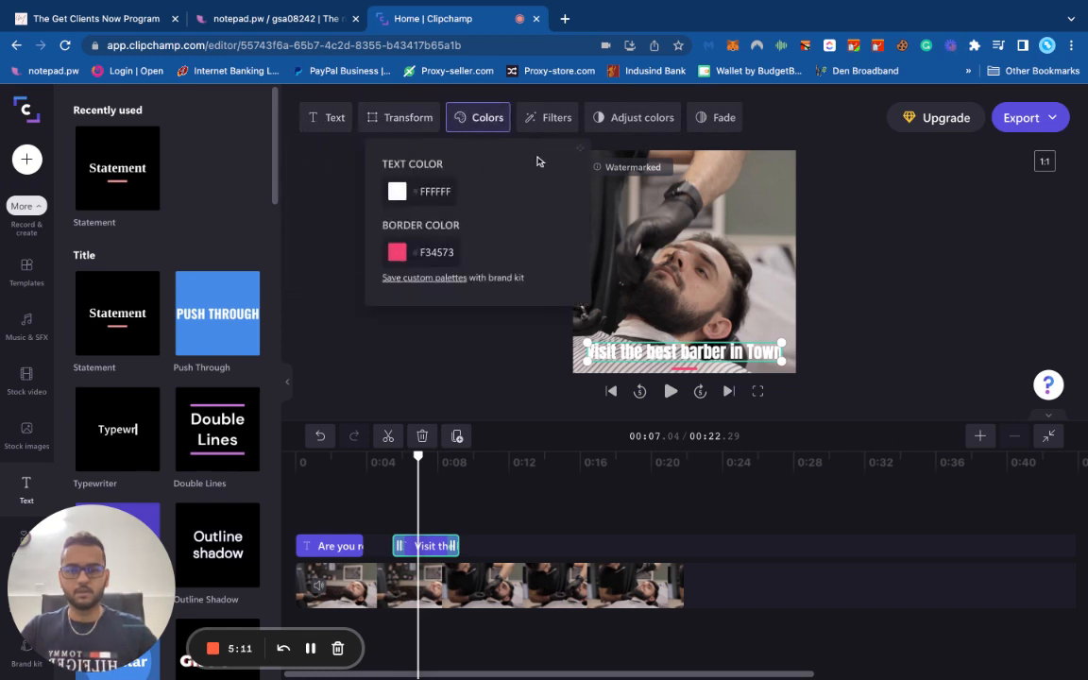
{"action": "left_click", "coordinate": [555, 117]}
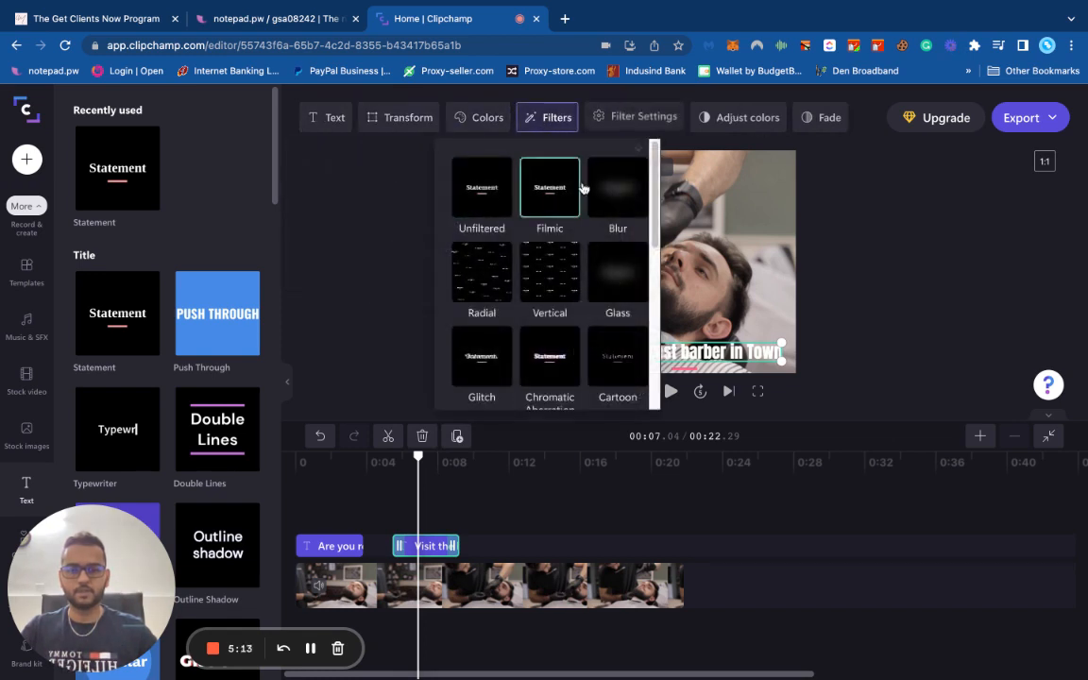
{"action": "left_click", "coordinate": [481, 188]}
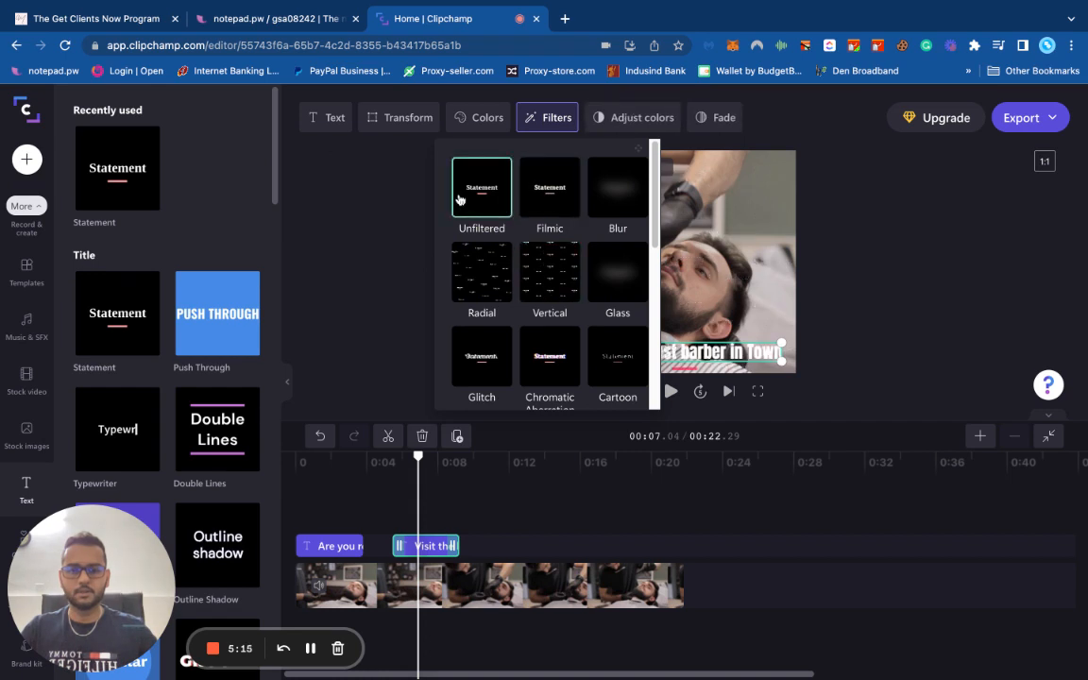
{"action": "left_click", "coordinate": [550, 187]}
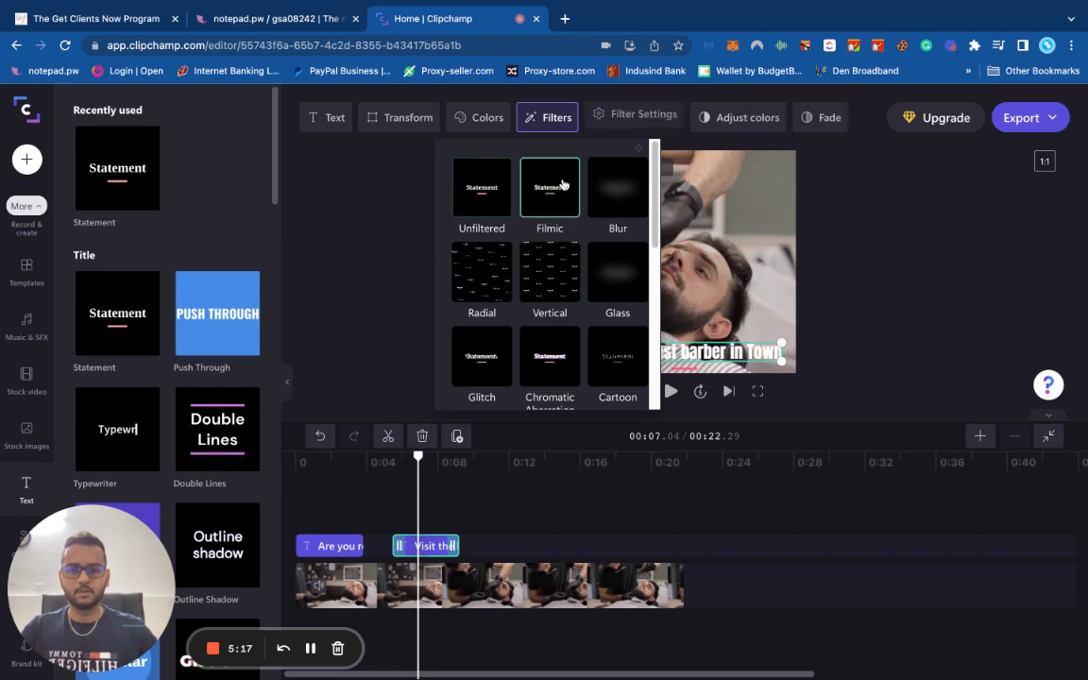
{"action": "left_click", "coordinate": [549, 274]}
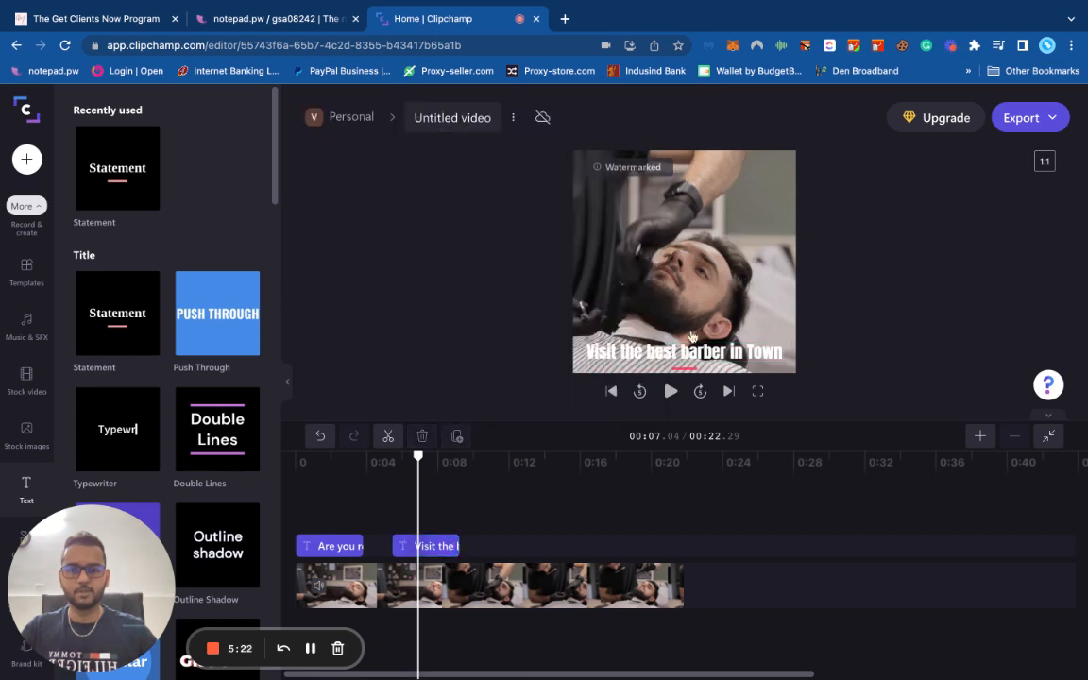
{"action": "left_click", "coordinate": [642, 117]}
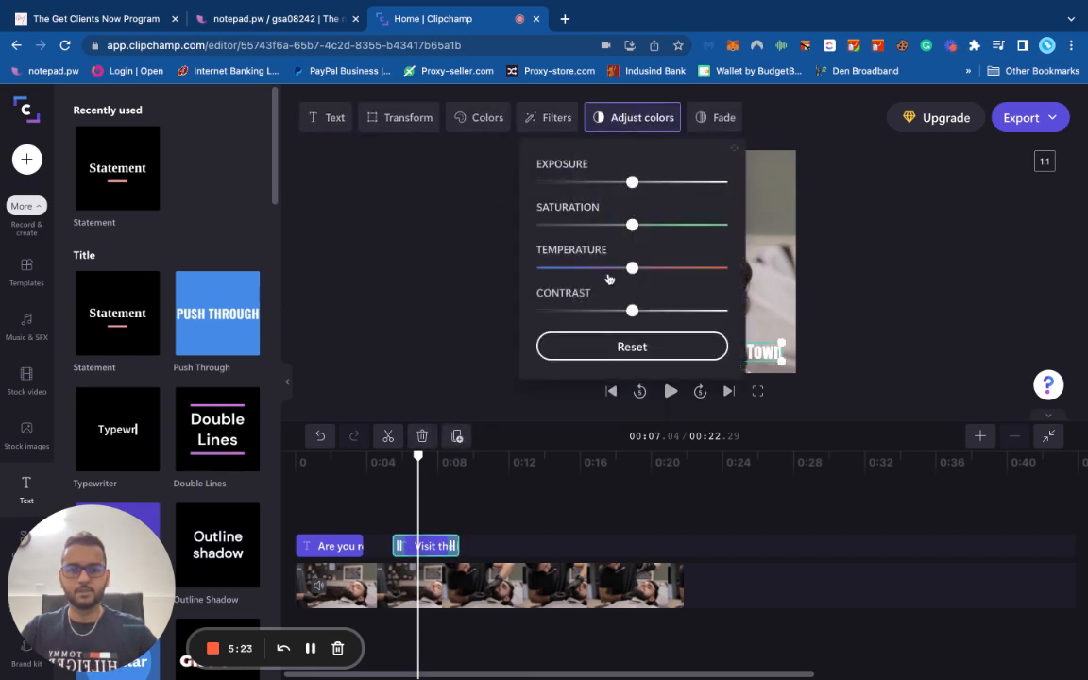
{"action": "left_click", "coordinate": [878, 192]}
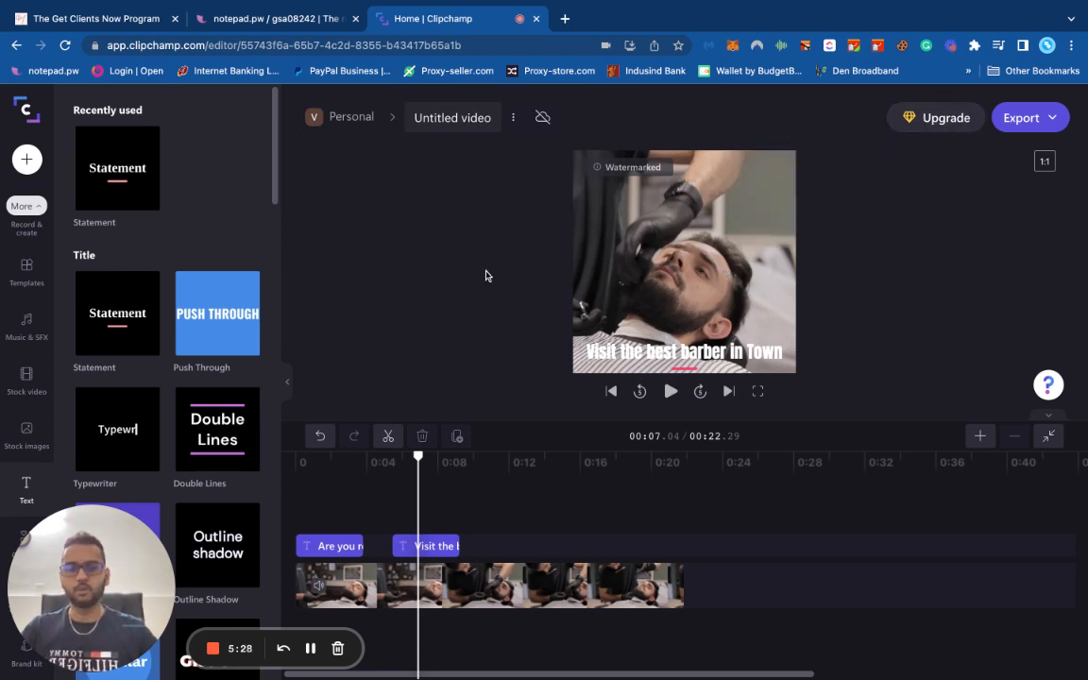
{"action": "left_click", "coordinate": [426, 544]}
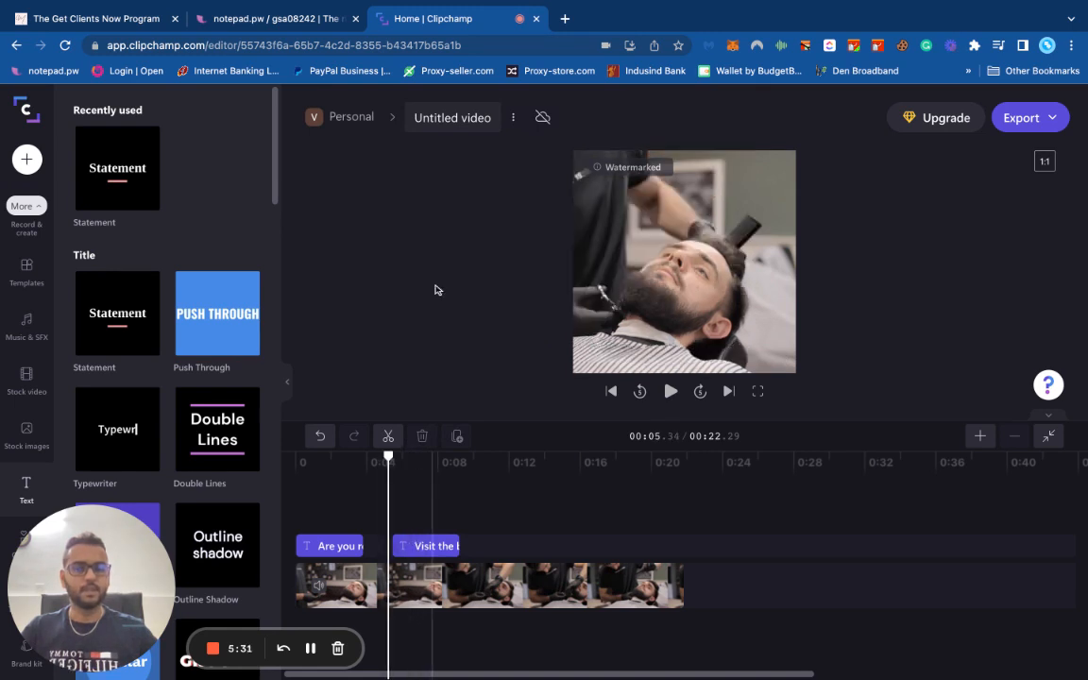
{"action": "left_click", "coordinate": [671, 391]}
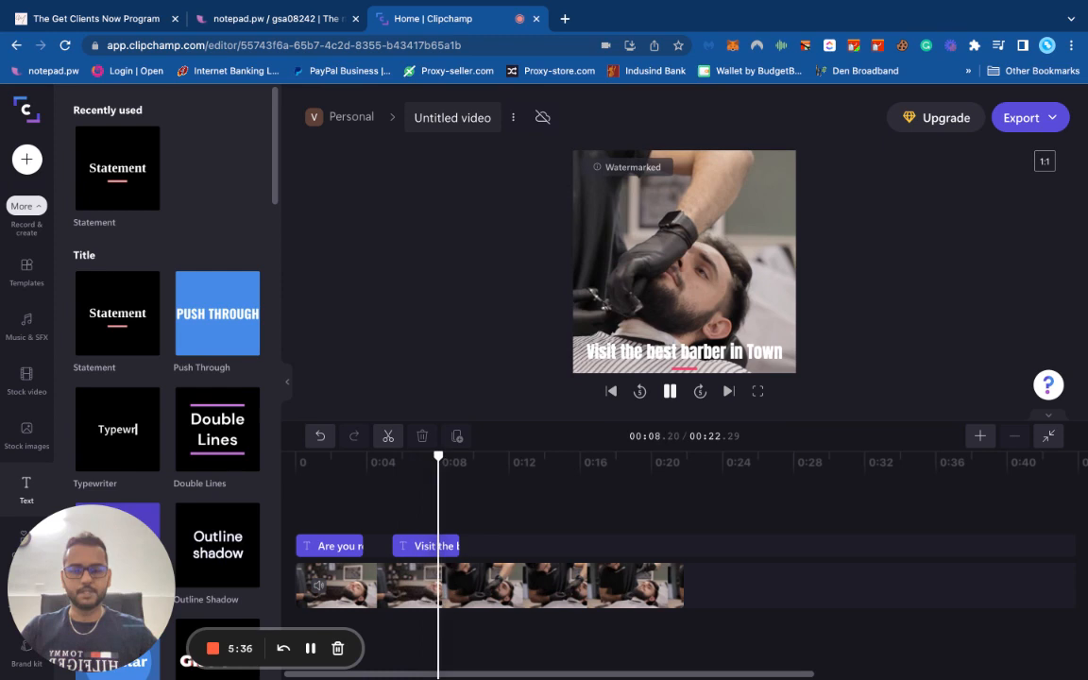
{"action": "left_click", "coordinate": [668, 391]}
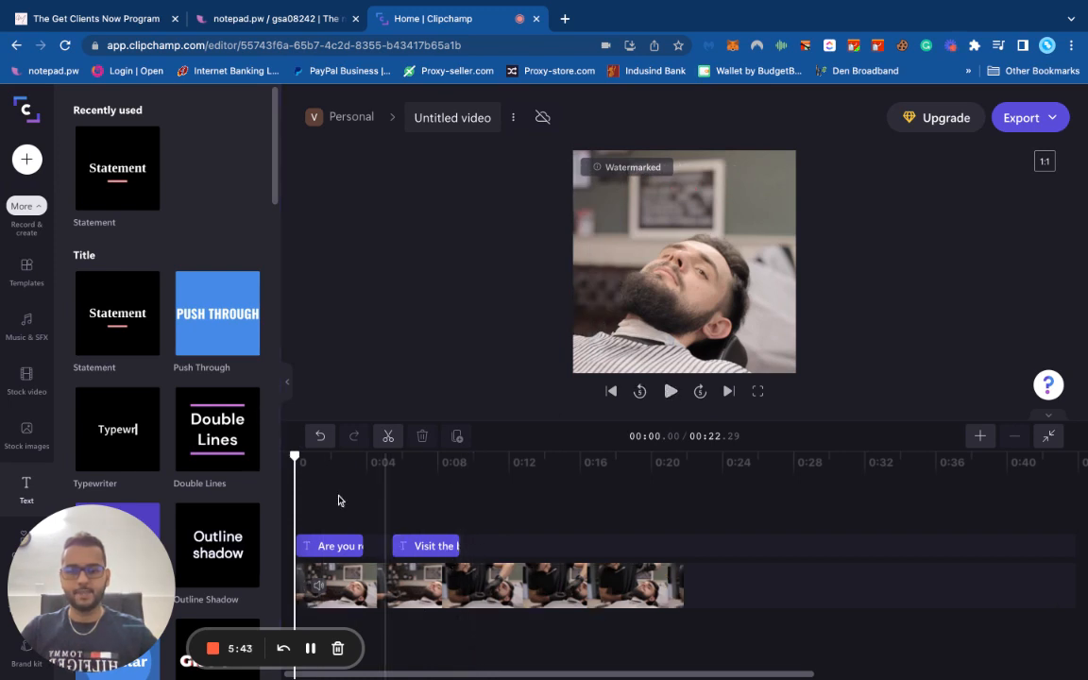
- Trim the ad at 0:09.6 by deleting the footage after the second clip
{"action": "left_click", "coordinate": [462, 461]}
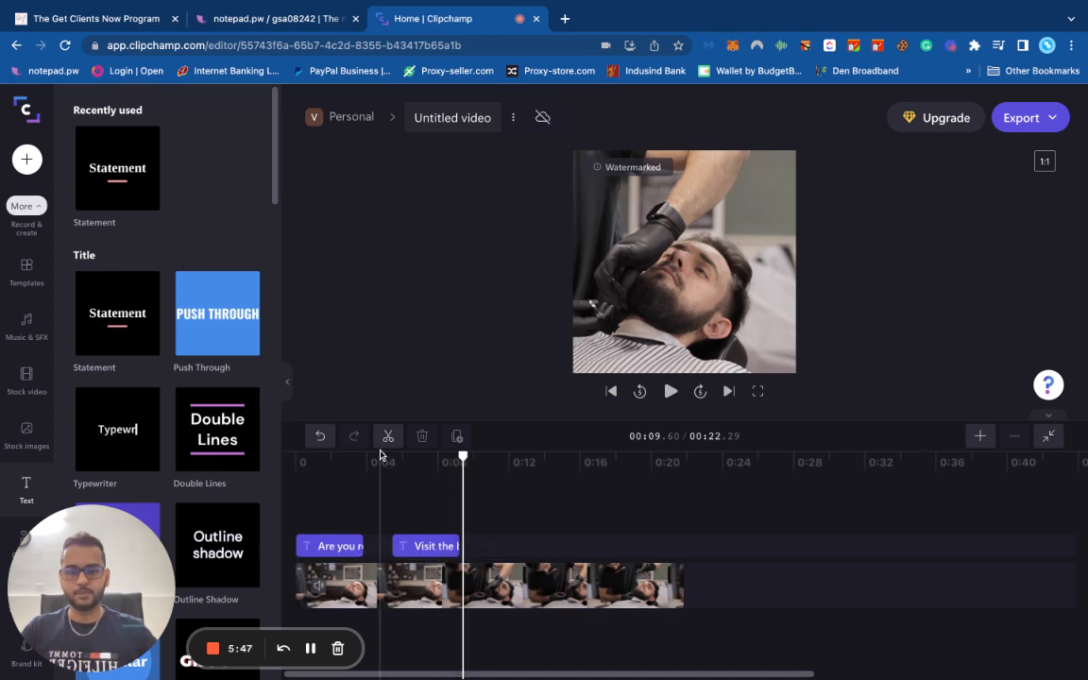
{"action": "left_click", "coordinate": [574, 586]}
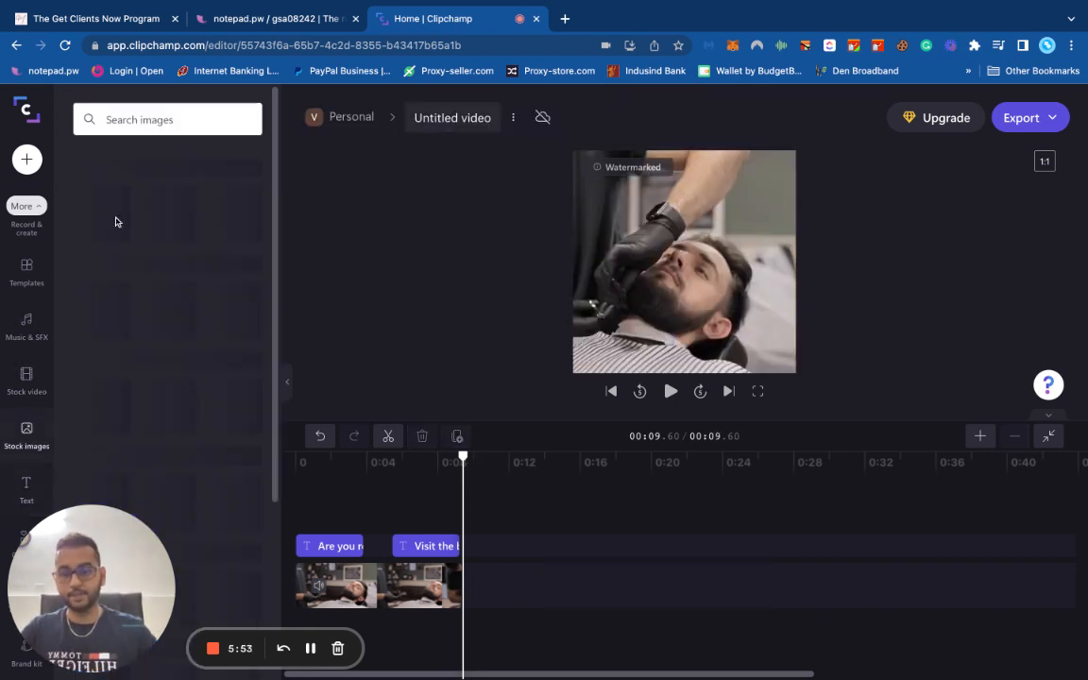
- Search the Stock video library for barber shop clips and browse the results
{"action": "type", "text": "barber"}
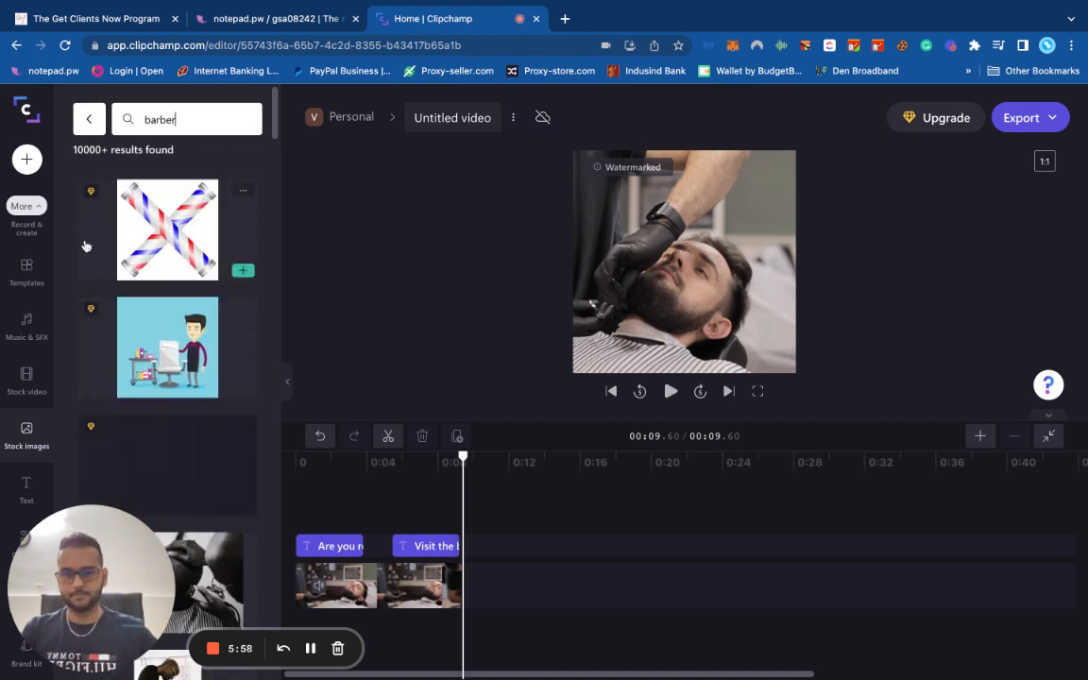
{"action": "scroll", "scroll_direction": "down", "scroll_amount": 3}
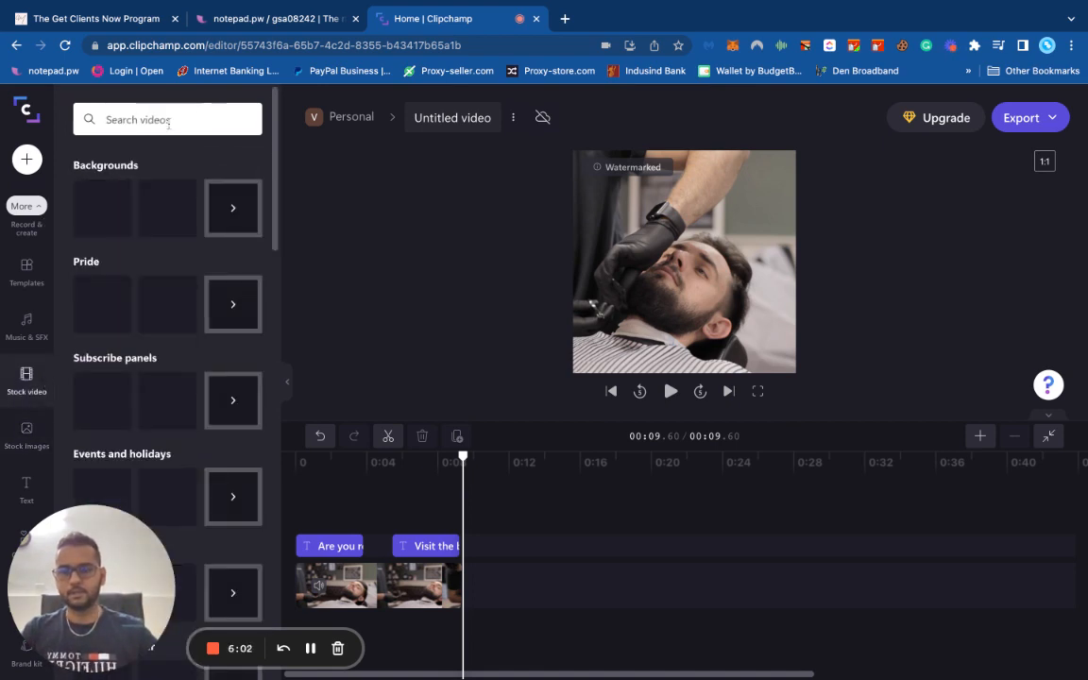
{"action": "type", "text": "b"}
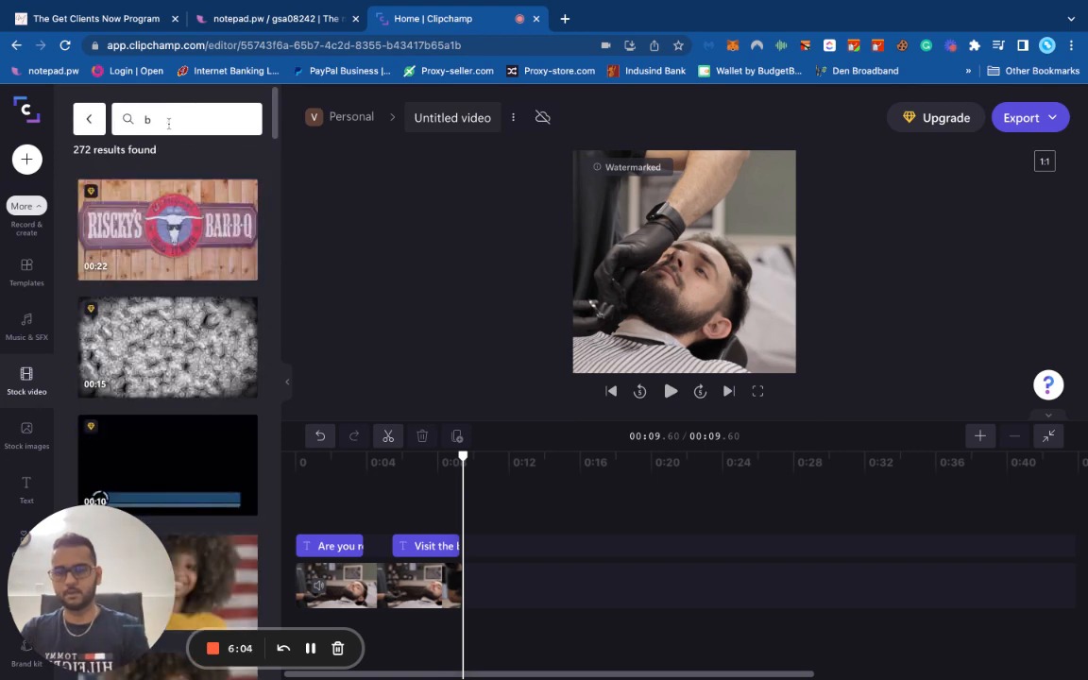
{"action": "type", "text": "arber shop"}
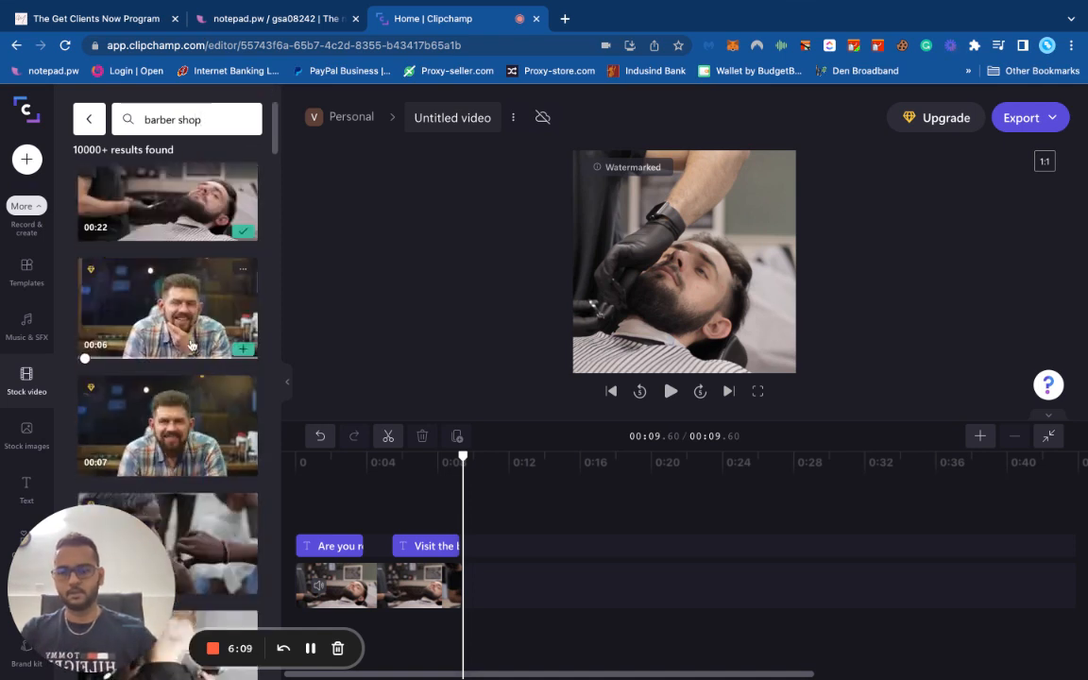
{"action": "scroll", "scroll_direction": "down", "scroll_amount": 3}
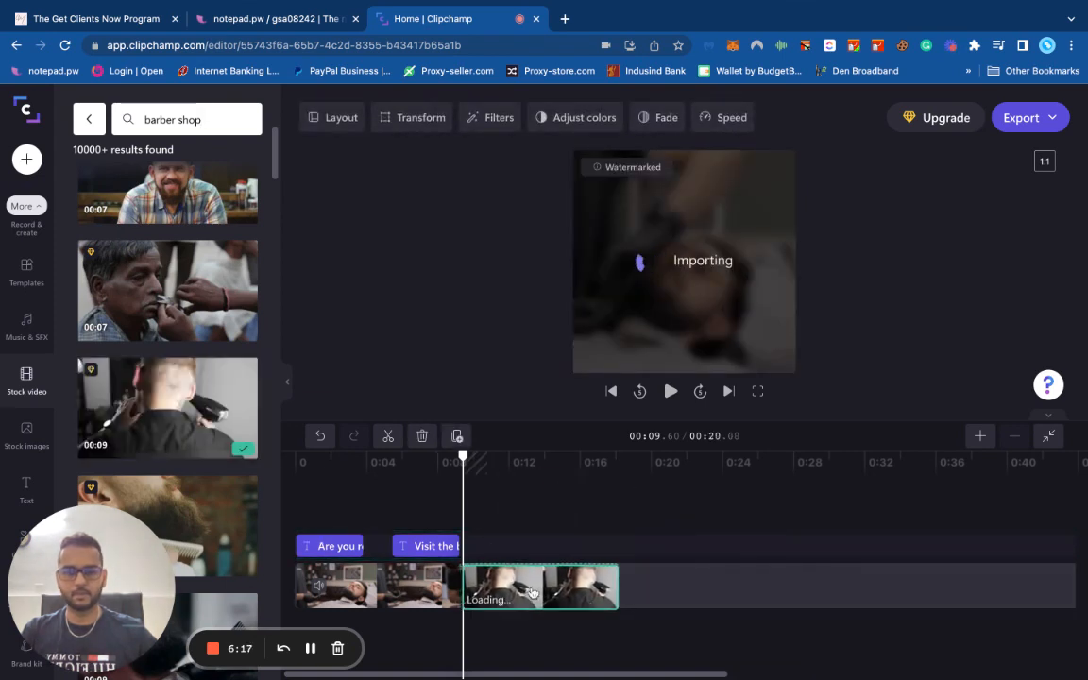
- Append a barber shop stock clip with the Visit headline copied over it and preview the section
{"action": "left_click", "coordinate": [435, 546]}
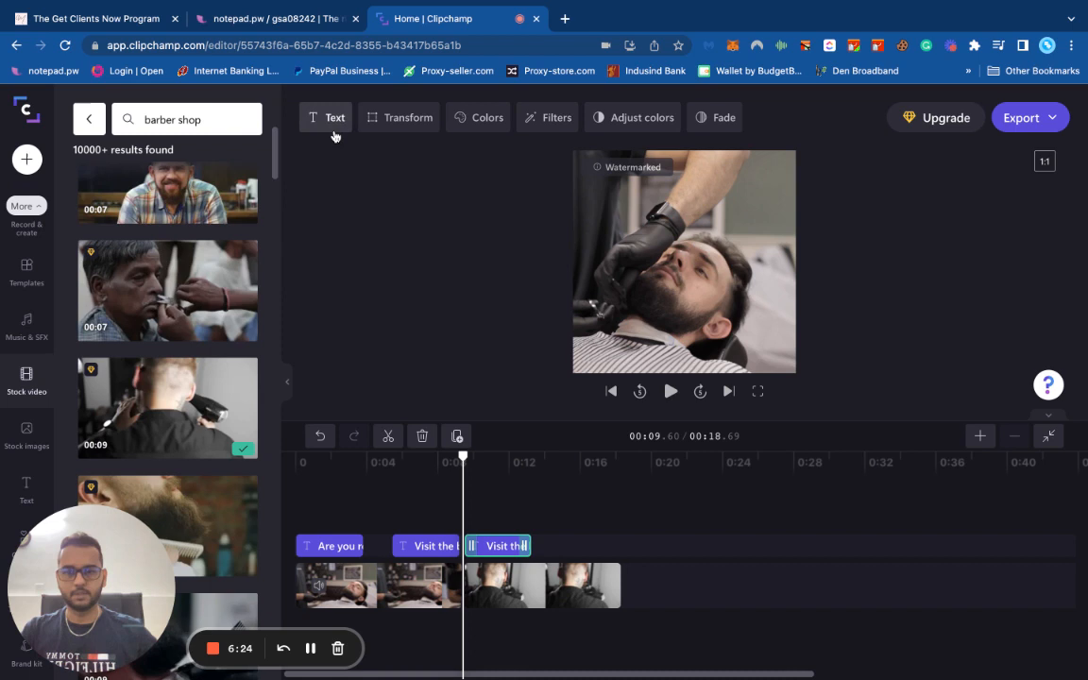
{"action": "left_click", "coordinate": [544, 586]}
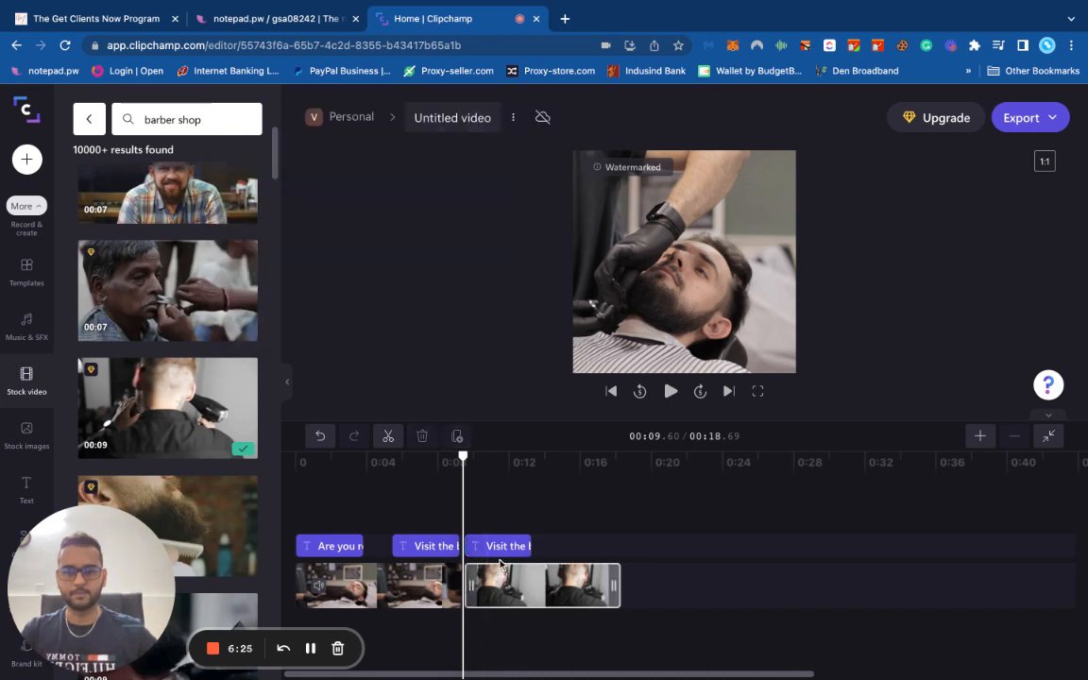
{"action": "left_click", "coordinate": [499, 544]}
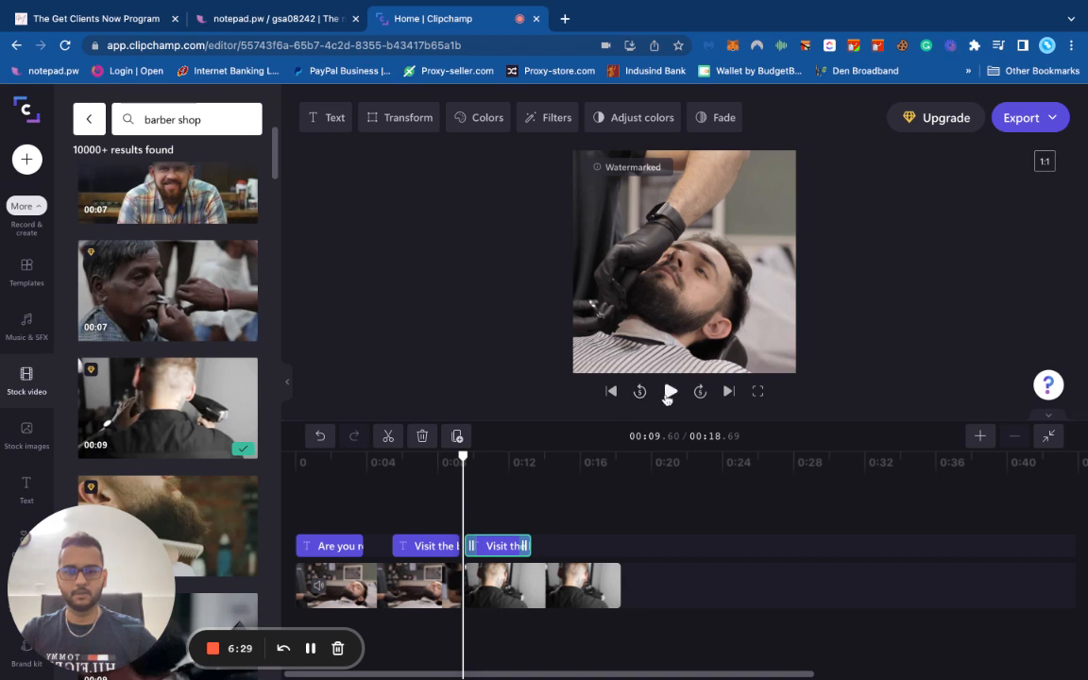
{"action": "left_click", "coordinate": [670, 391]}
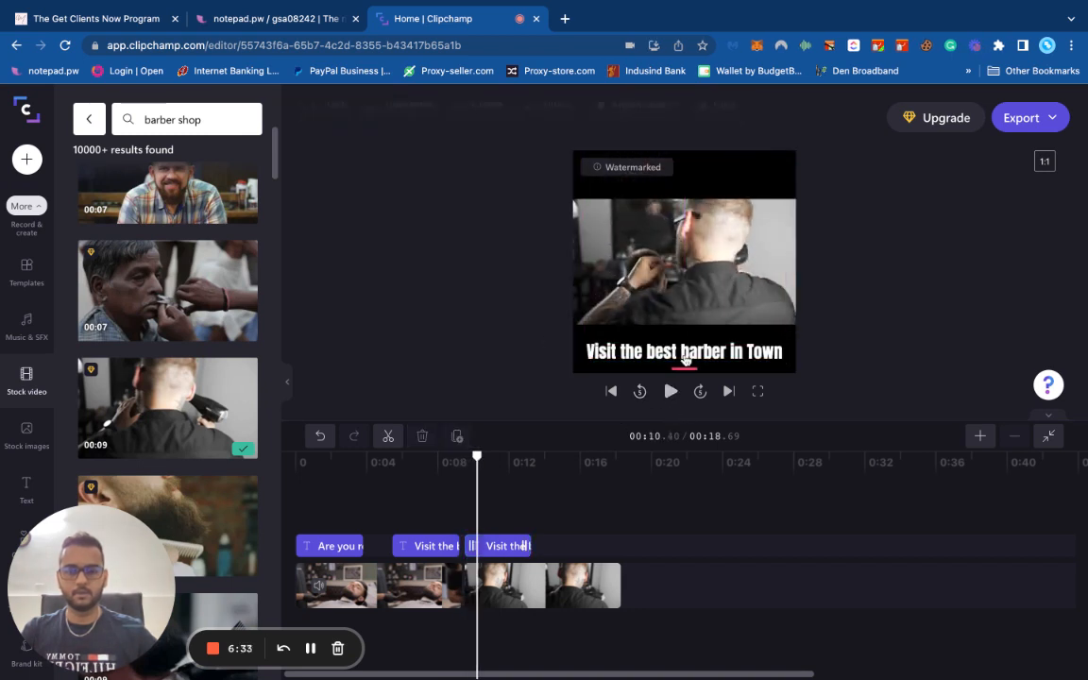
{"action": "left_click", "coordinate": [377, 586]}
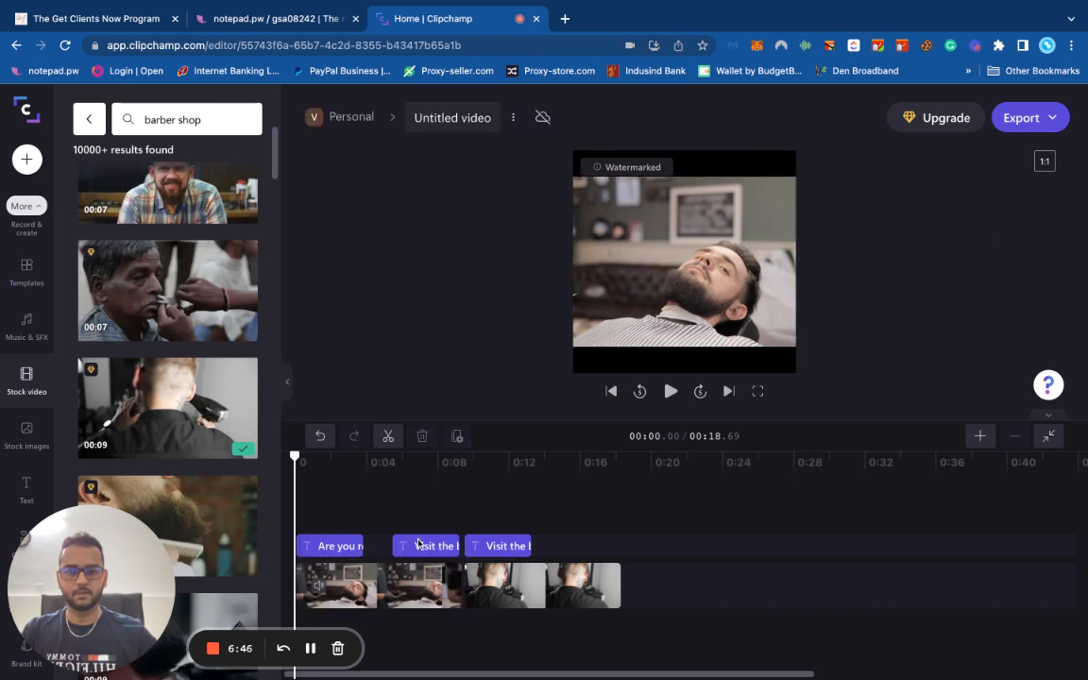
{"action": "left_click", "coordinate": [671, 391]}
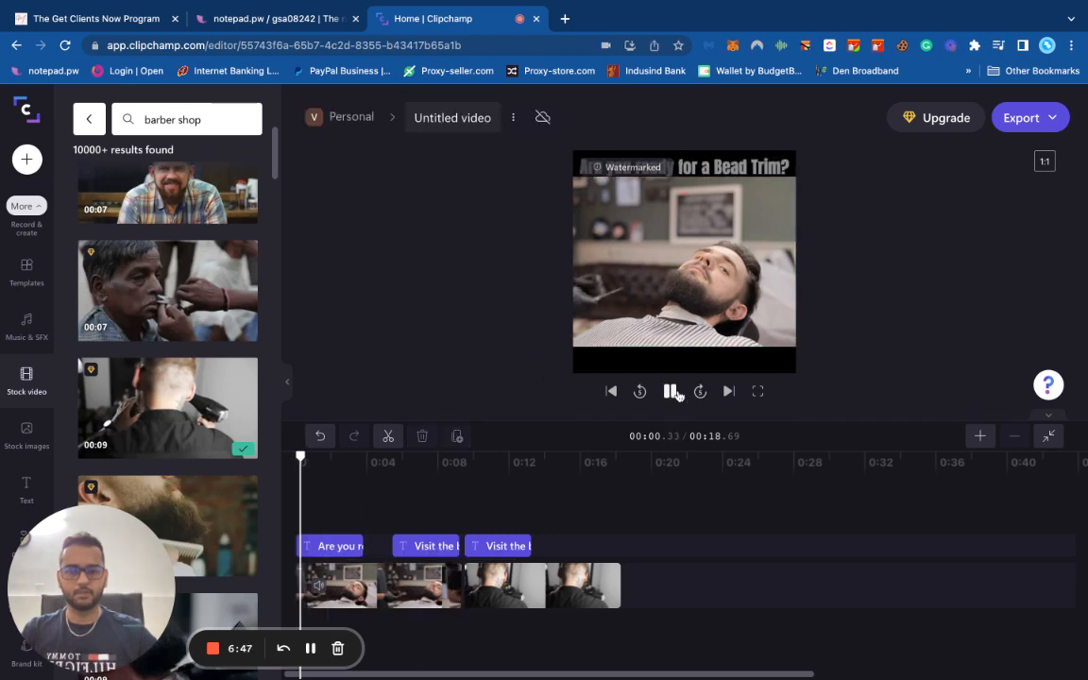
{"action": "left_click", "coordinate": [669, 391]}
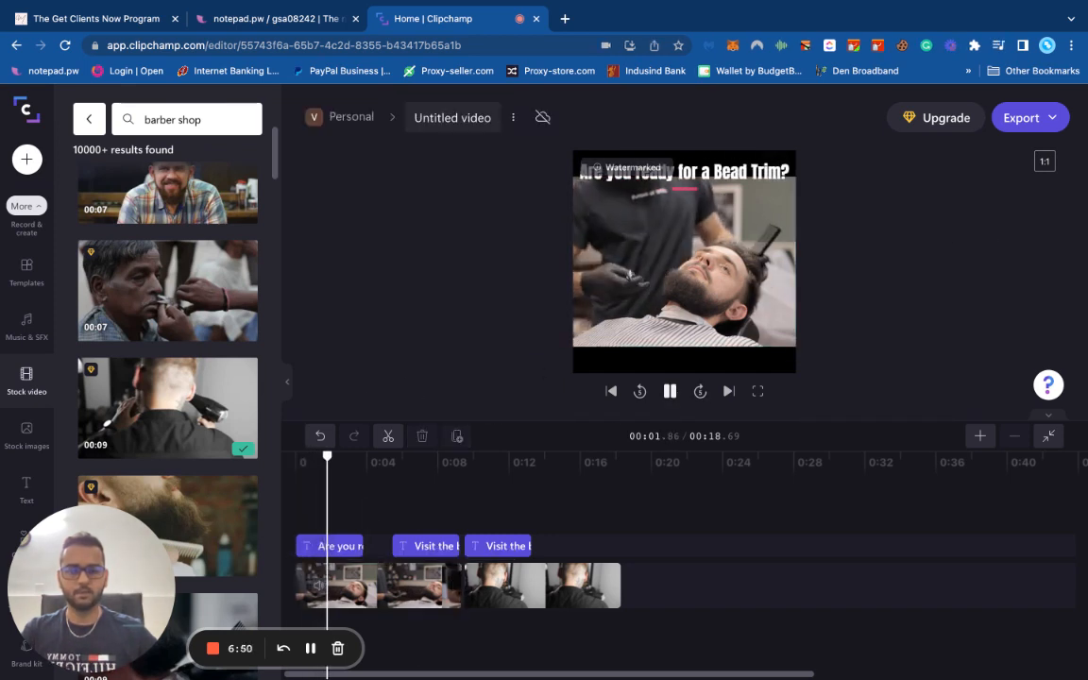
{"action": "left_click", "coordinate": [377, 585]}
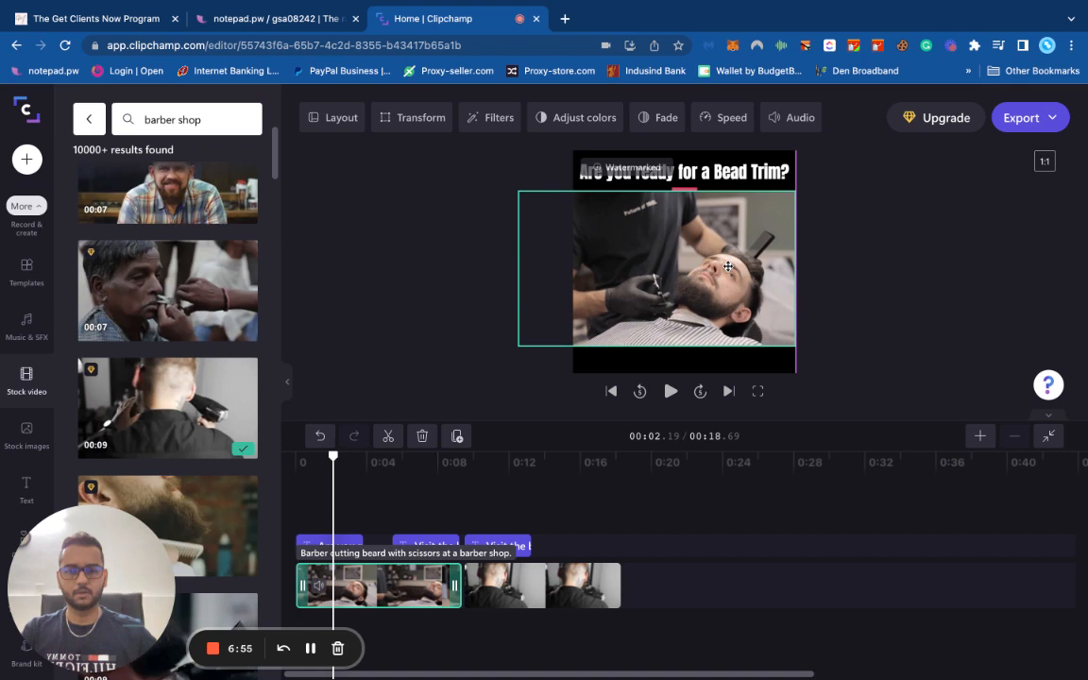
{"action": "left_click", "coordinate": [670, 391]}
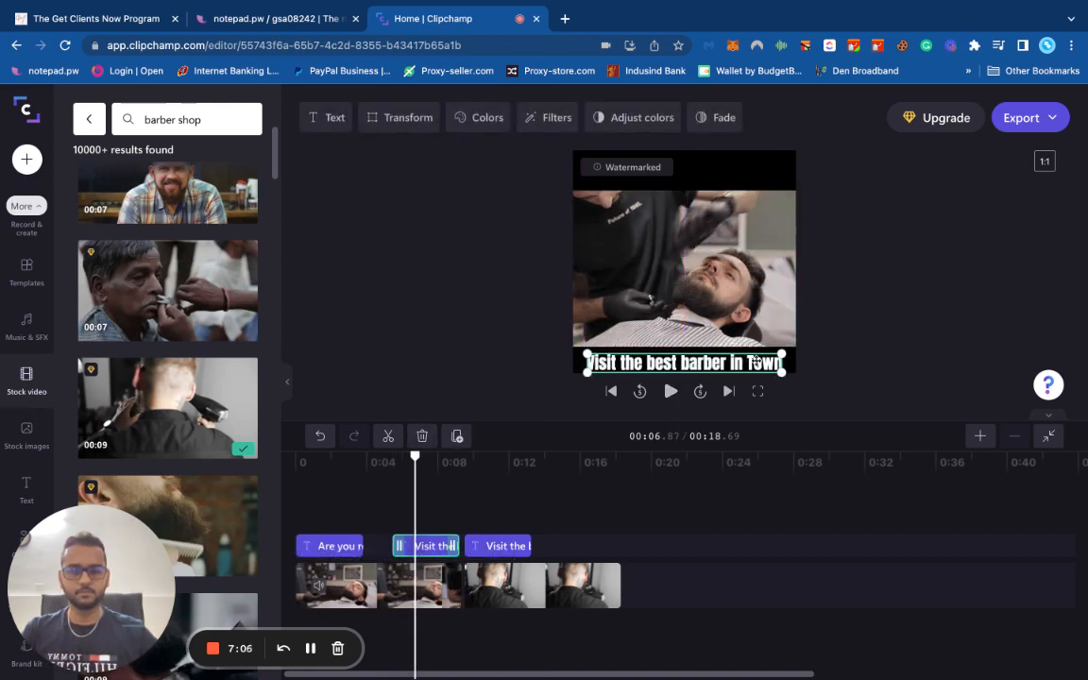
{"action": "left_click", "coordinate": [670, 391]}
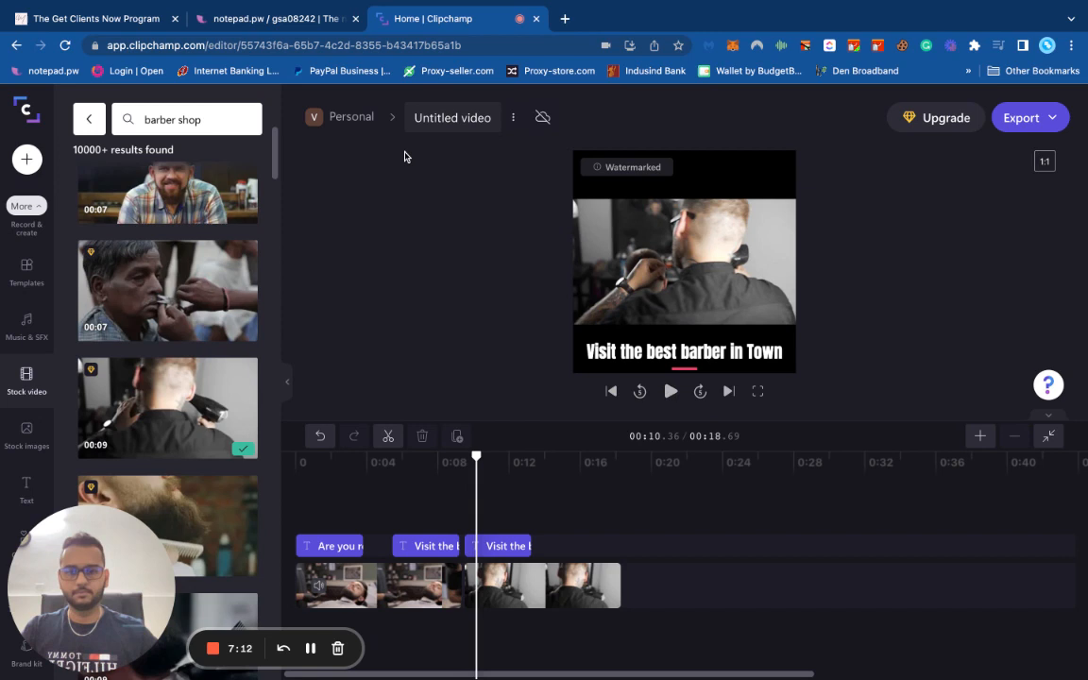
- Rewrite the third clip's headline to "Look Fresh for your Special Occasion"
{"action": "left_click", "coordinate": [507, 544]}
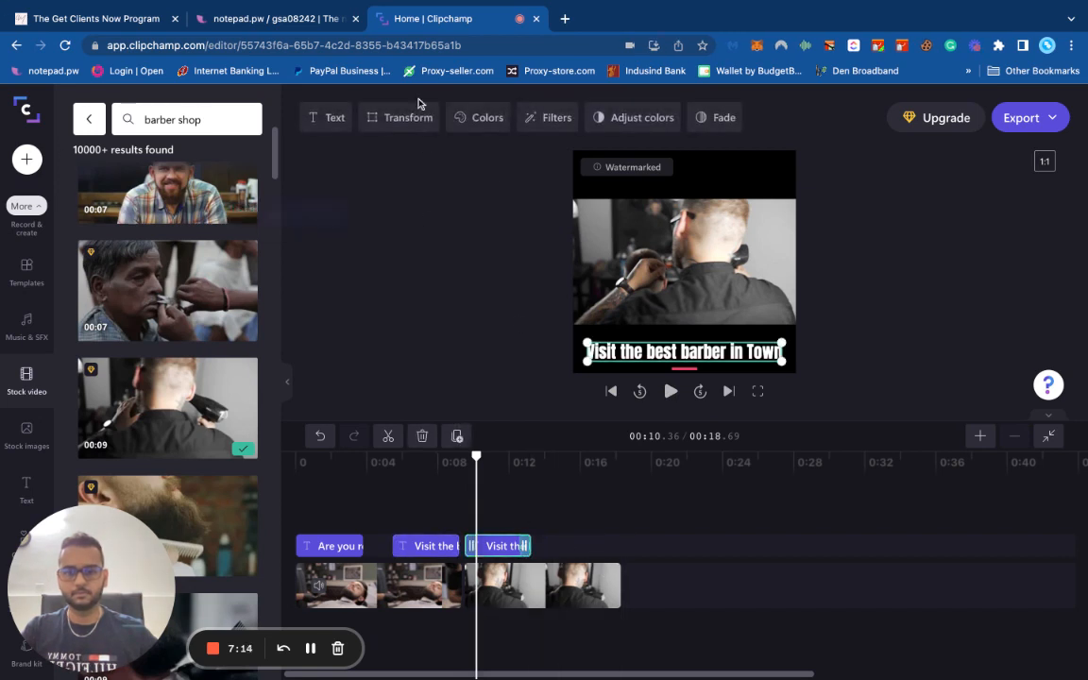
{"action": "left_click", "coordinate": [325, 117]}
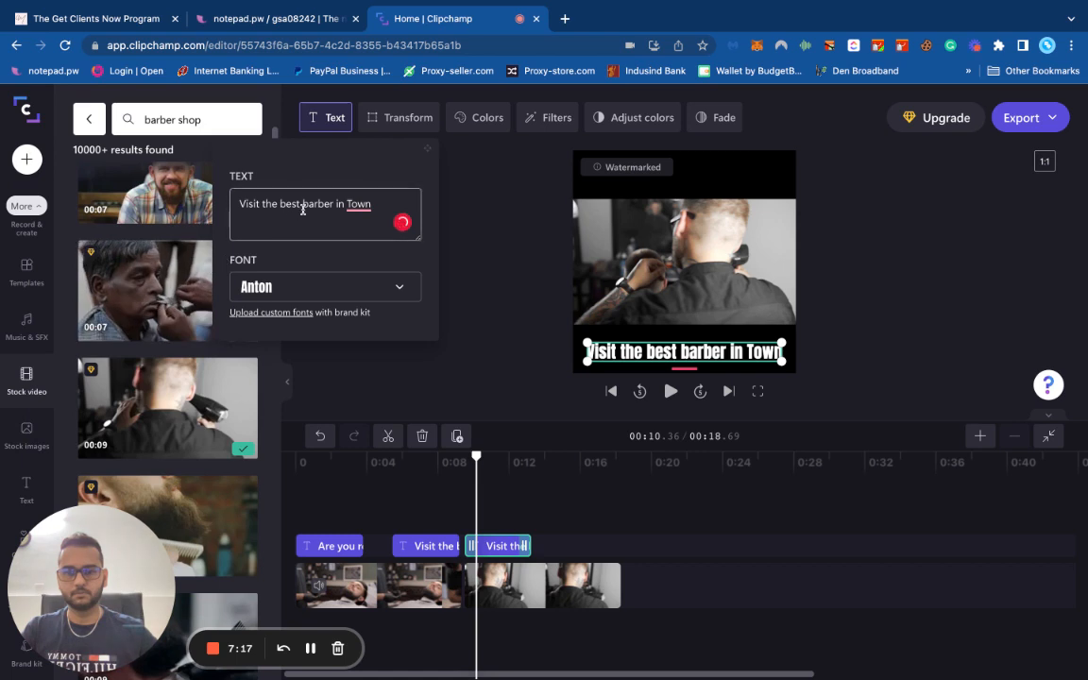
{"action": "type", "text": "Look"}
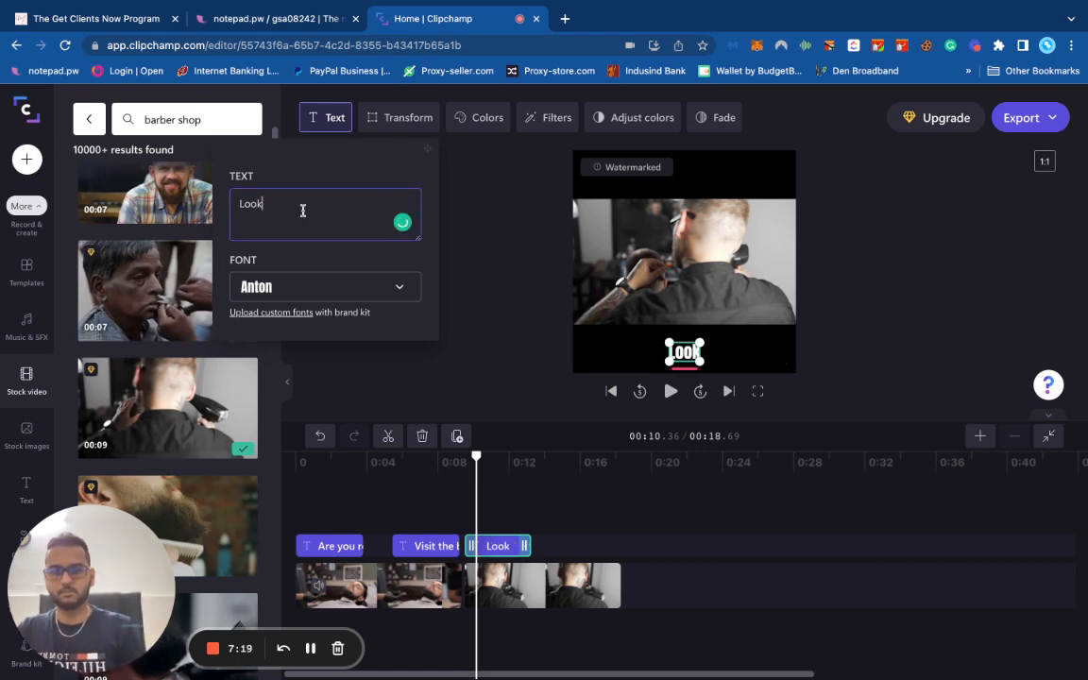
{"action": "type", "text": "Fer"}
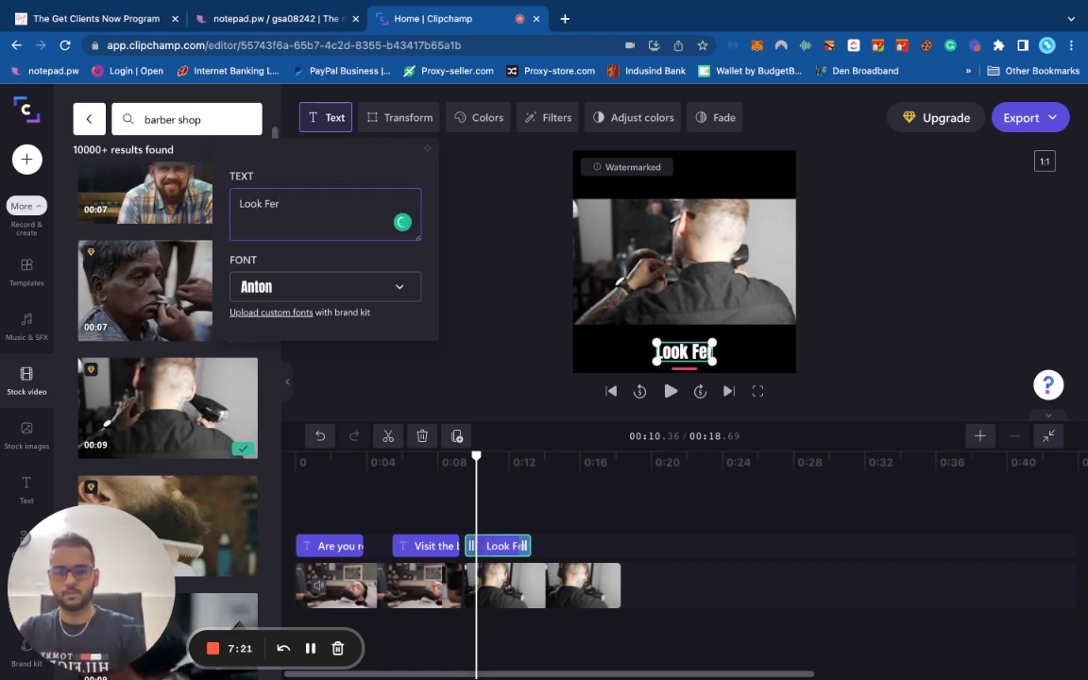
{"action": "type", "text": "Look Fresh for your"}
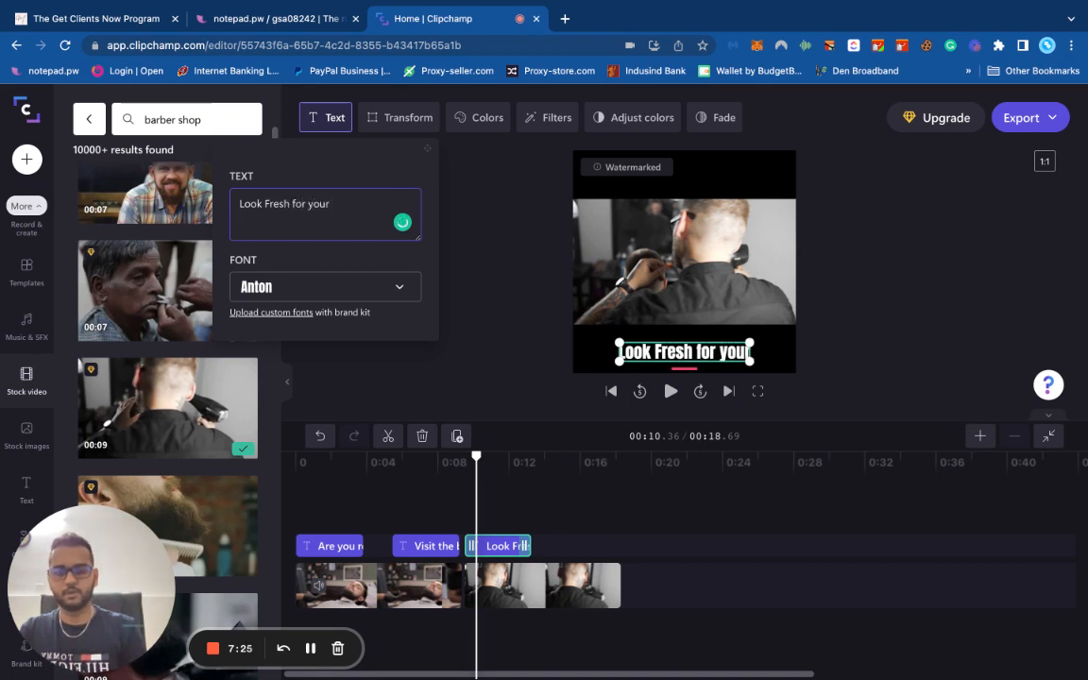
{"action": "type", "text": "Special"}
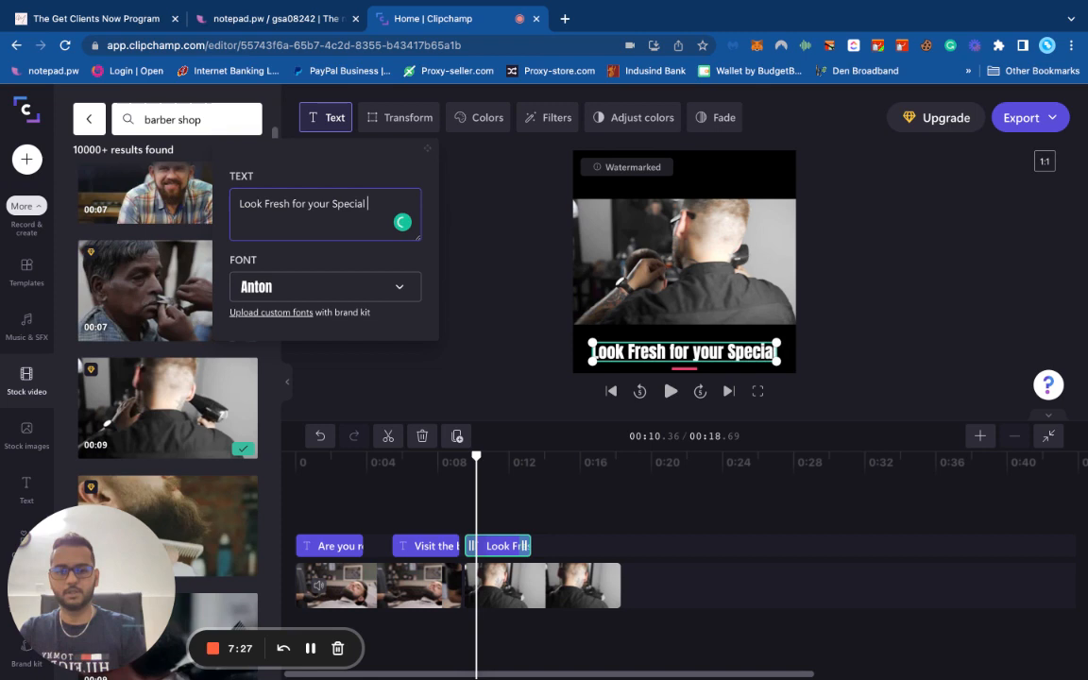
{"action": "type", "text": "Occa"}
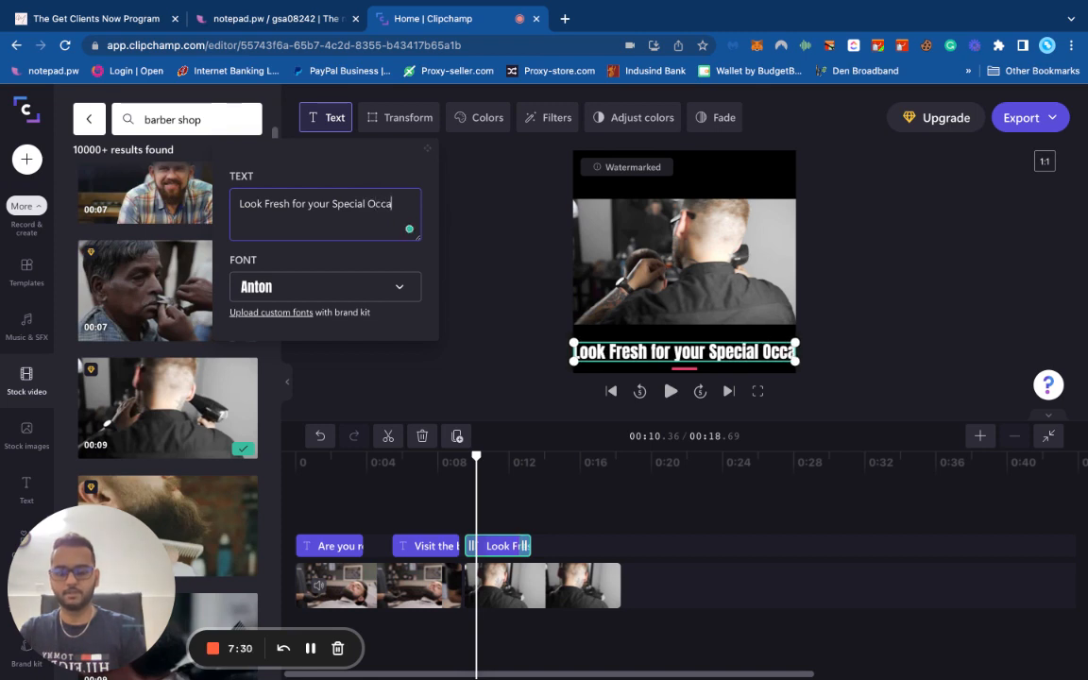
{"action": "type", "text": "sion"}
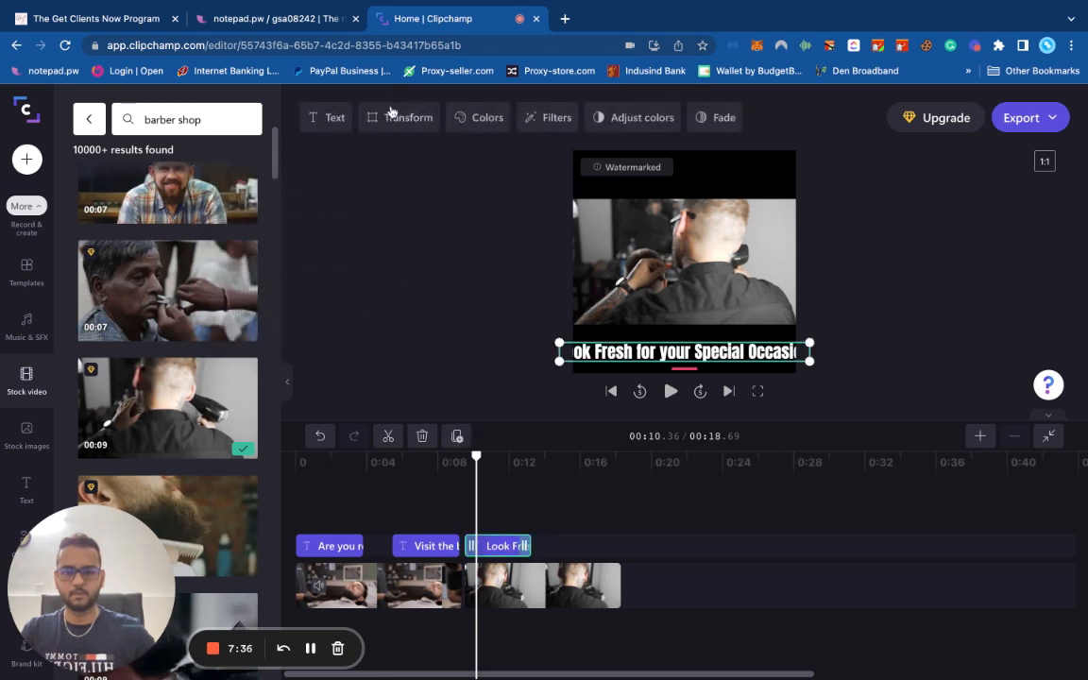
- Lower the headline's Size in Transform until it fits across the frame, then preview it
{"action": "left_click", "coordinate": [334, 117]}
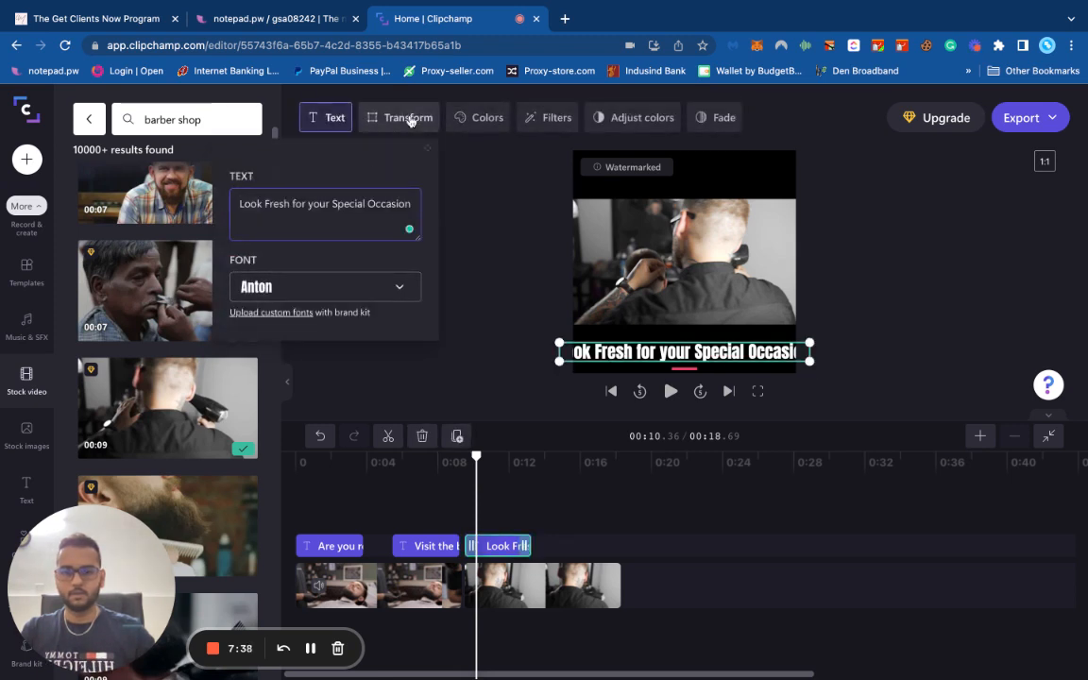
{"action": "left_click", "coordinate": [407, 117]}
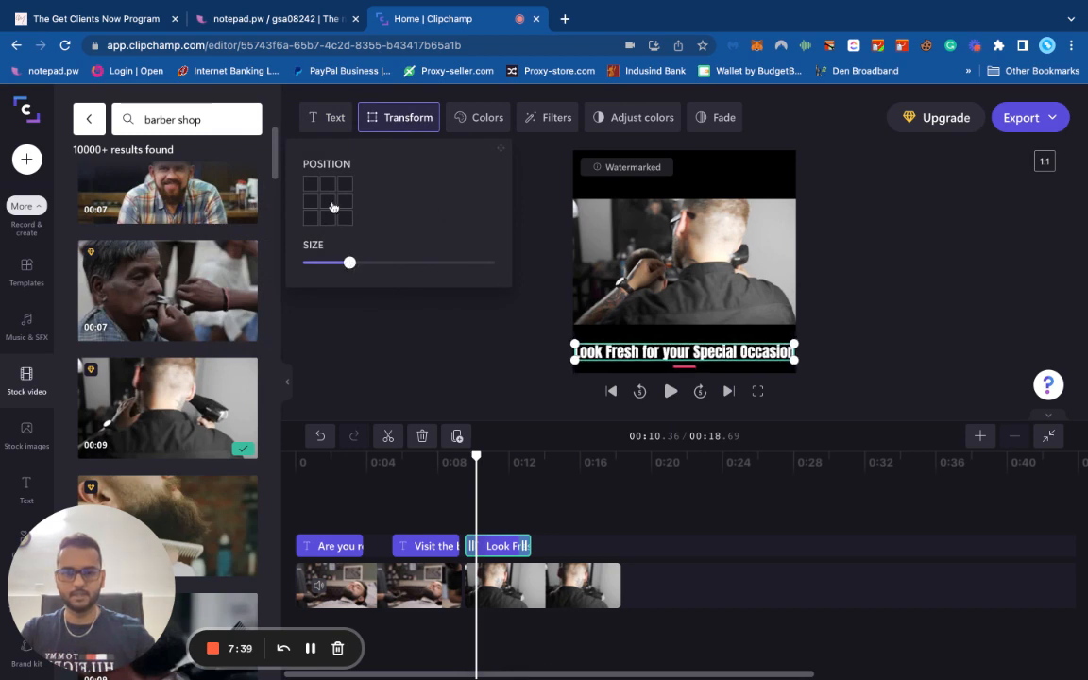
{"action": "left_click", "coordinate": [329, 219]}
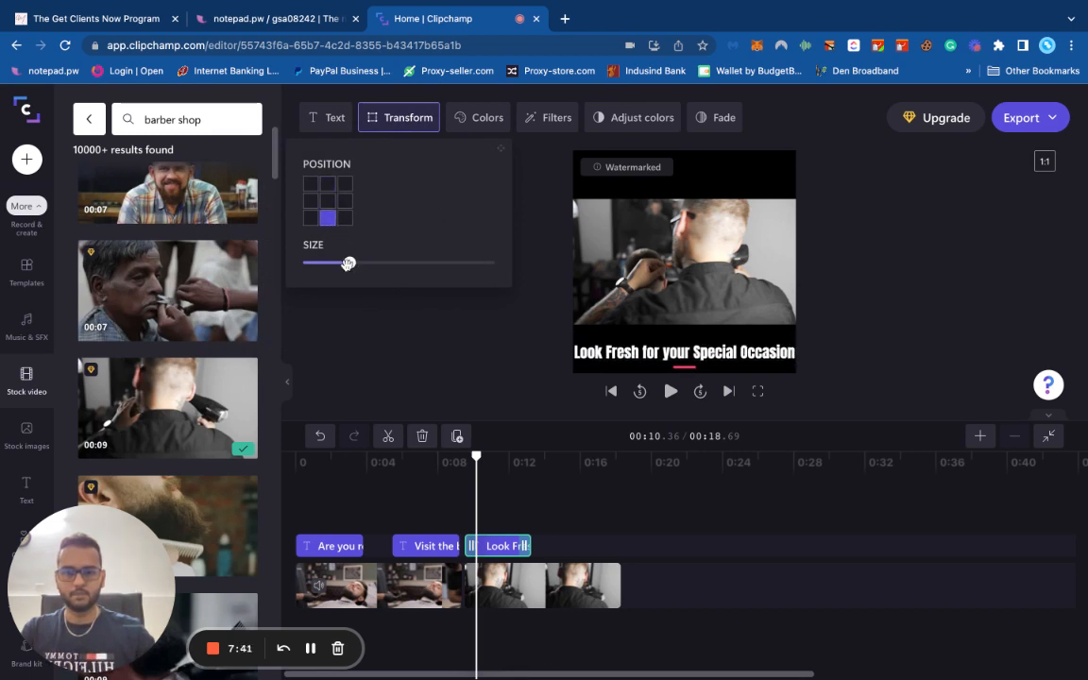
{"action": "left_click_drag", "start_coordinate": [349, 263], "coordinate": [343, 263]}
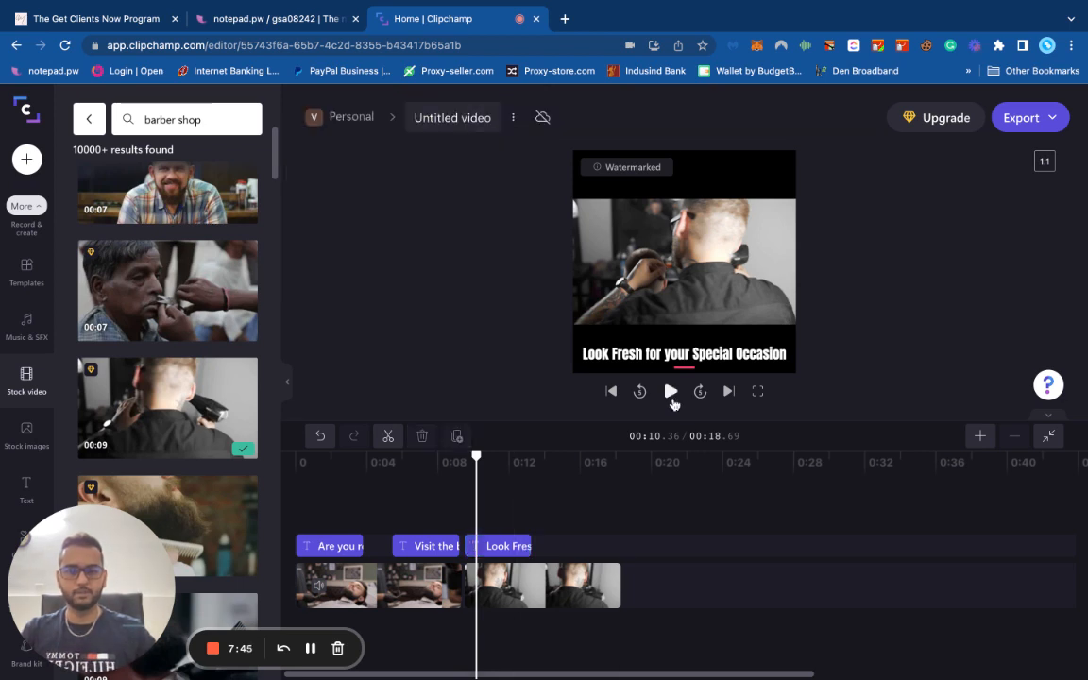
{"action": "left_click", "coordinate": [670, 391]}
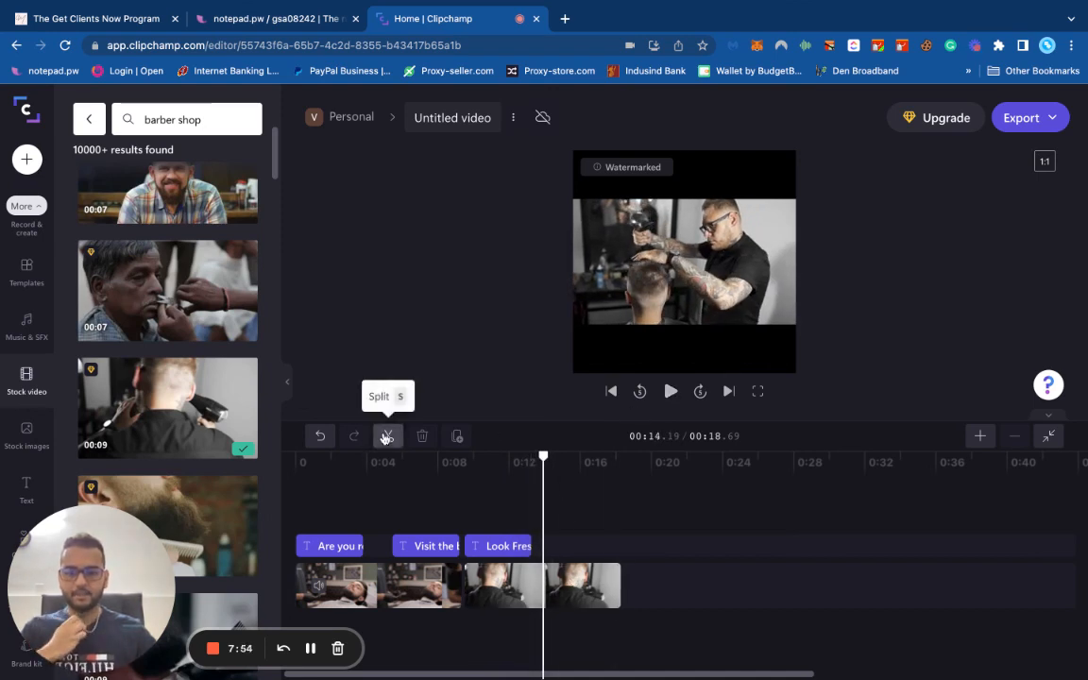
- Cut the last clip after 0:14 and append the smiling man in glasses stock clip
{"action": "left_click", "coordinate": [387, 435]}
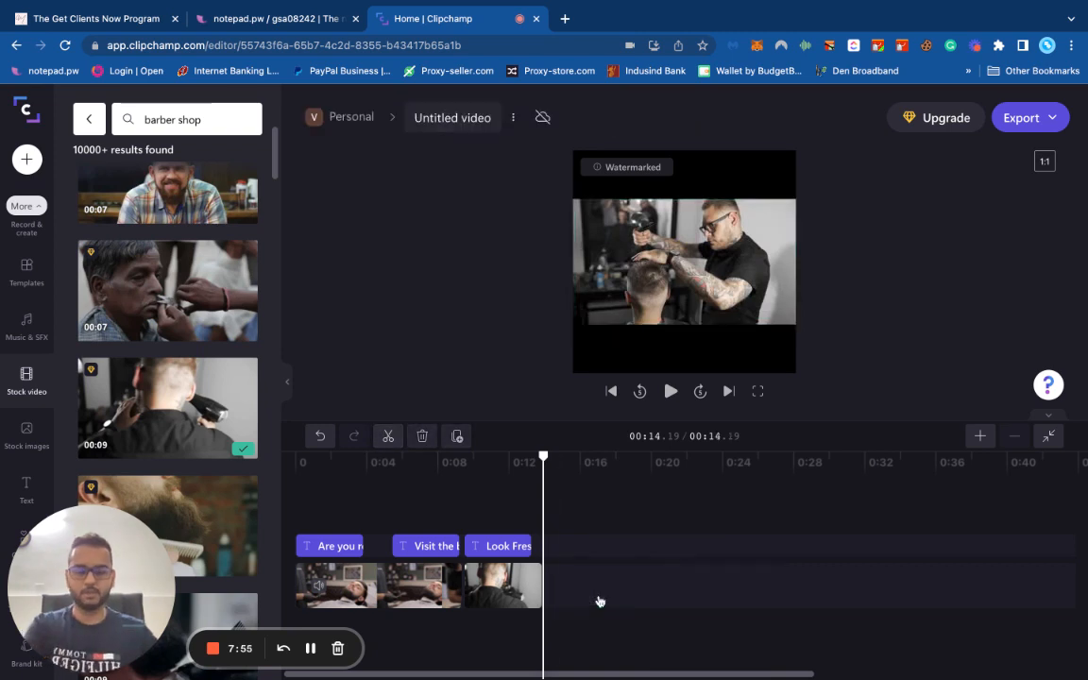
{"action": "scroll", "scroll_direction": "down", "scroll_amount": 3}
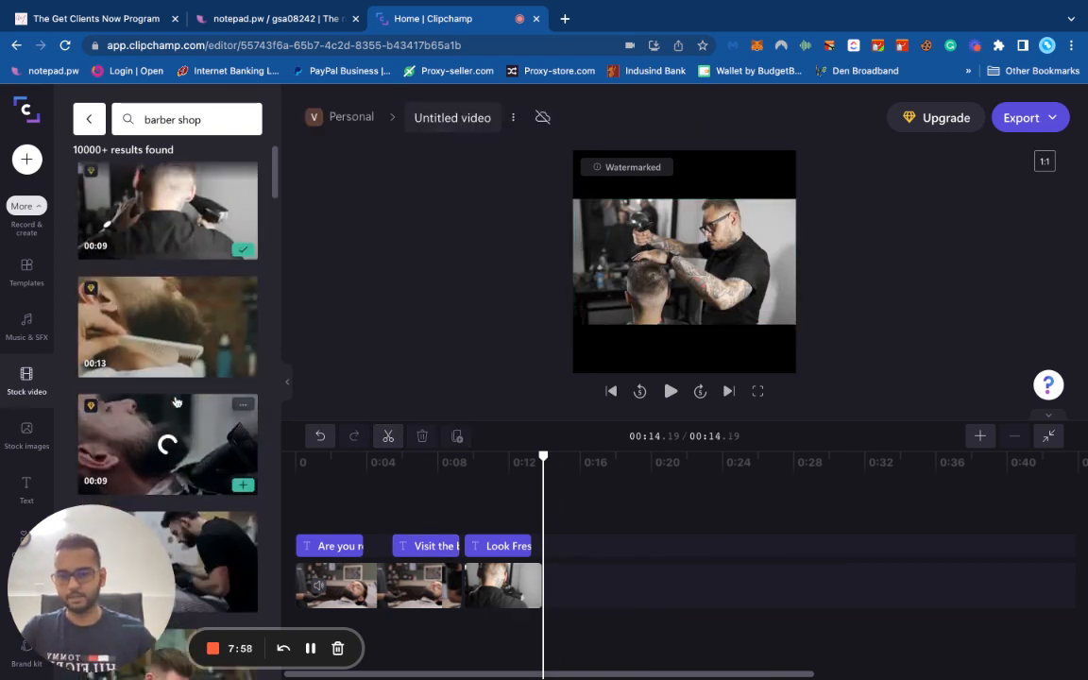
{"action": "scroll", "scroll_direction": "down", "scroll_amount": 3}
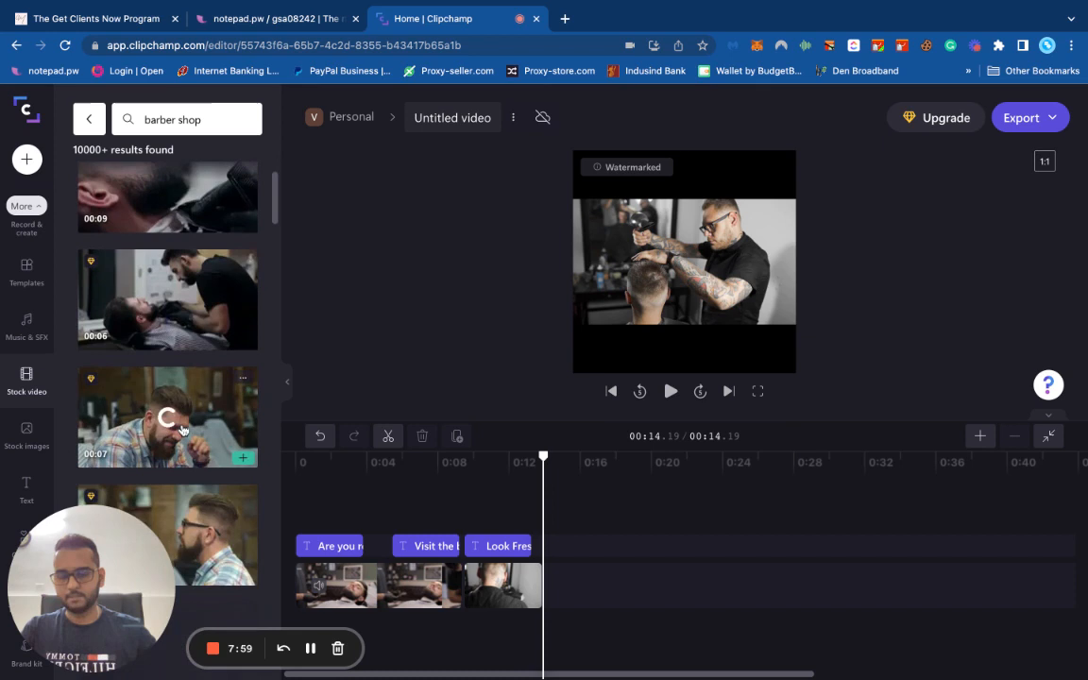
{"action": "scroll", "scroll_direction": "down", "scroll_amount": 3}
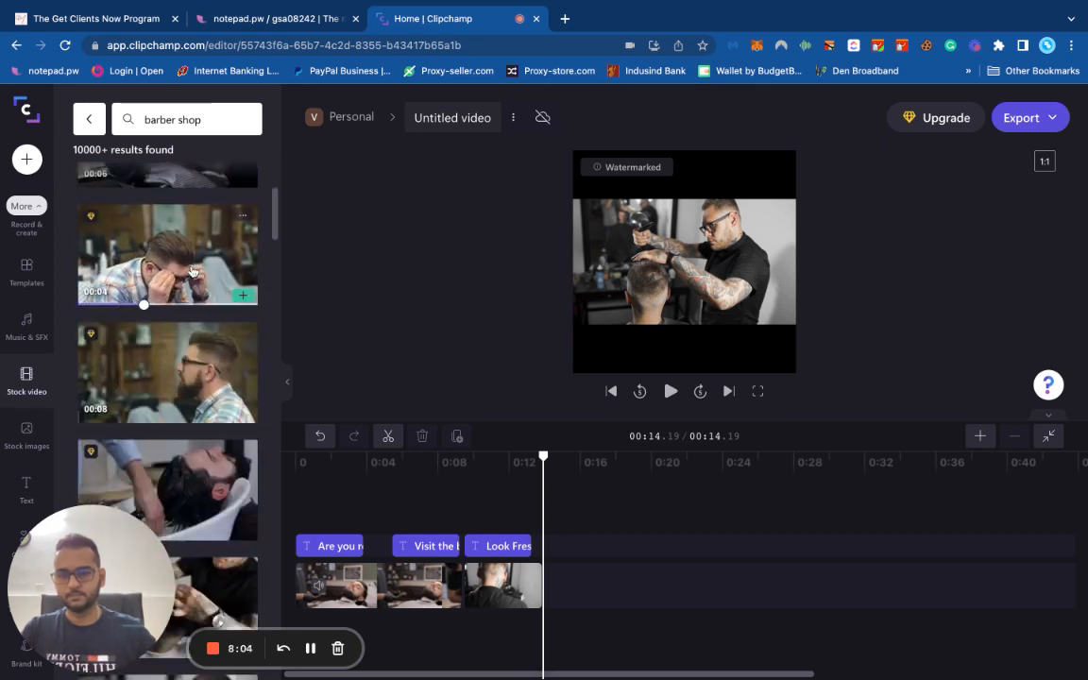
{"action": "left_click", "coordinate": [166, 255]}
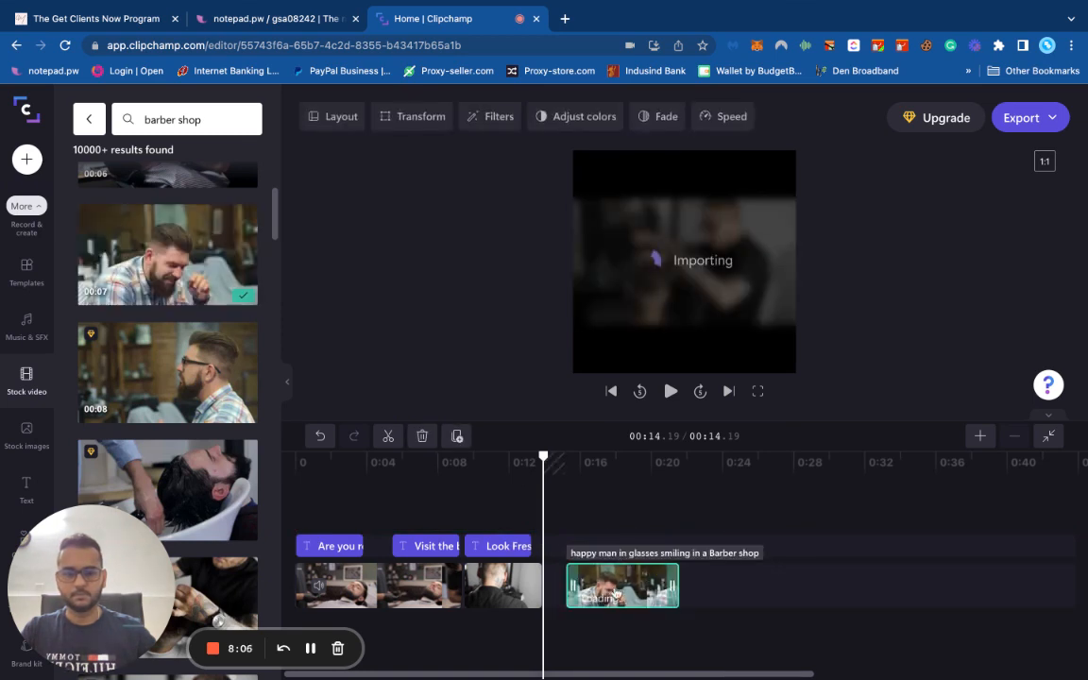
- Duplicate the Look Fresh headline and place the copy over the new clip
{"action": "left_click", "coordinate": [499, 545]}
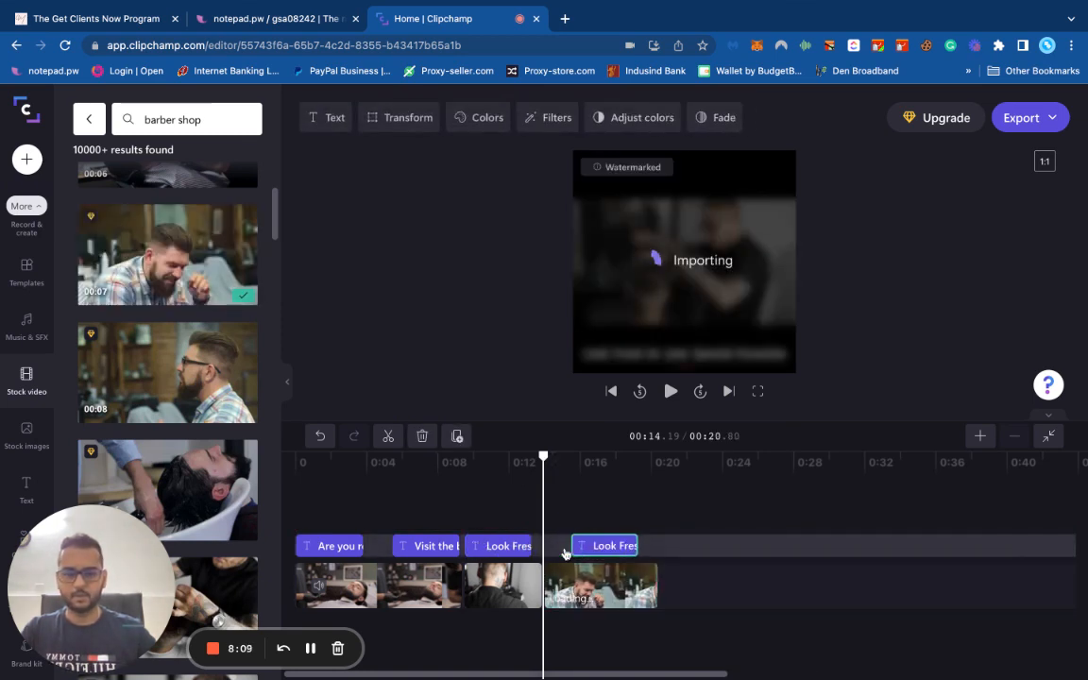
{"action": "left_click", "coordinate": [590, 544]}
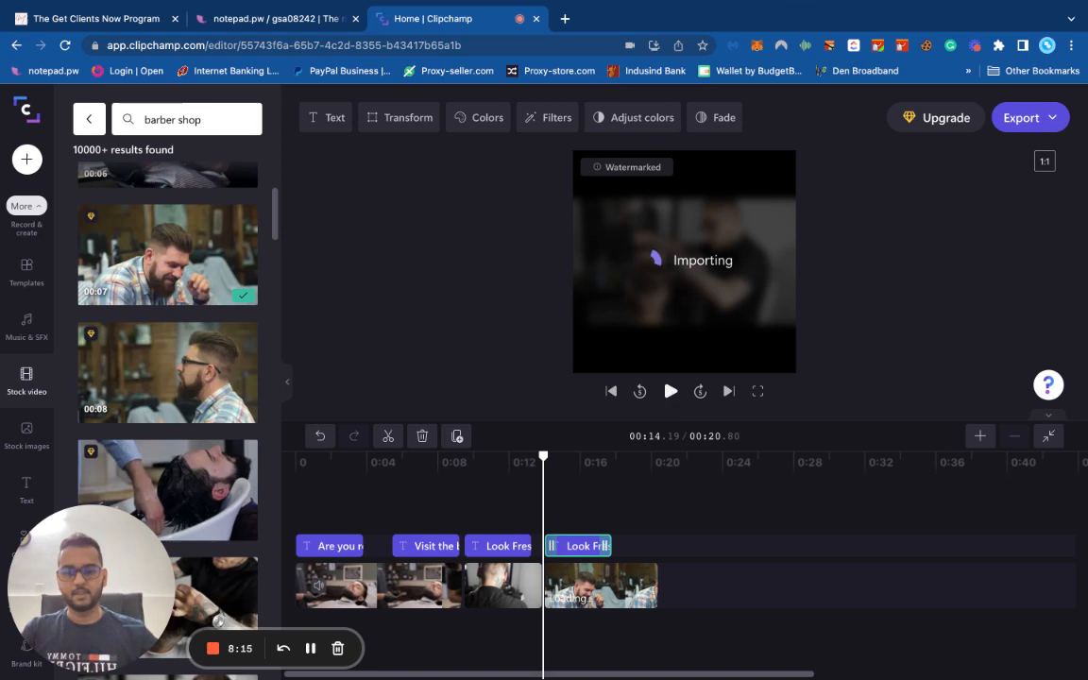
{"action": "mouse_move", "coordinate": [499, 328]}
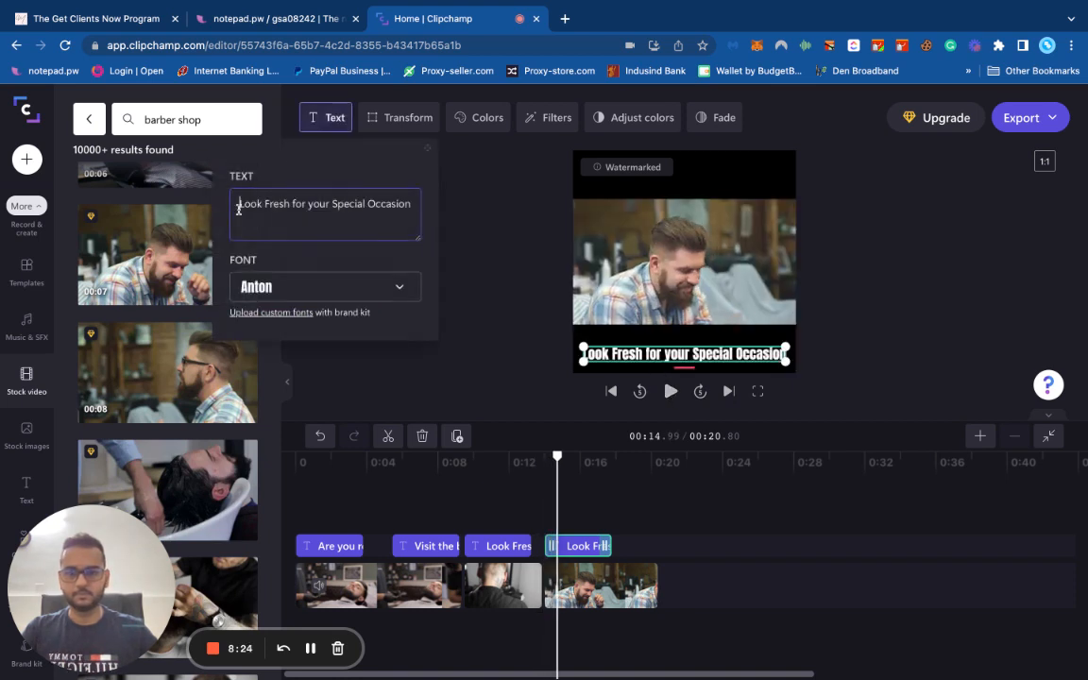
- Rewrite the copied headline to "Experience Satisfaction of a Fresh Cut"
{"action": "type", "text": "Experie"}
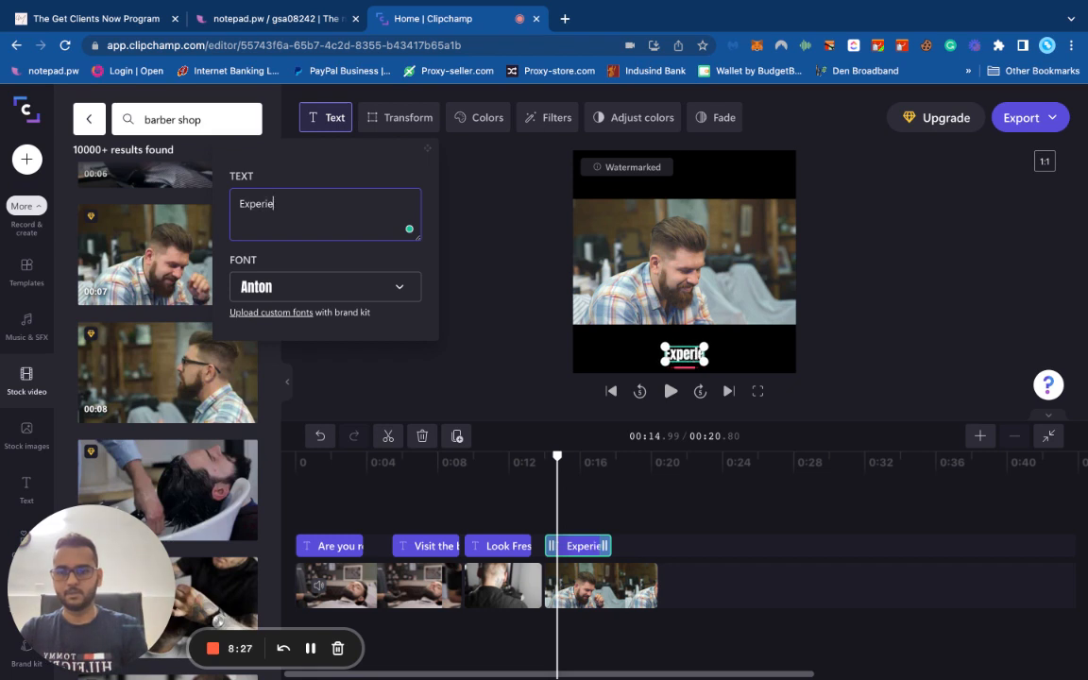
{"action": "type", "text": "nce"}
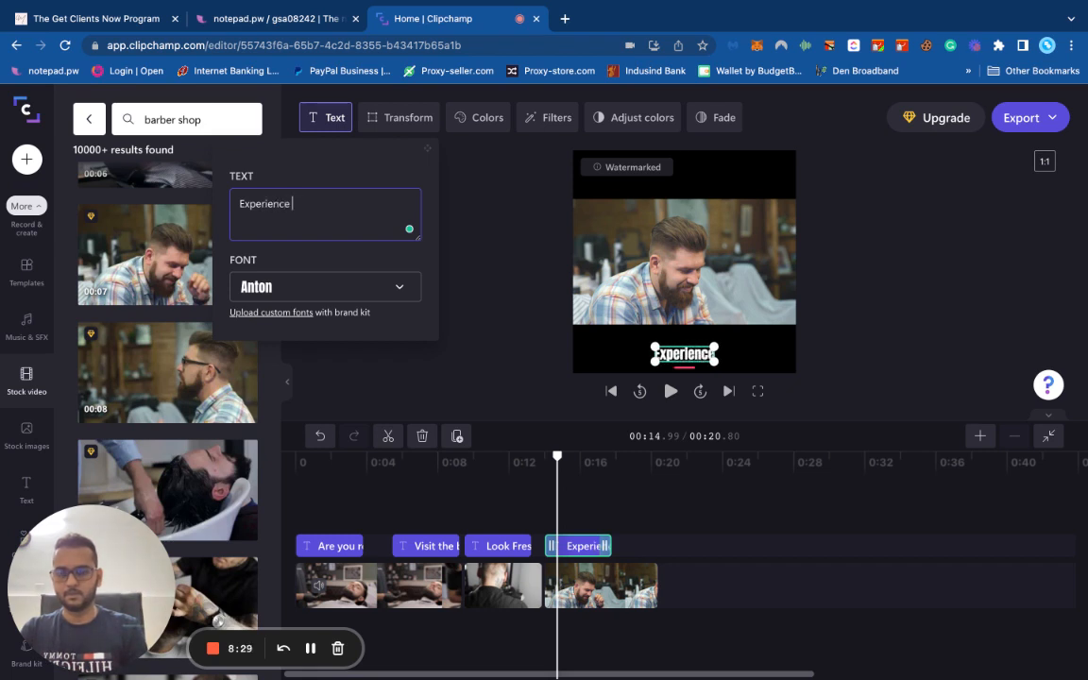
{"action": "type", "text": "Sati"}
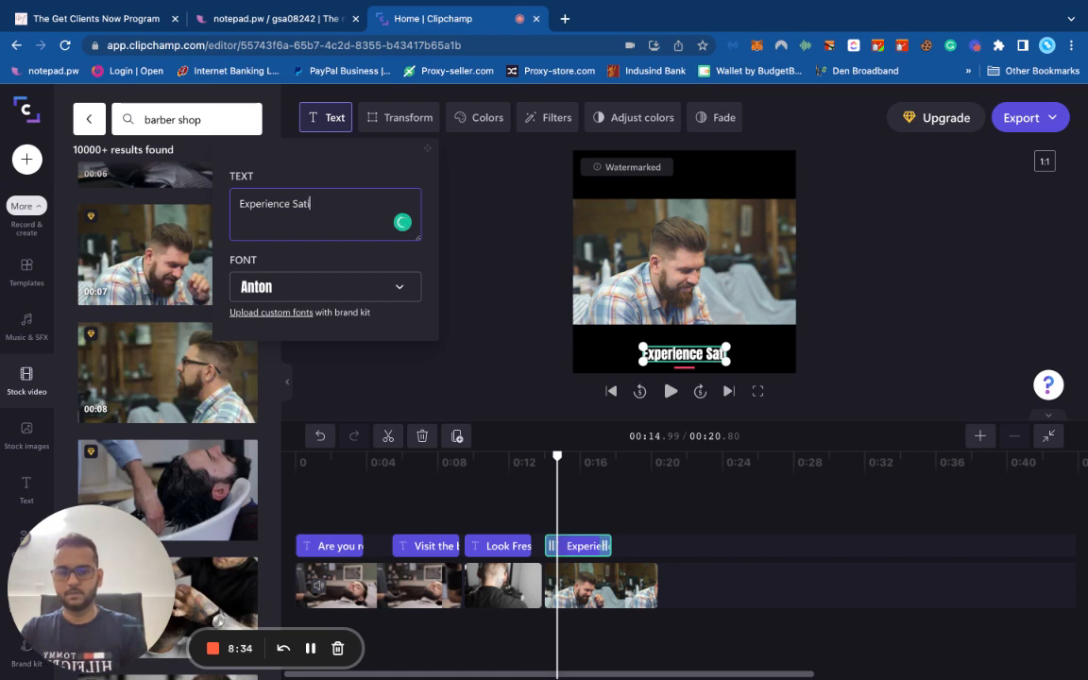
{"action": "type", "text": "isfaction of a F"}
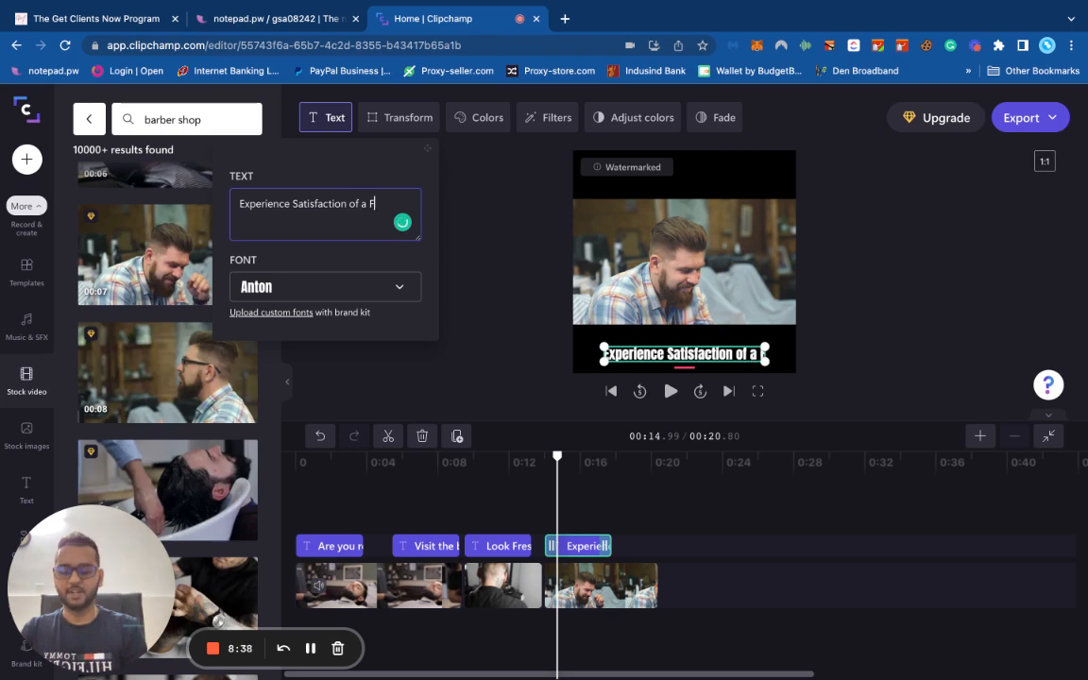
{"action": "type", "text": "resh Cut"}
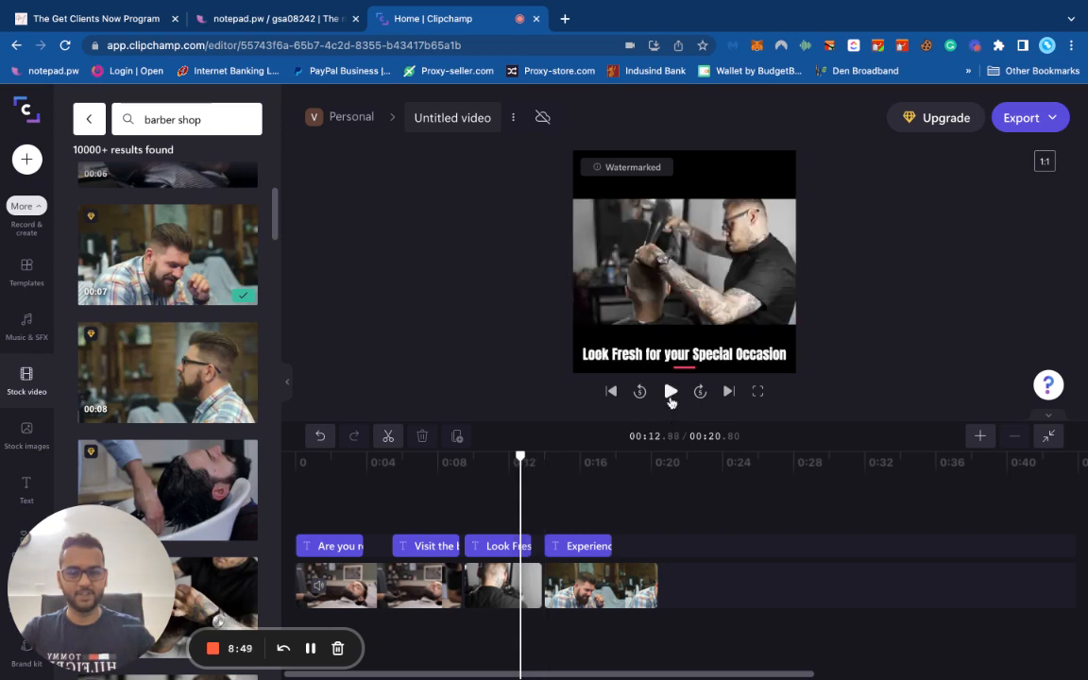
{"action": "left_click", "coordinate": [671, 391]}
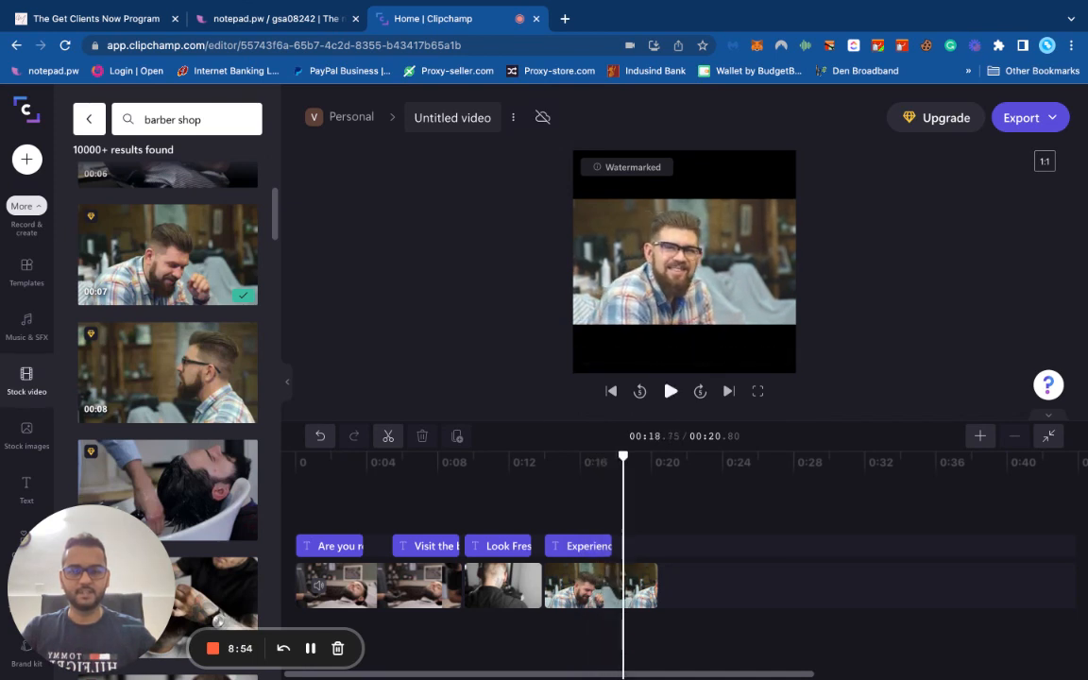
{"action": "left_click", "coordinate": [578, 544]}
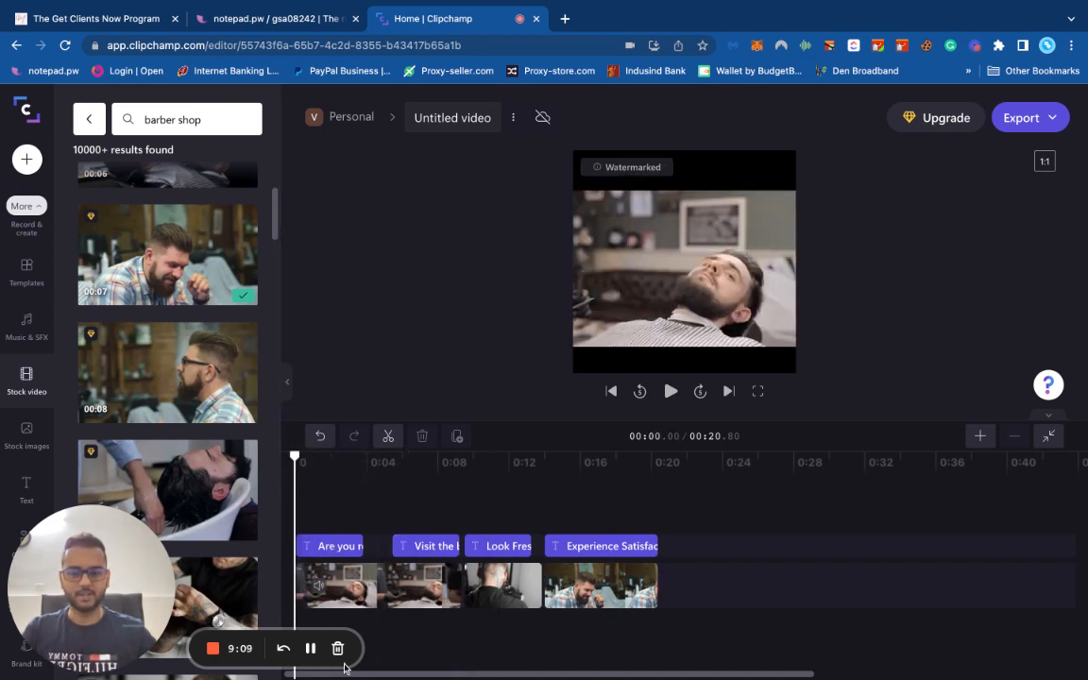
{"action": "left_click", "coordinate": [378, 585]}
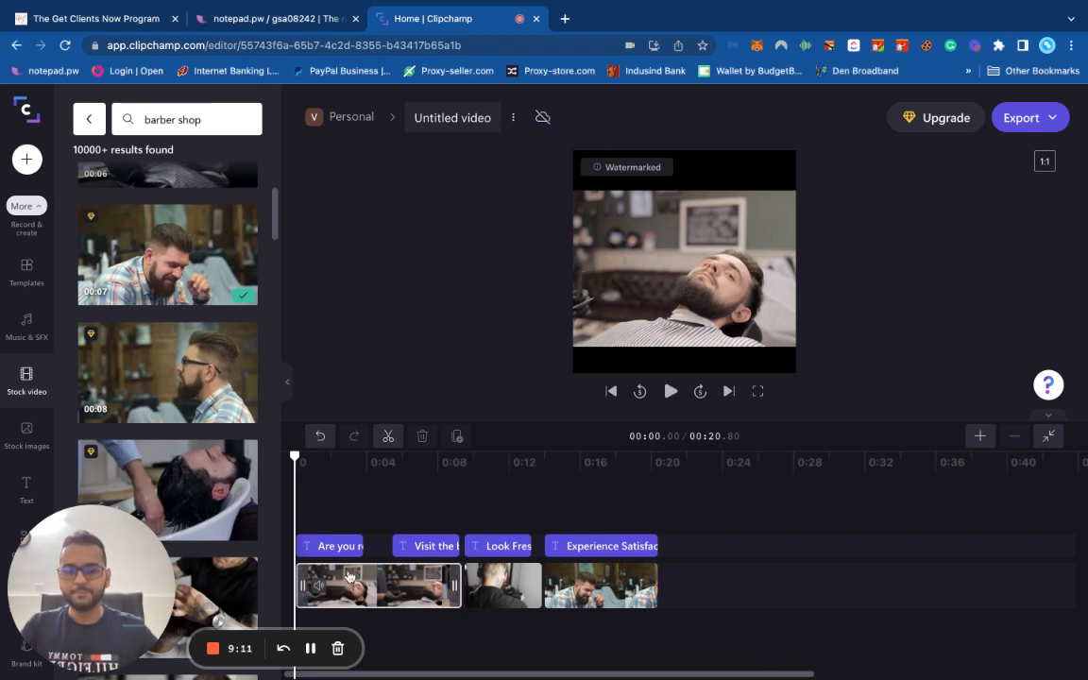
{"action": "left_click", "coordinate": [336, 544]}
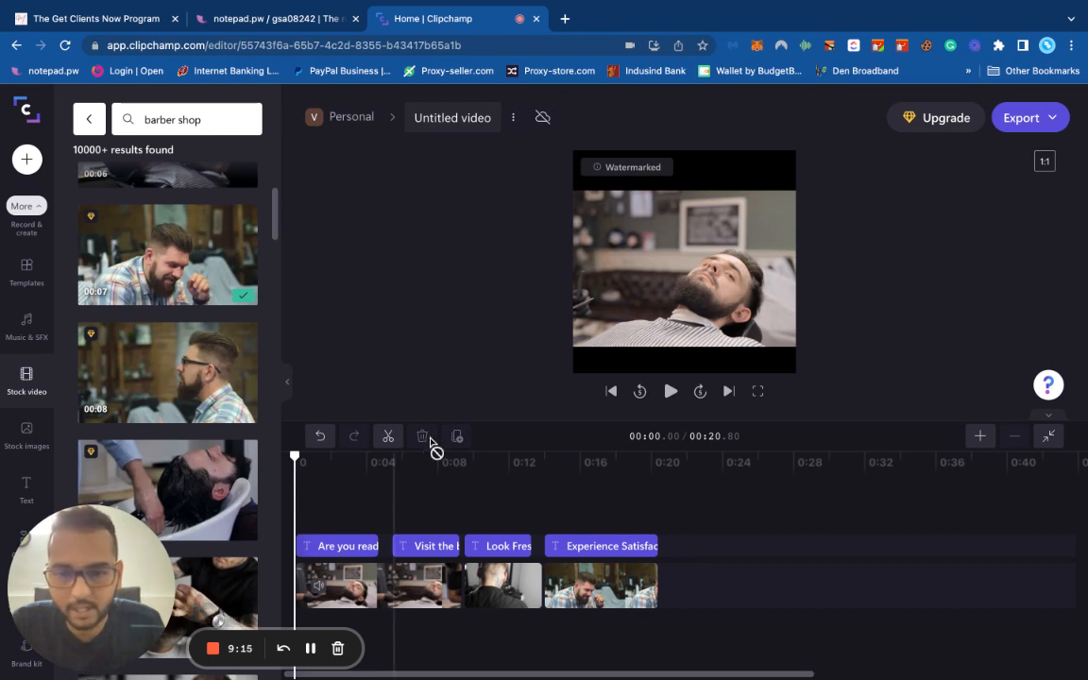
{"action": "left_click", "coordinate": [670, 391]}
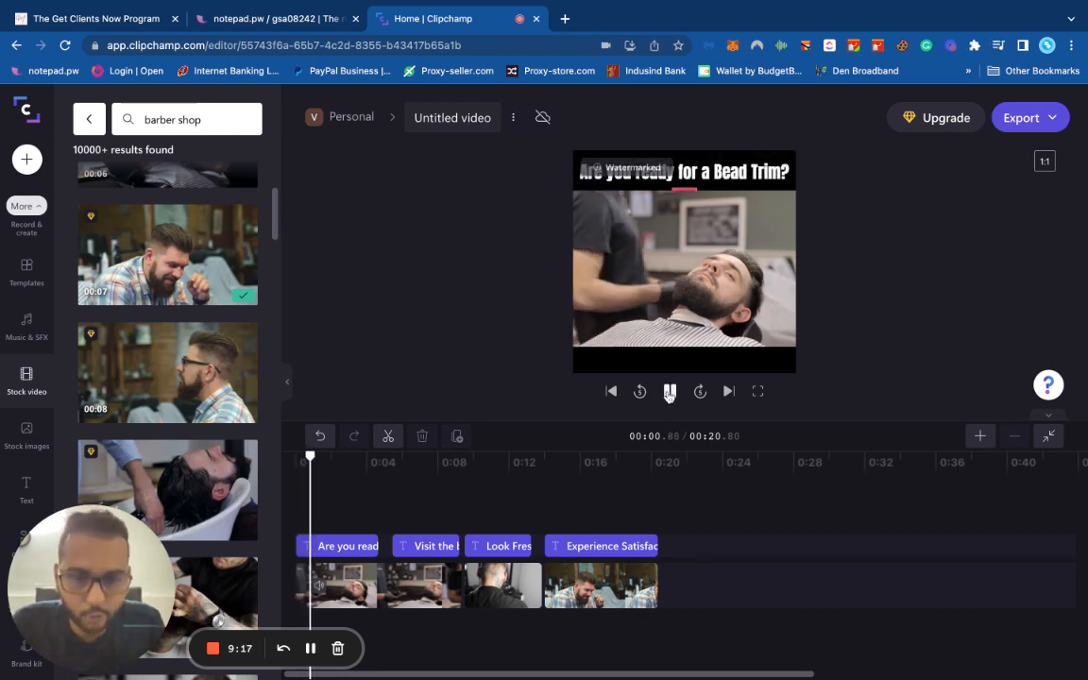
{"action": "left_click", "coordinate": [669, 391]}
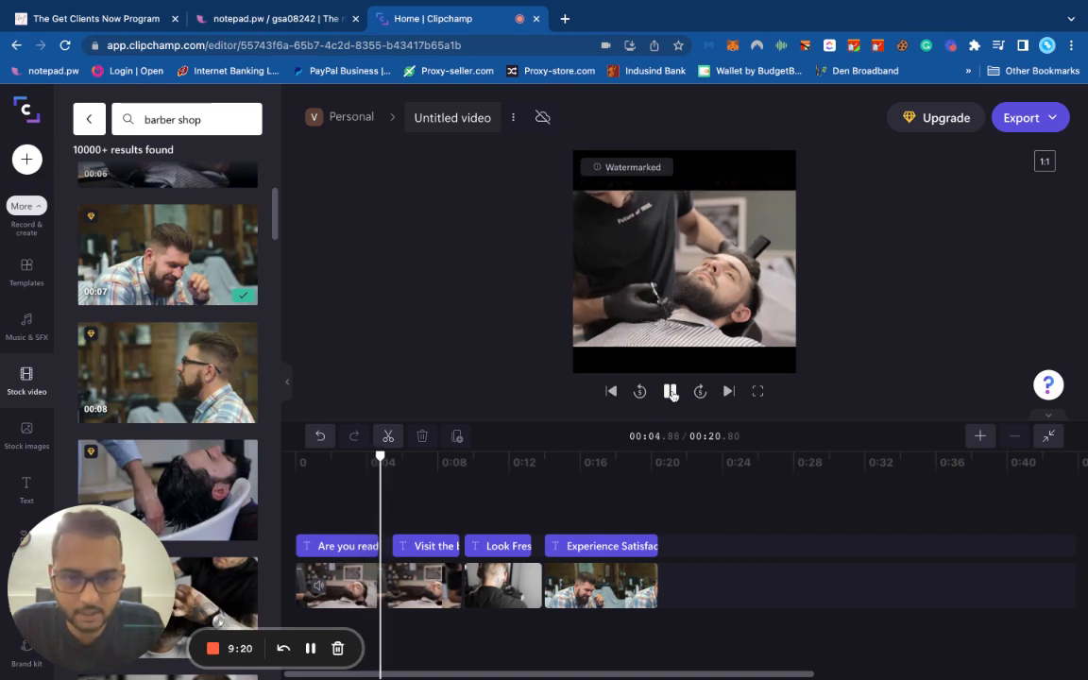
{"action": "left_click", "coordinate": [670, 391]}
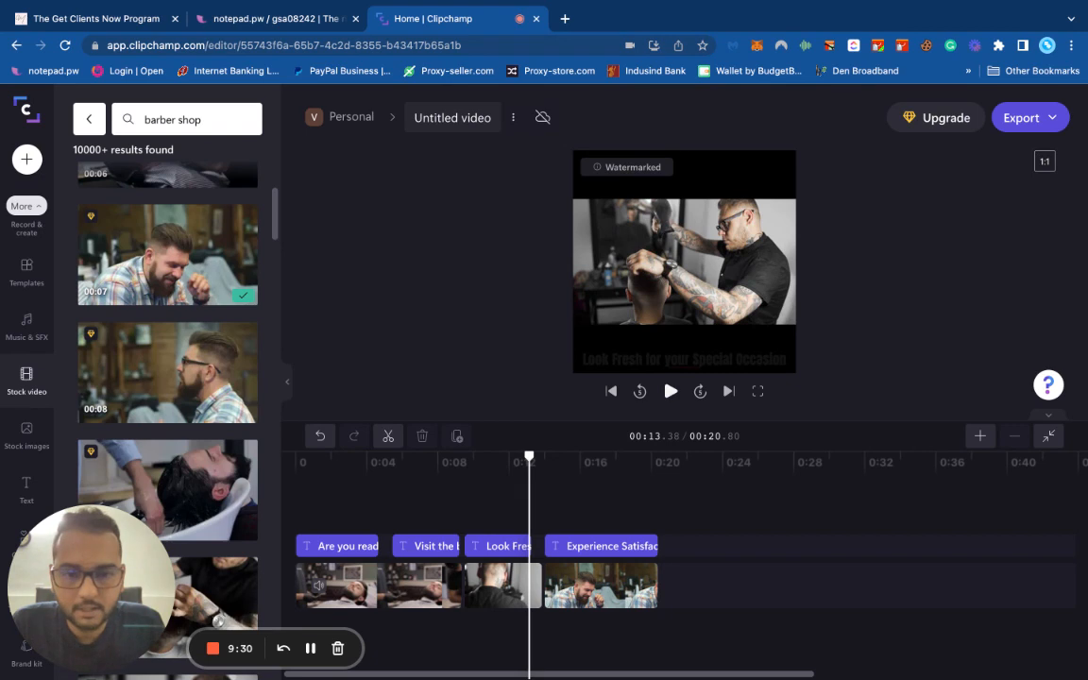
{"action": "left_click", "coordinate": [670, 391]}
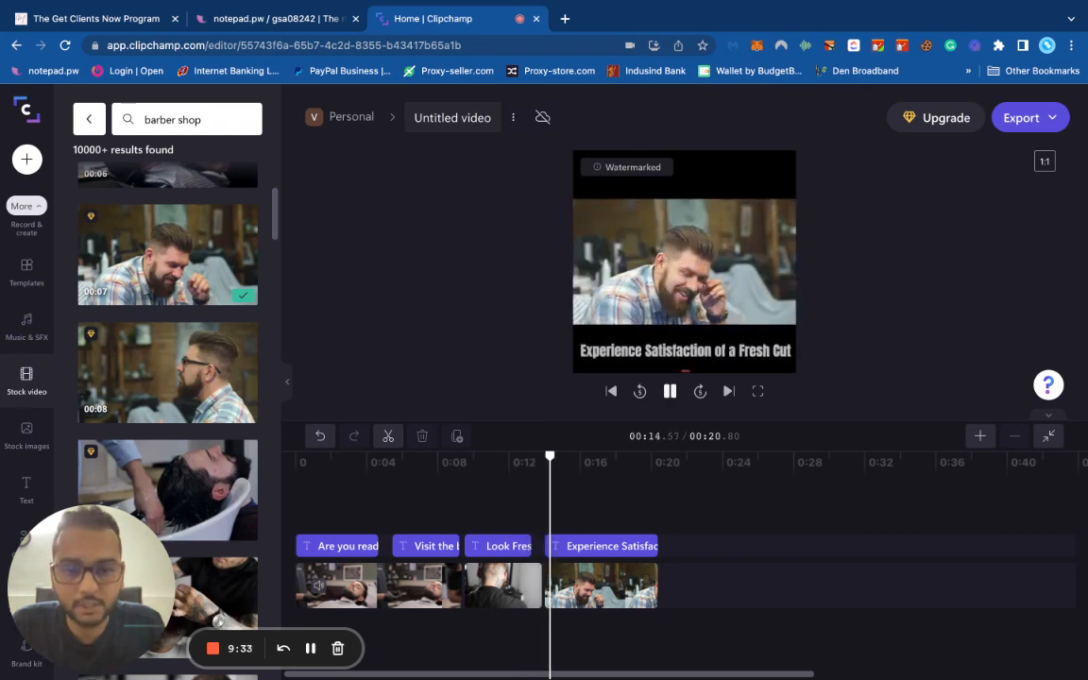
{"action": "left_click", "coordinate": [668, 390]}
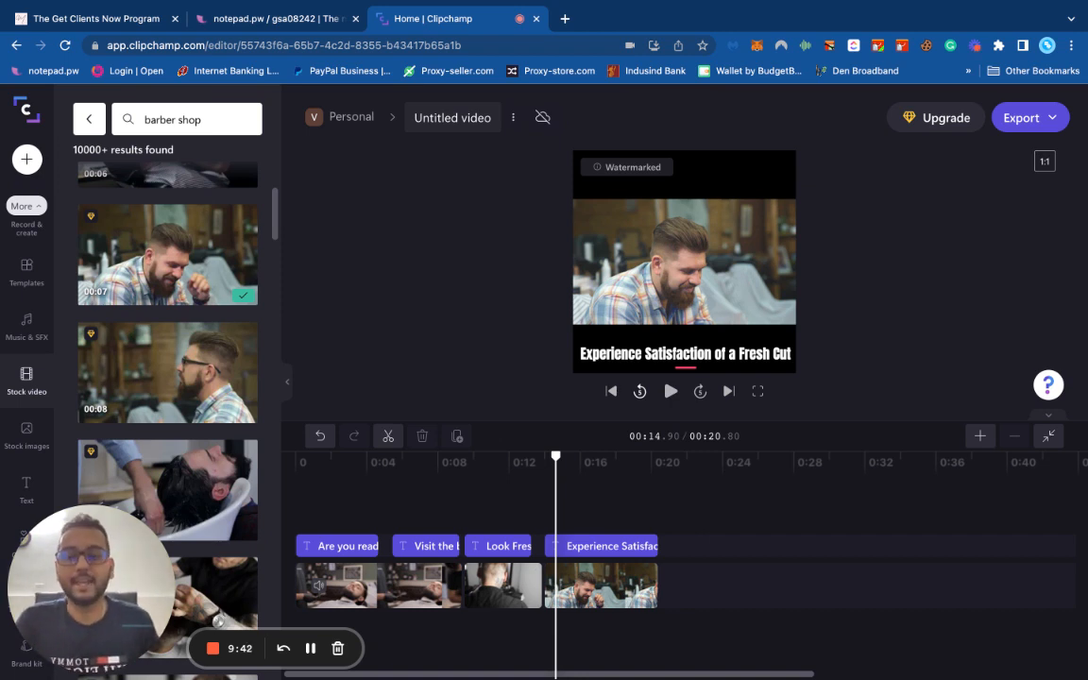
- Leave the barber shop results and search Stock video for "thank you" clips
{"action": "scroll", "scroll_direction": "down", "scroll_amount": 3}
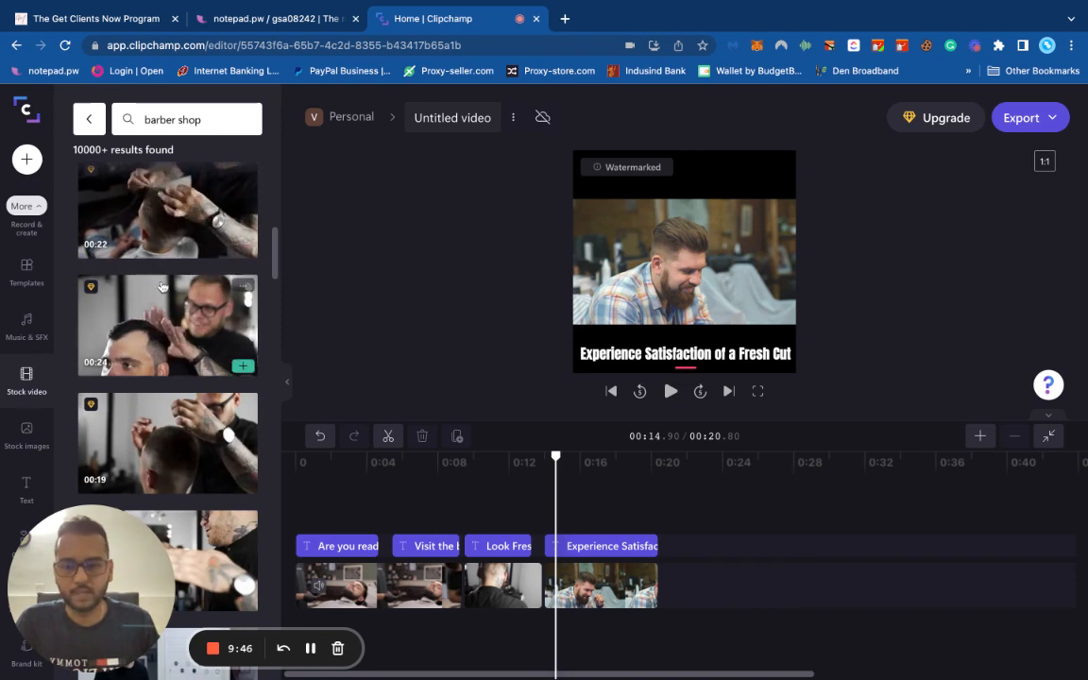
{"action": "scroll", "scroll_direction": "down", "scroll_amount": 3}
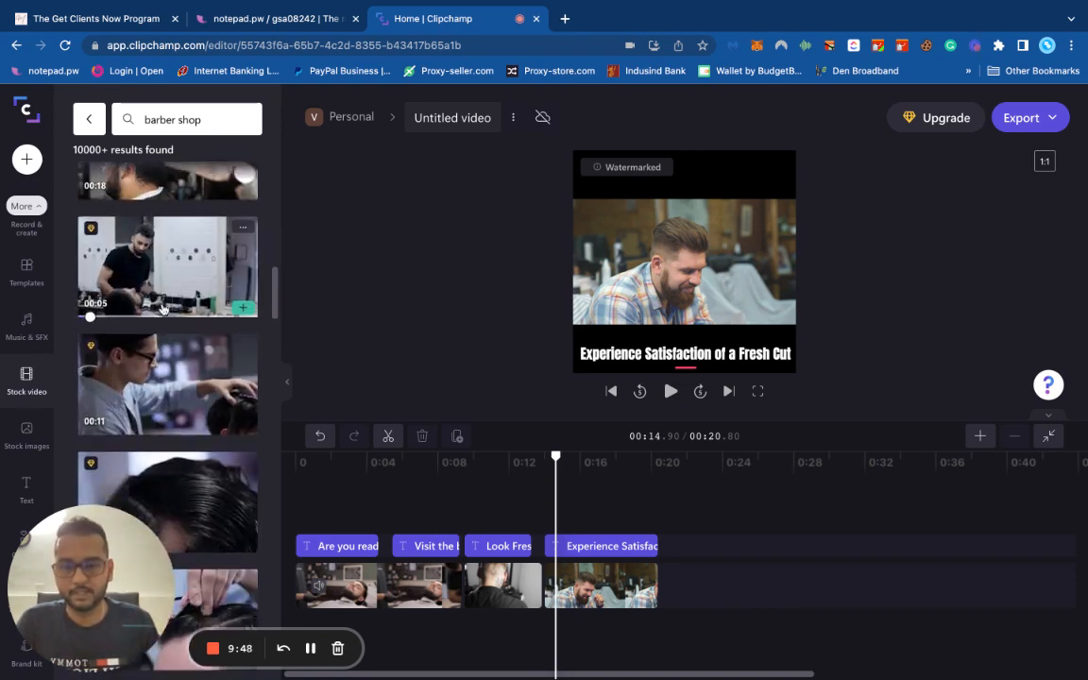
{"action": "scroll", "scroll_direction": "down", "scroll_amount": 3}
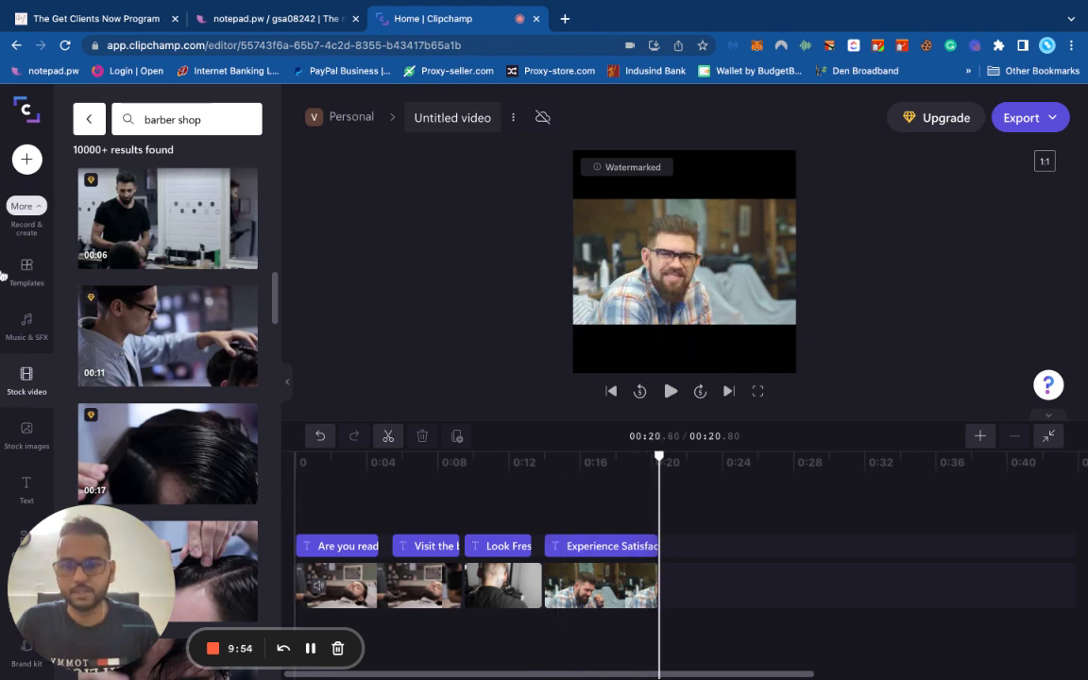
{"action": "left_click", "coordinate": [26, 272]}
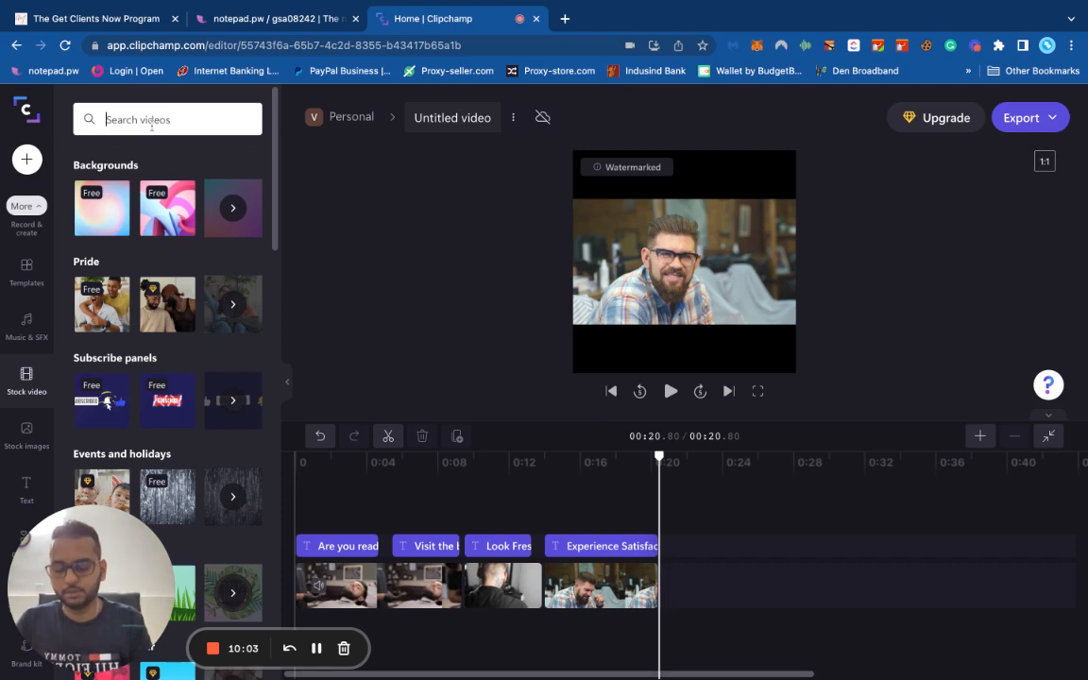
{"action": "type", "text": "thank you"}
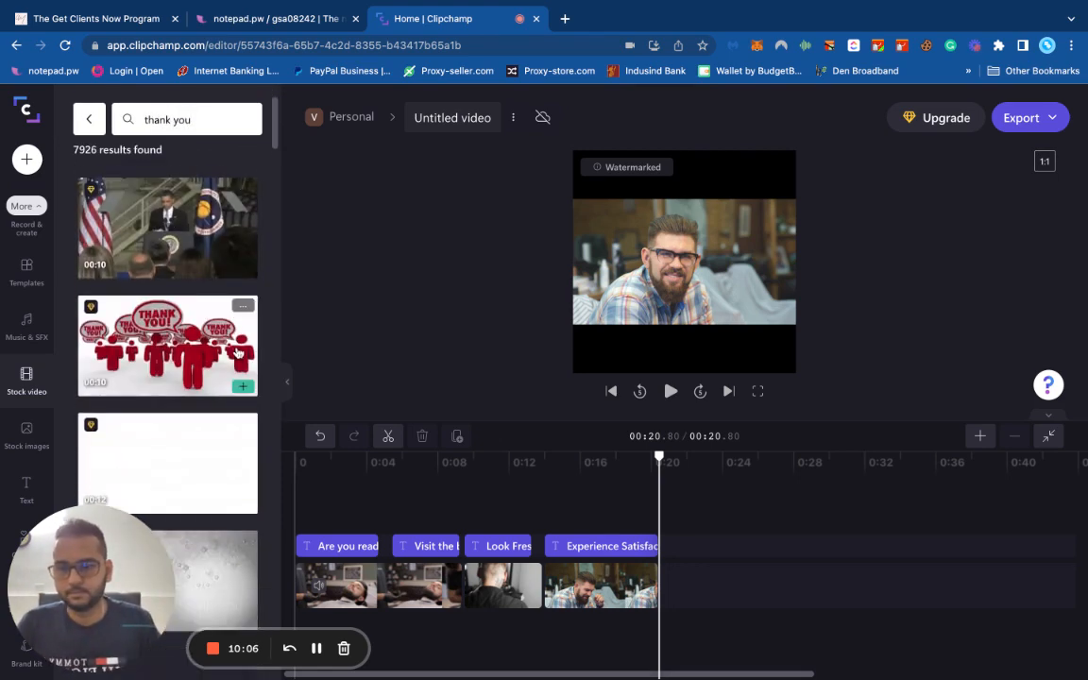
{"action": "scroll", "scroll_direction": "down", "scroll_amount": 3}
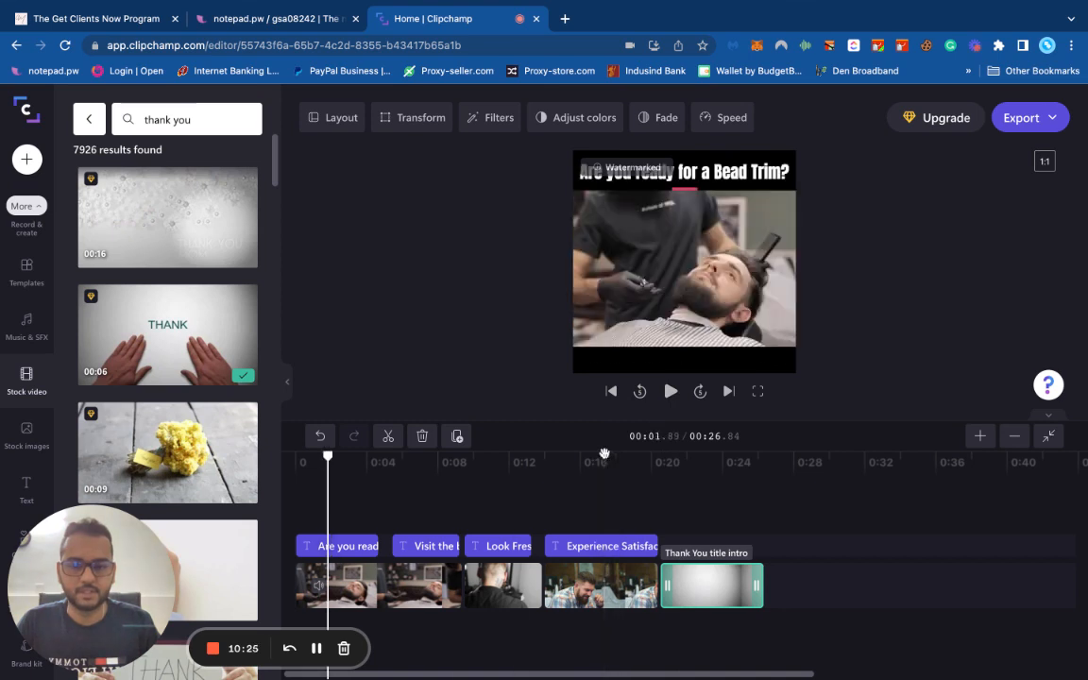
- Copy the last headline onto the thank-you clip and start rewriting it as "Book You…"
{"action": "left_click", "coordinate": [654, 461]}
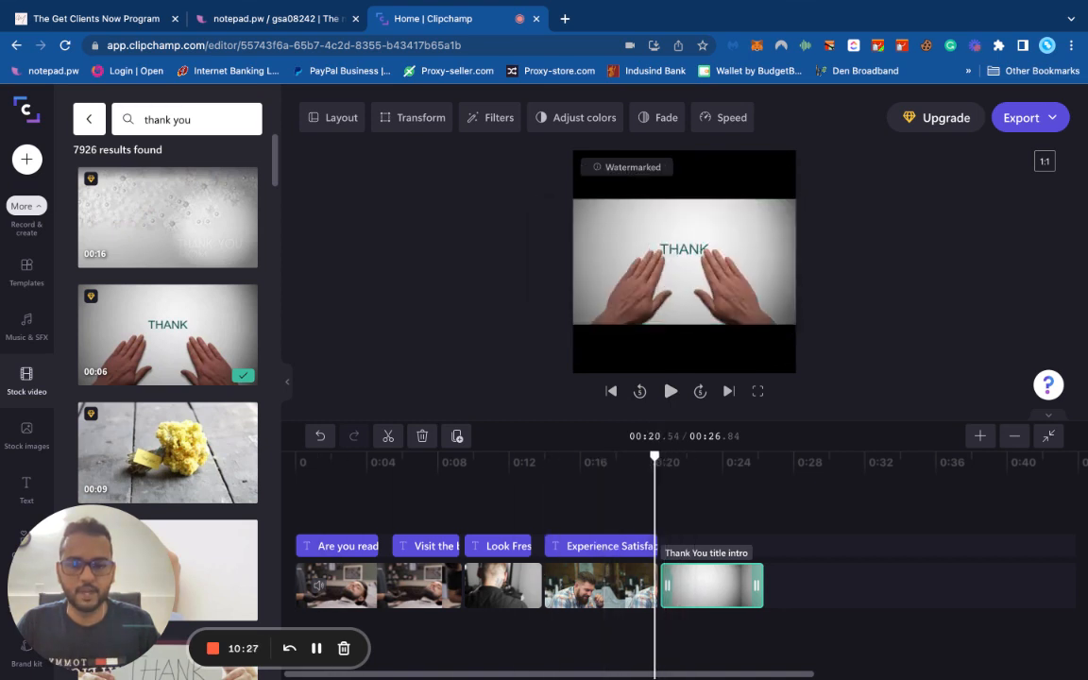
{"action": "left_click", "coordinate": [601, 545]}
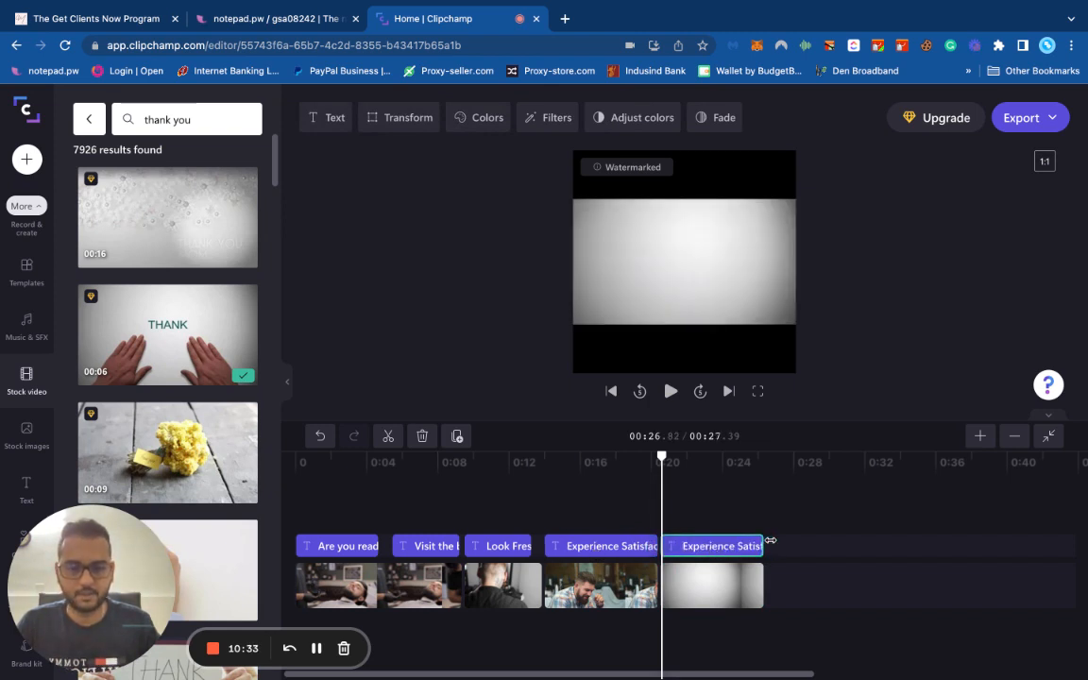
{"action": "left_click", "coordinate": [714, 546]}
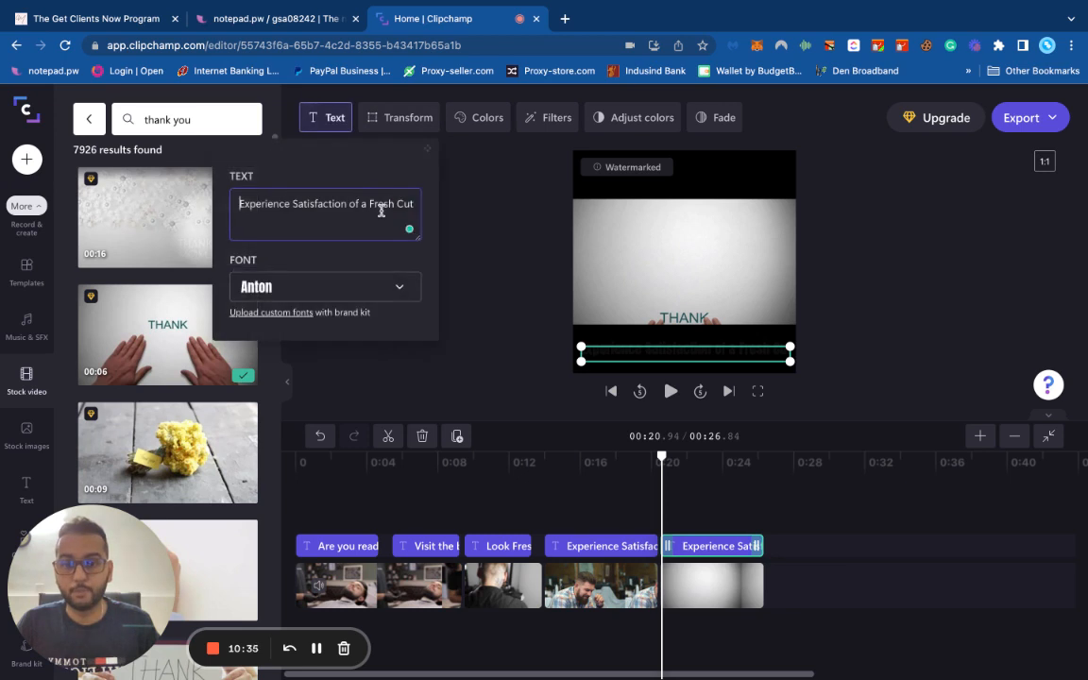
{"action": "type", "text": "Bok"}
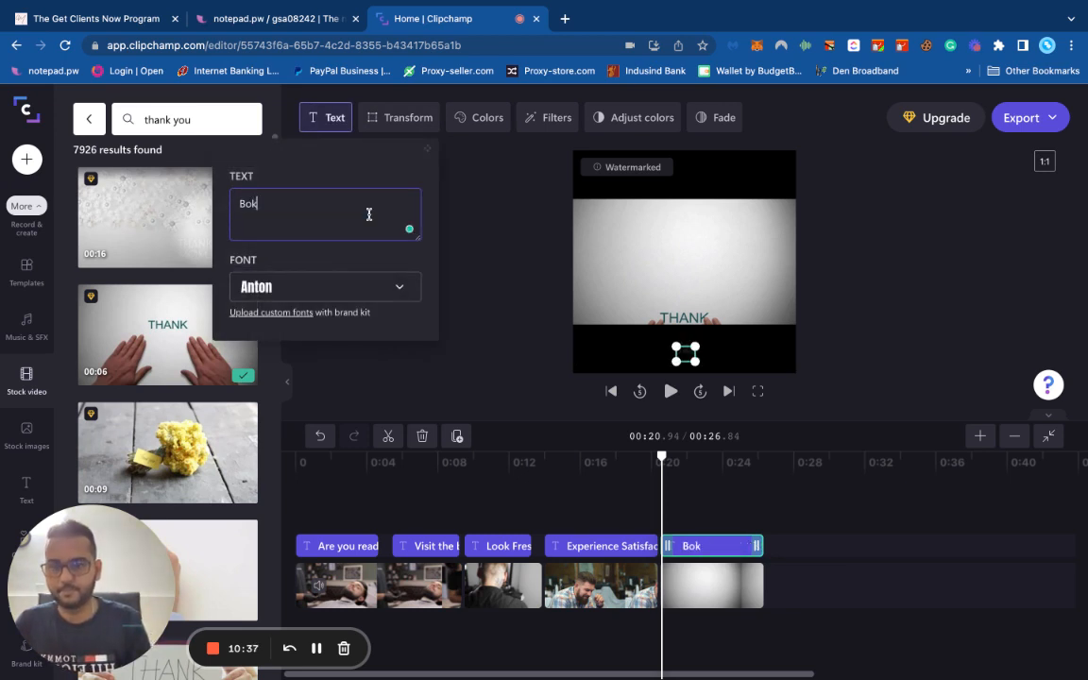
{"action": "type", "text": "Book Your Appointment Now!"}
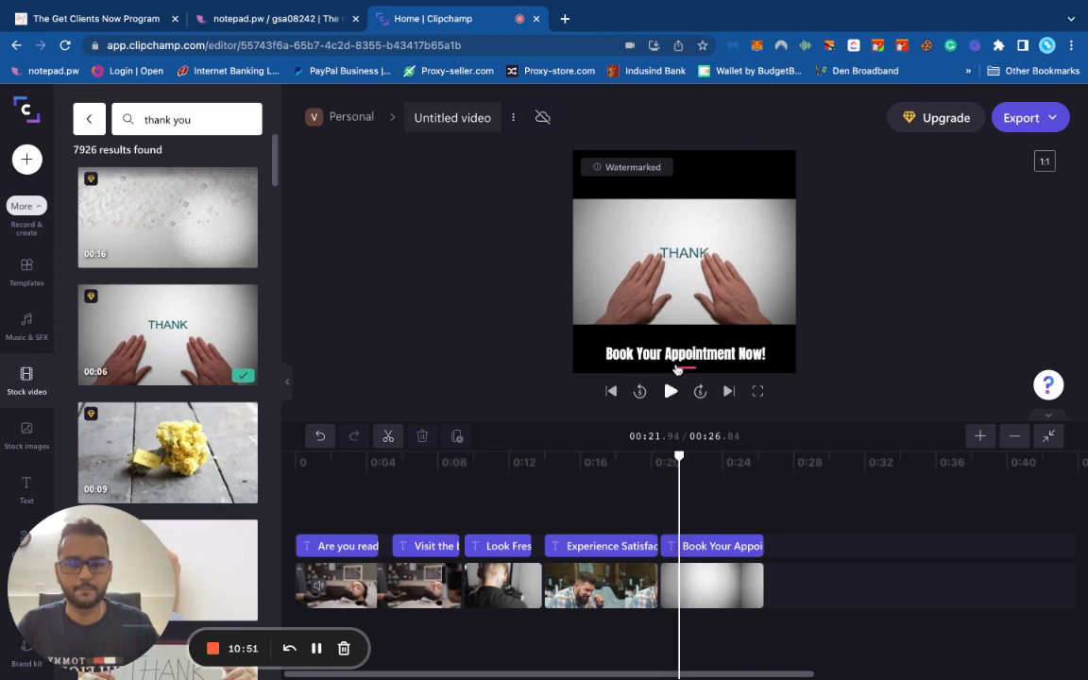
- Check the "Book Your Appointment Now!" headline, then play the whole ad from 0:00
{"action": "left_click", "coordinate": [713, 546]}
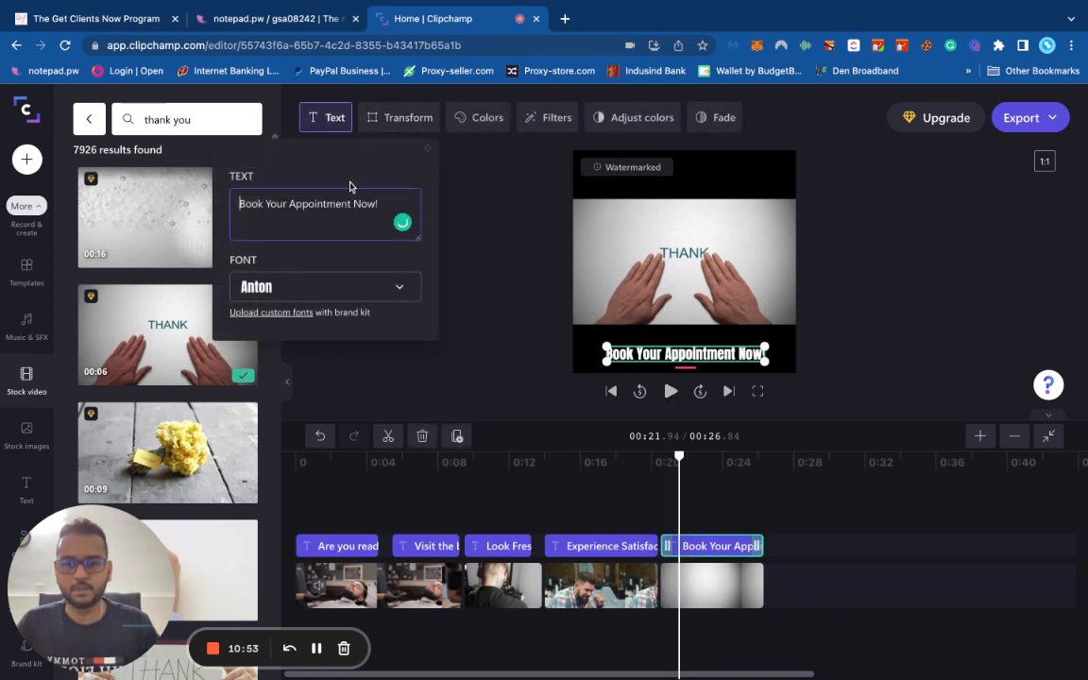
{"action": "left_click", "coordinate": [408, 117]}
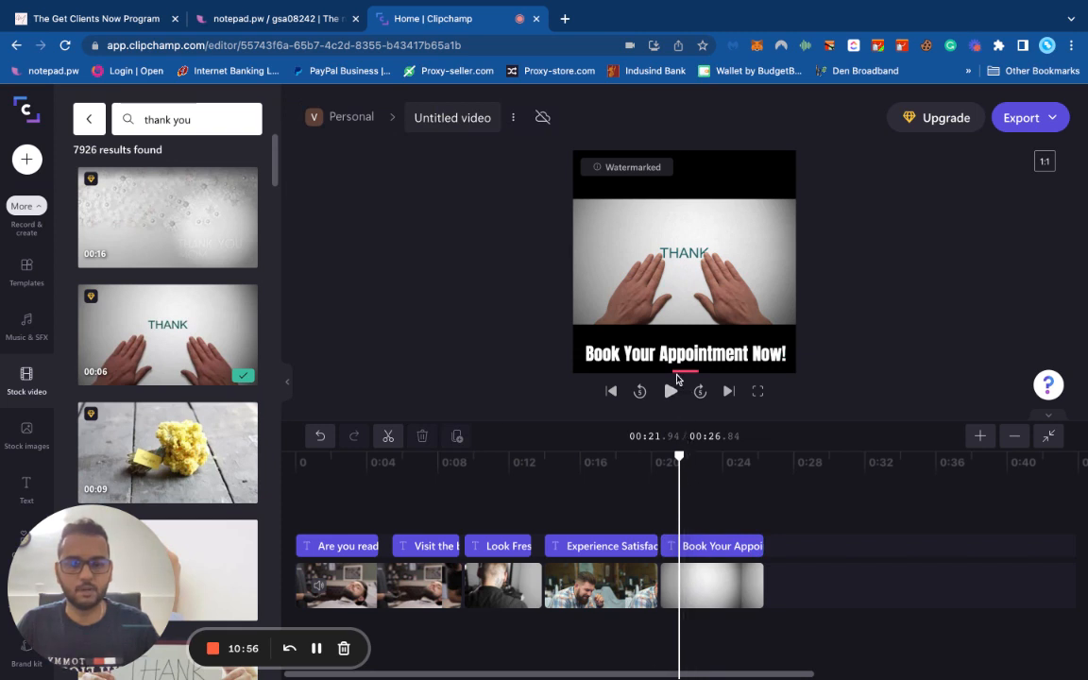
{"action": "left_click", "coordinate": [670, 391]}
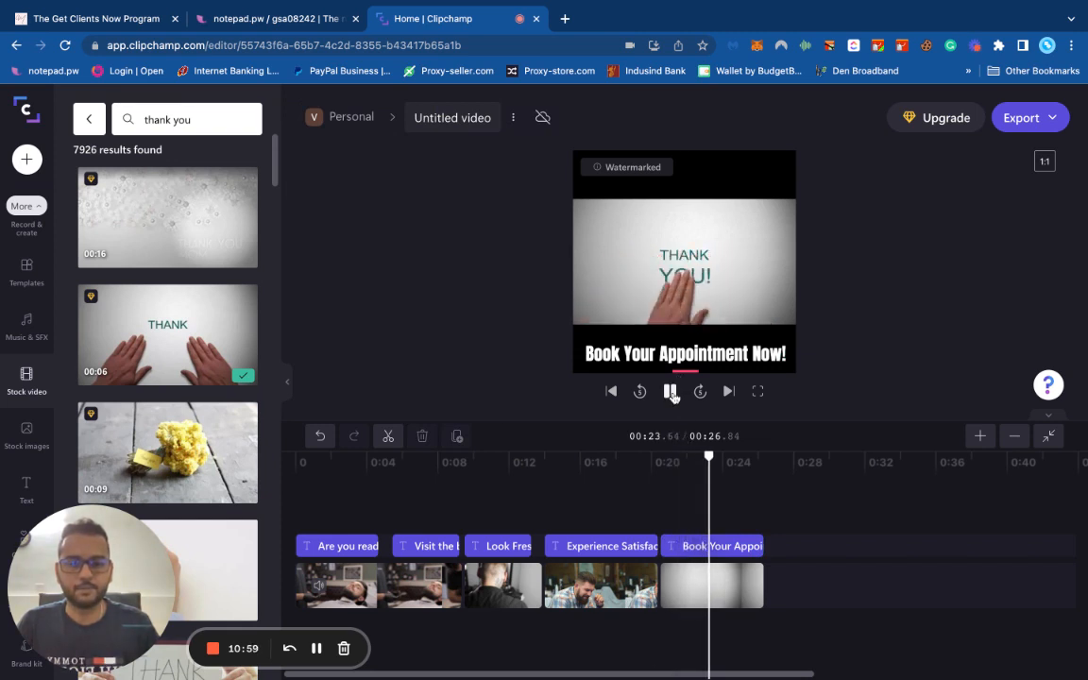
{"action": "left_click", "coordinate": [668, 391]}
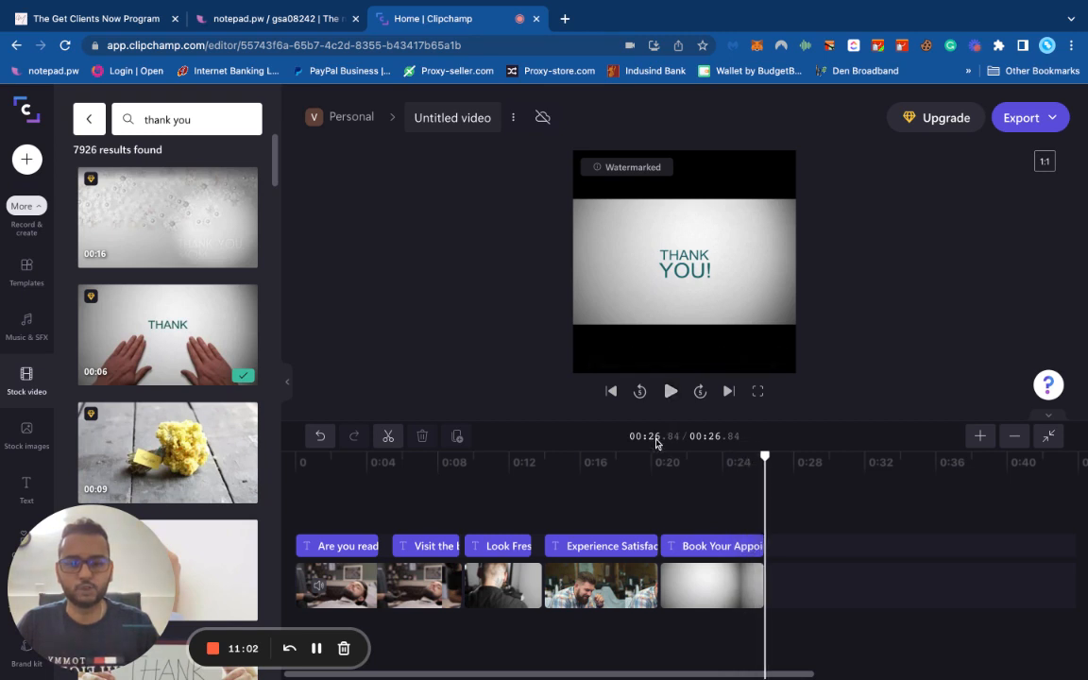
{"action": "left_click", "coordinate": [404, 459]}
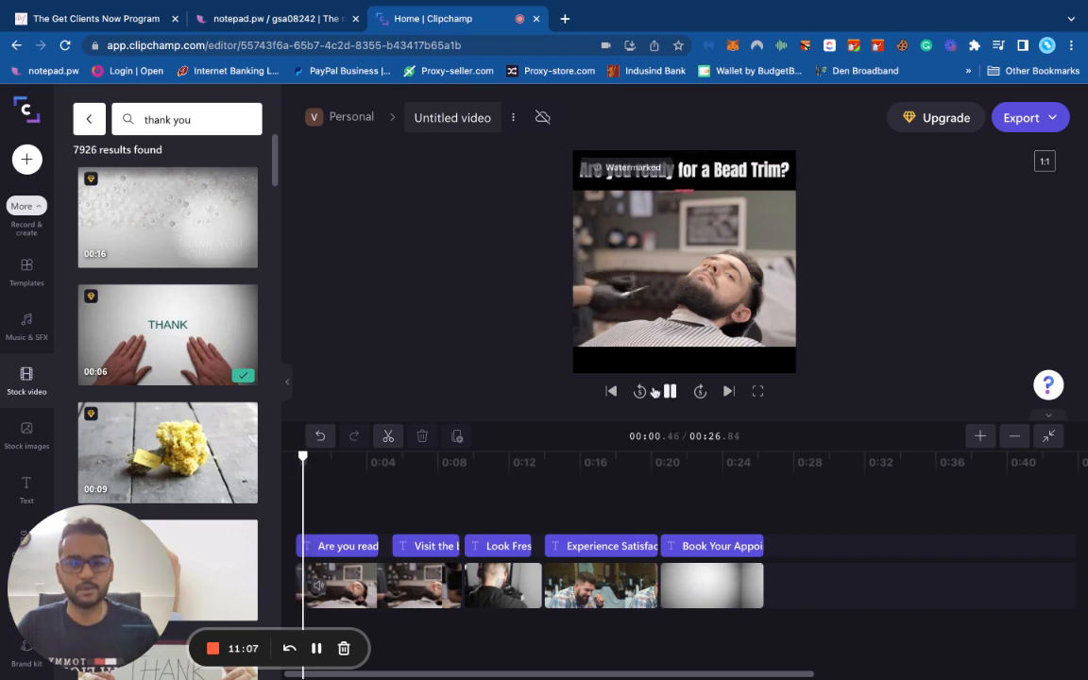
{"action": "left_click", "coordinate": [668, 390]}
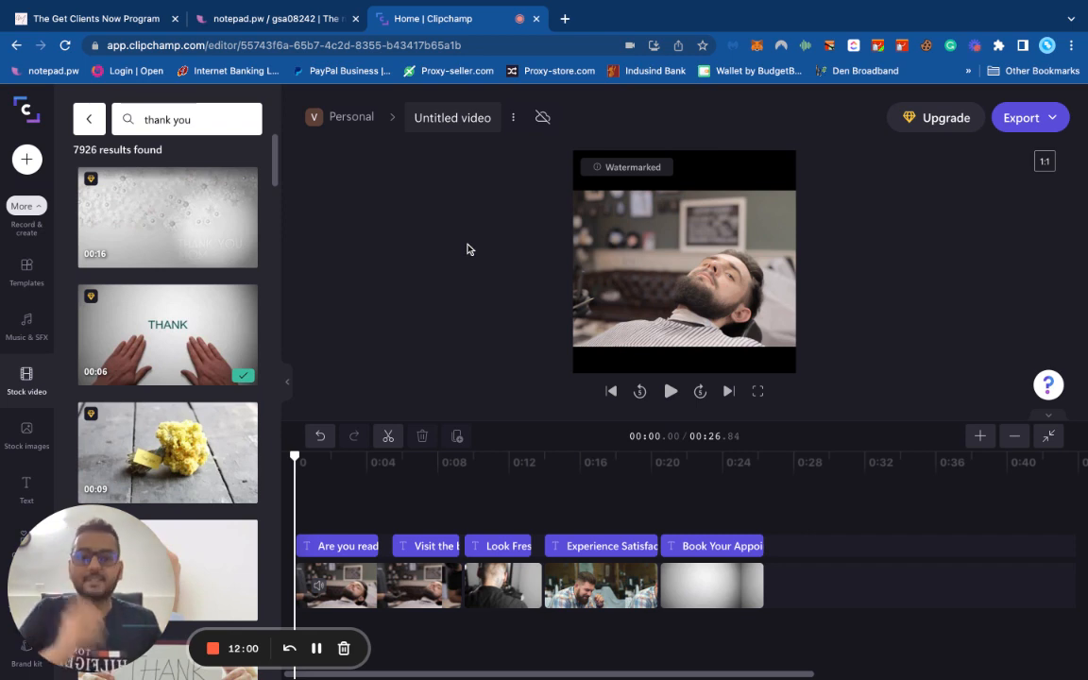
{"action": "left_click", "coordinate": [670, 391]}
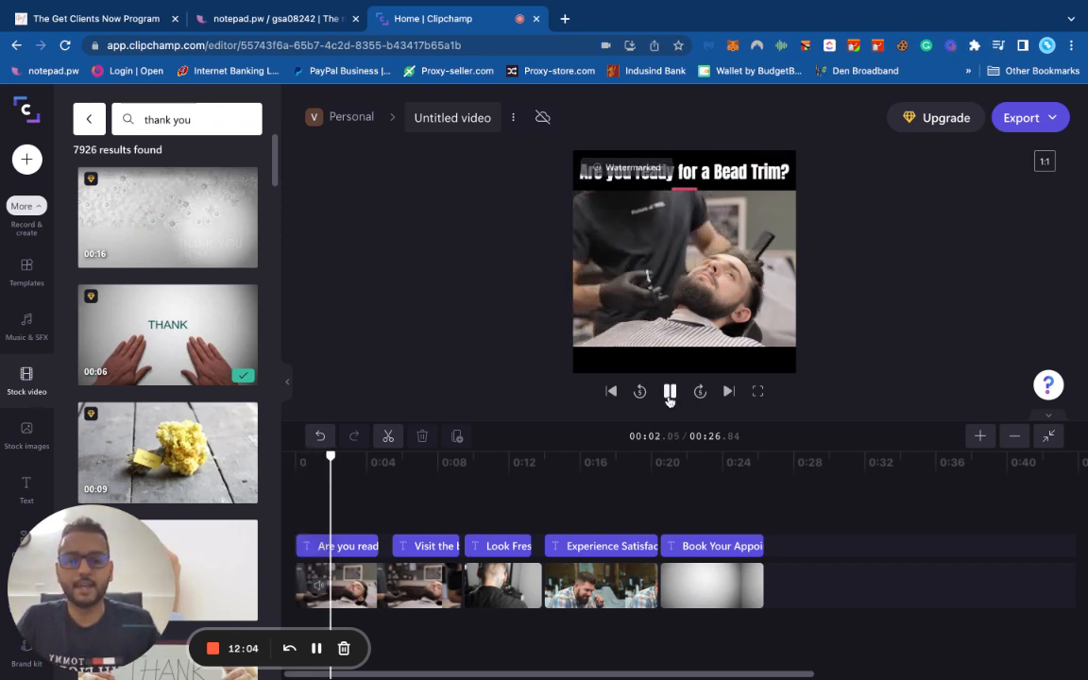
{"action": "left_click", "coordinate": [668, 391]}
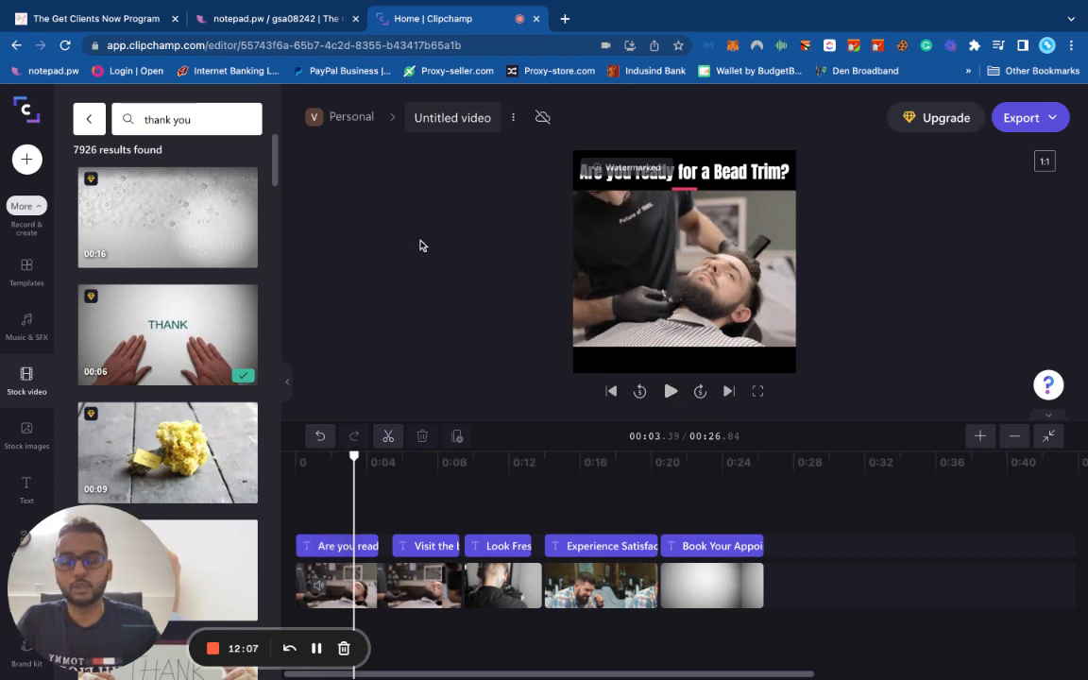
{"action": "mouse_move", "coordinate": [517, 406]}
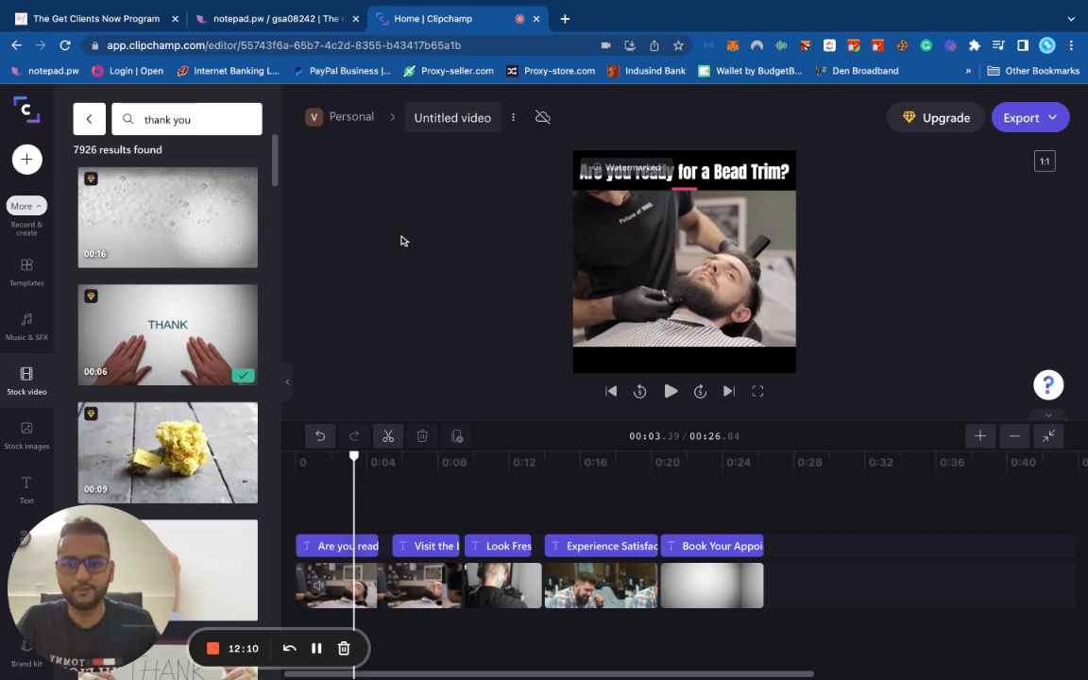
{"action": "mouse_move", "coordinate": [425, 295]}
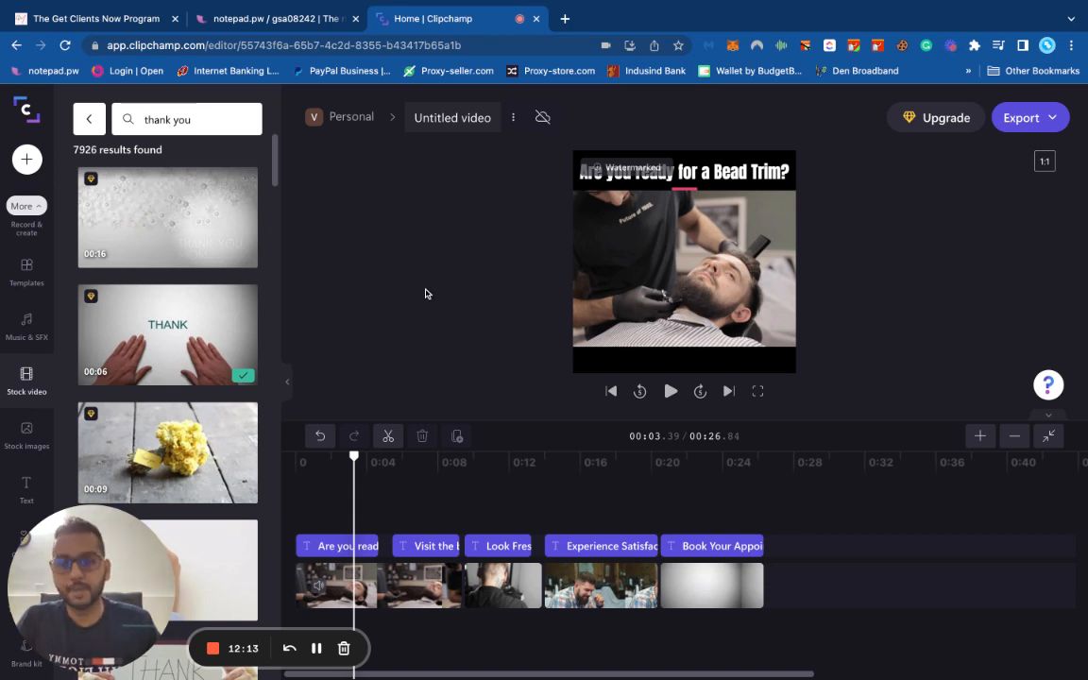
{"action": "mouse_move", "coordinate": [487, 336]}
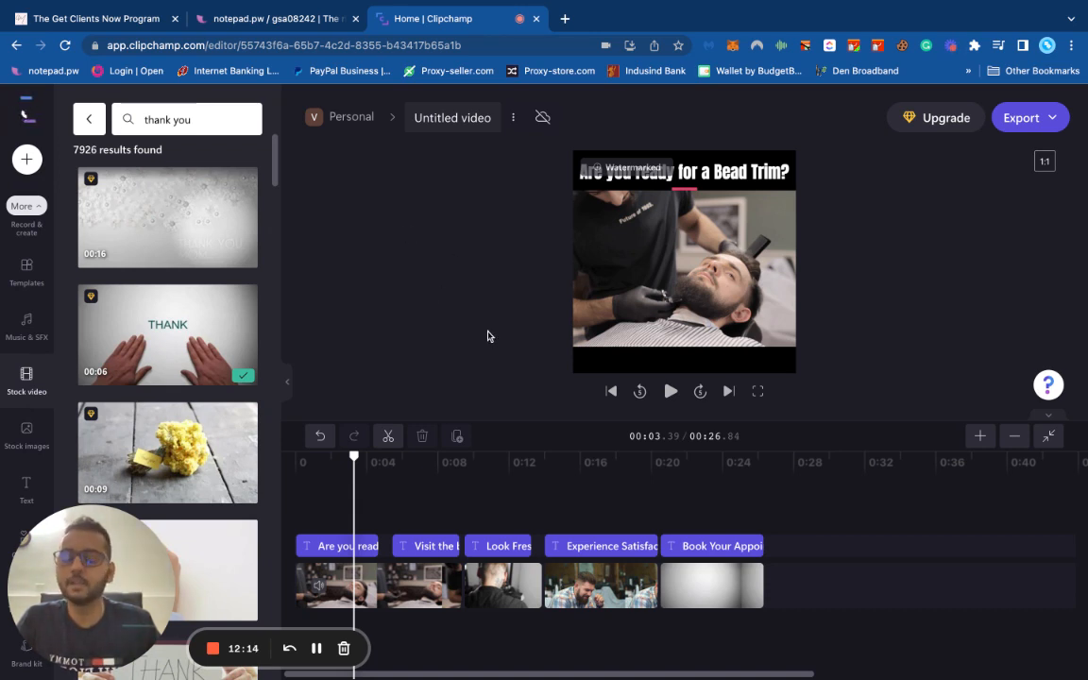
{"action": "left_click", "coordinate": [670, 391]}
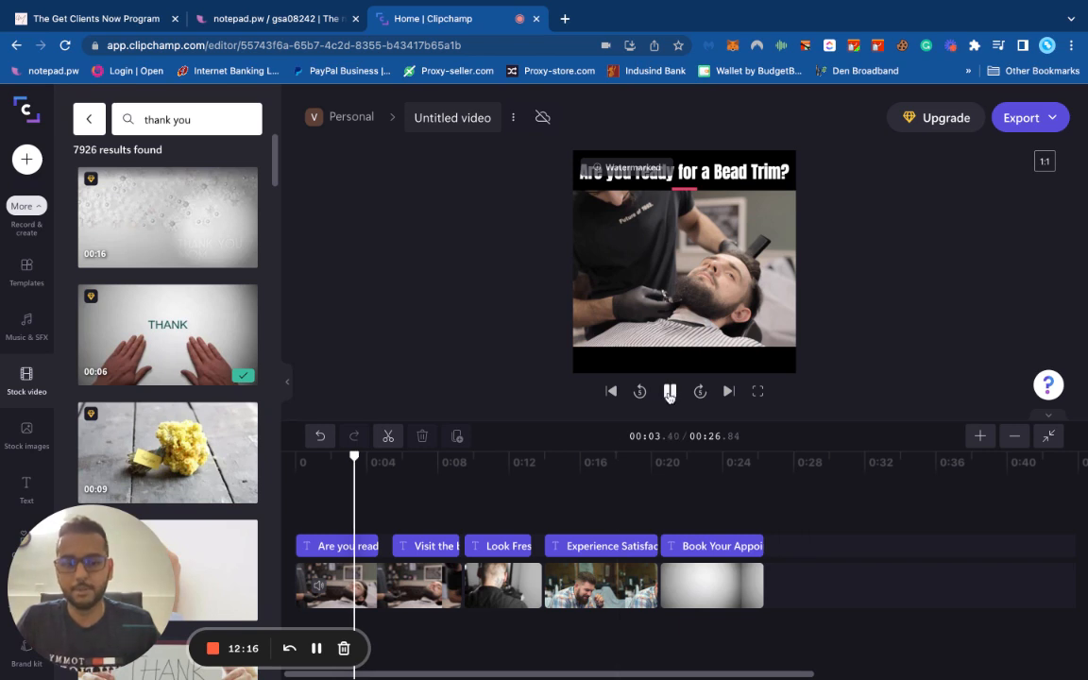
{"action": "left_click", "coordinate": [669, 391]}
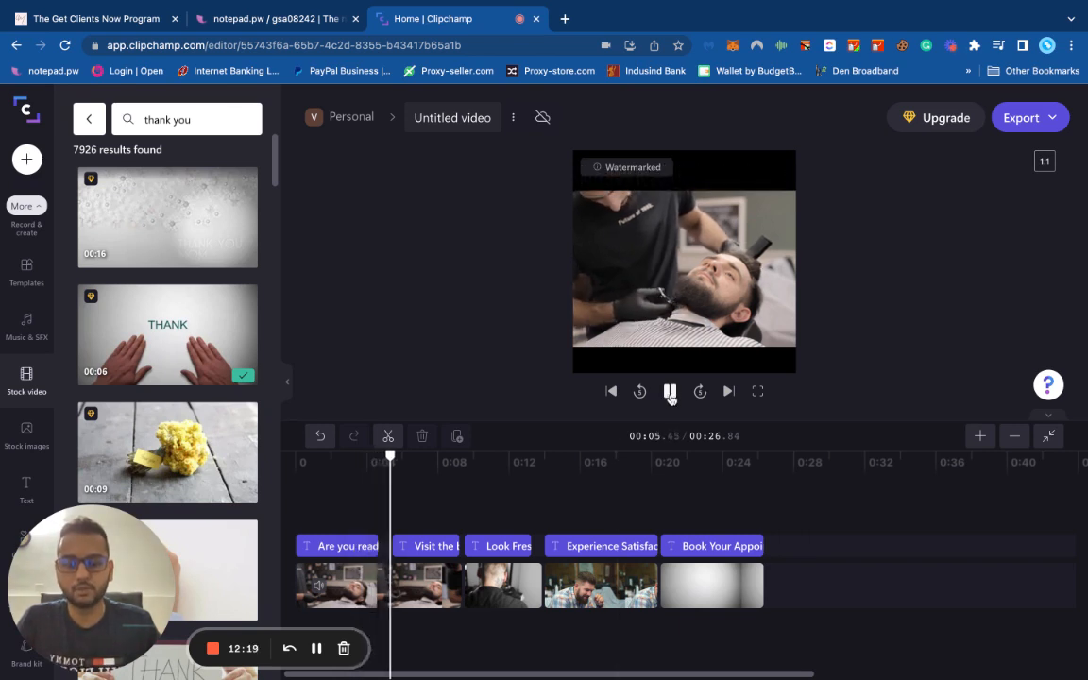
{"action": "left_click", "coordinate": [668, 391]}
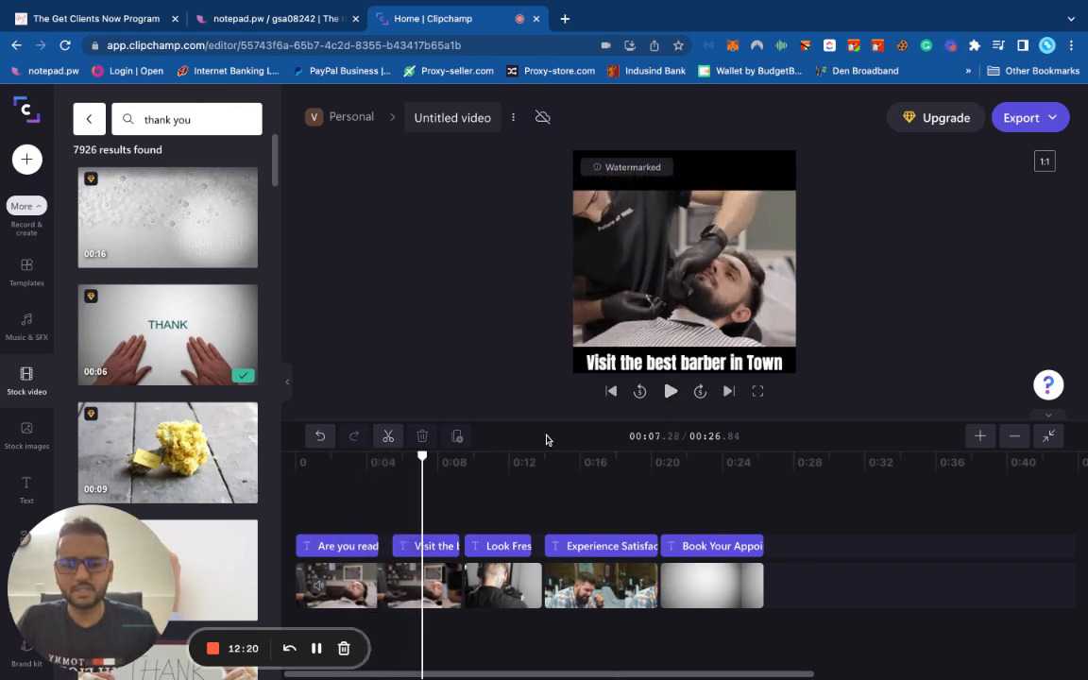
{"action": "left_click", "coordinate": [427, 545]}
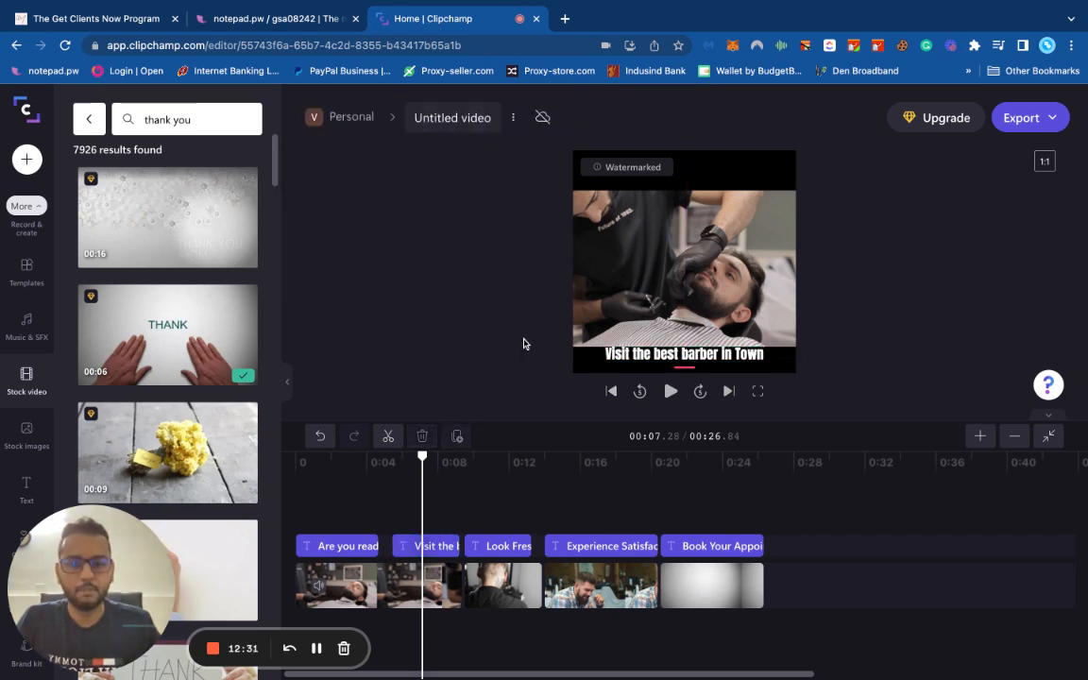
{"action": "left_click", "coordinate": [427, 544]}
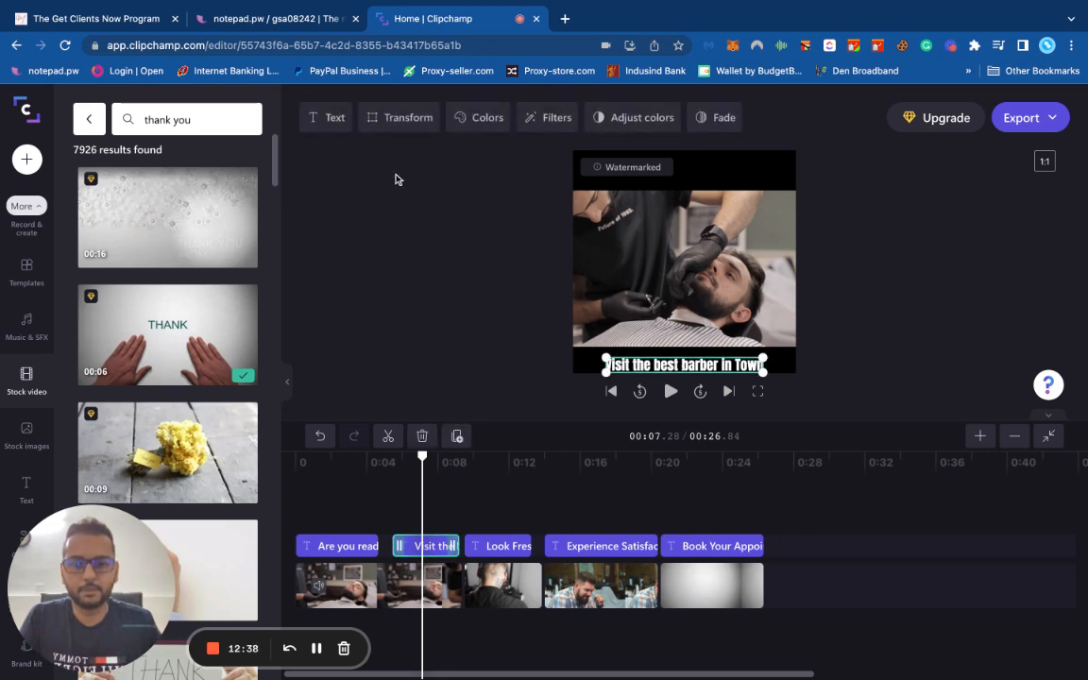
{"action": "left_click", "coordinate": [336, 585]}
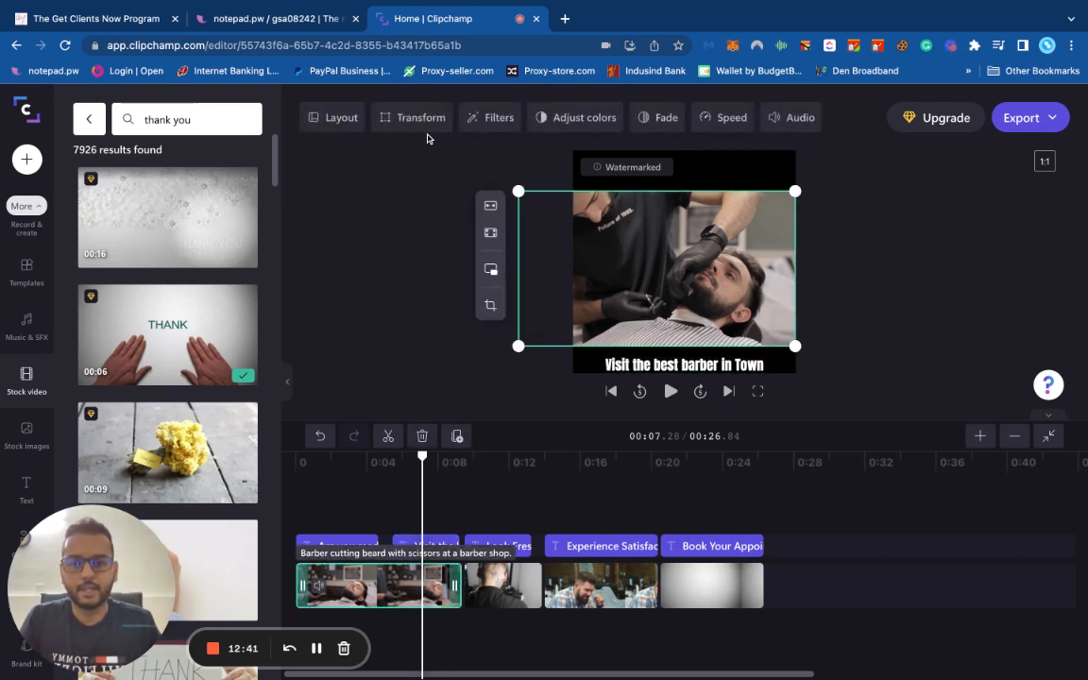
{"action": "left_click", "coordinate": [427, 546]}
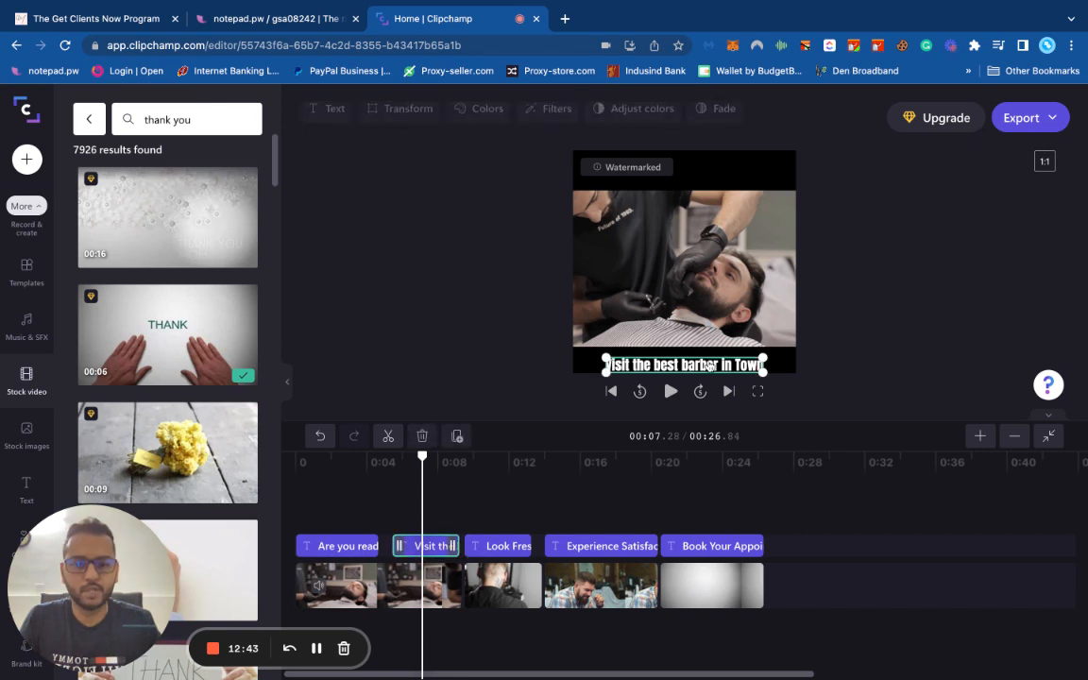
{"action": "left_click", "coordinate": [408, 117]}
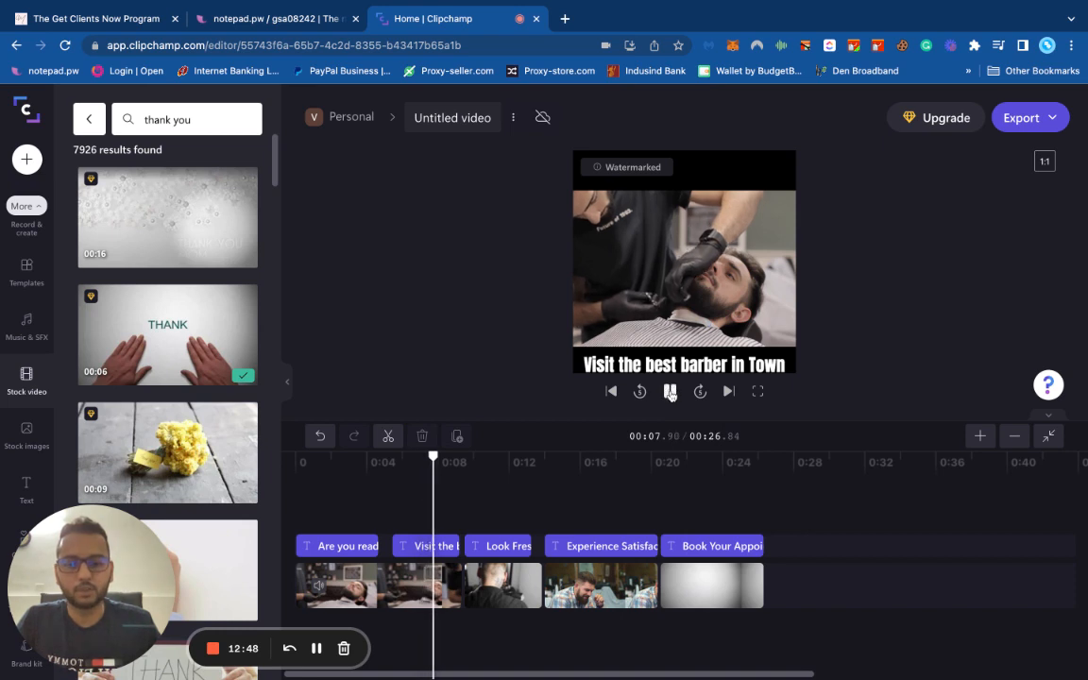
{"action": "left_click", "coordinate": [668, 390]}
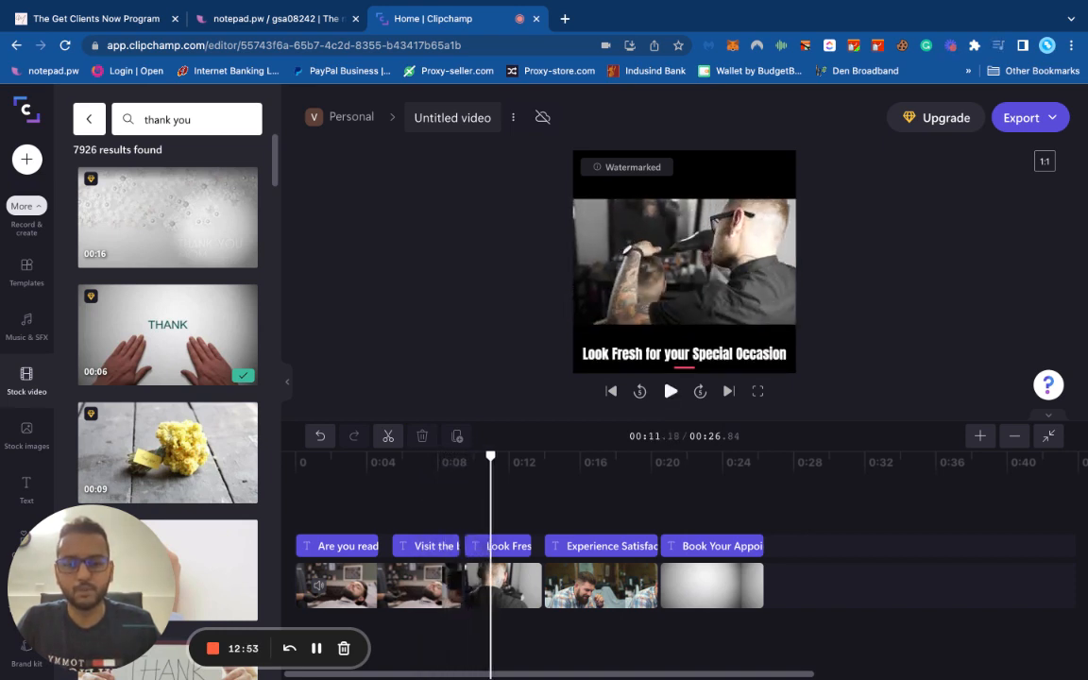
{"action": "left_click", "coordinate": [670, 391]}
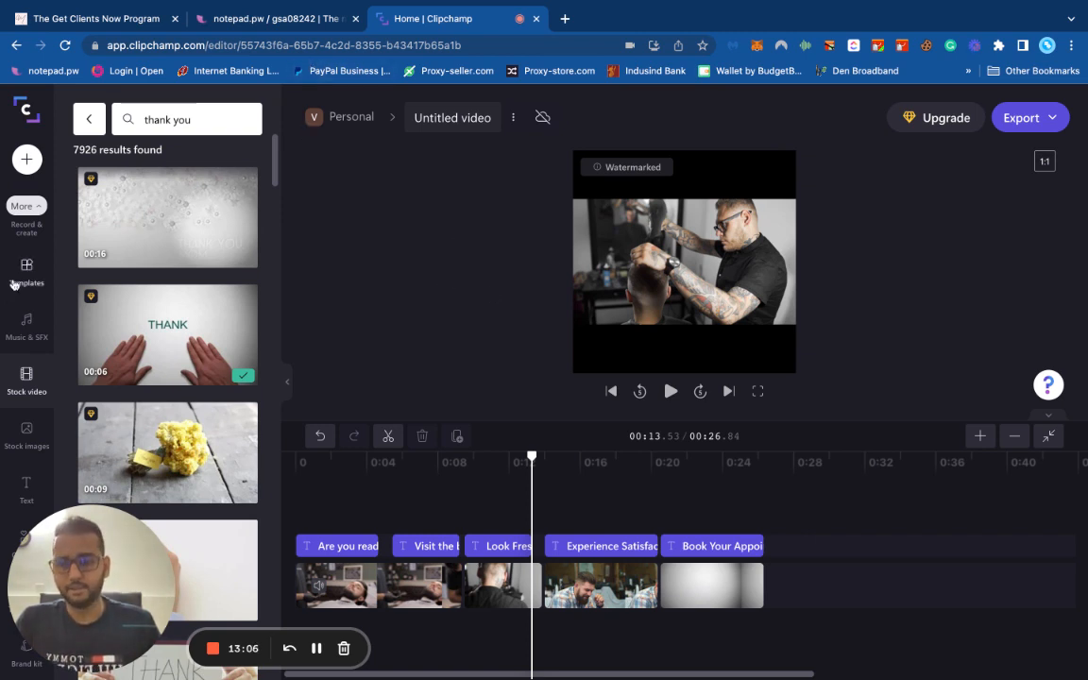
{"action": "scroll", "scroll_direction": "down", "scroll_amount": 3}
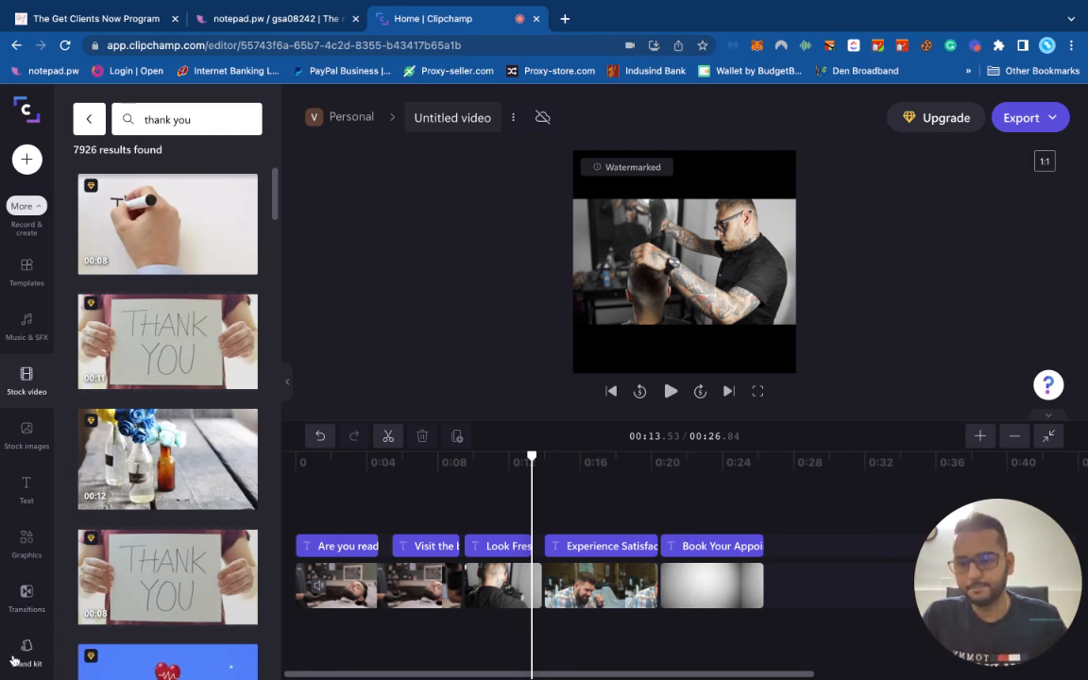
{"action": "mouse_move", "coordinate": [27, 595]}
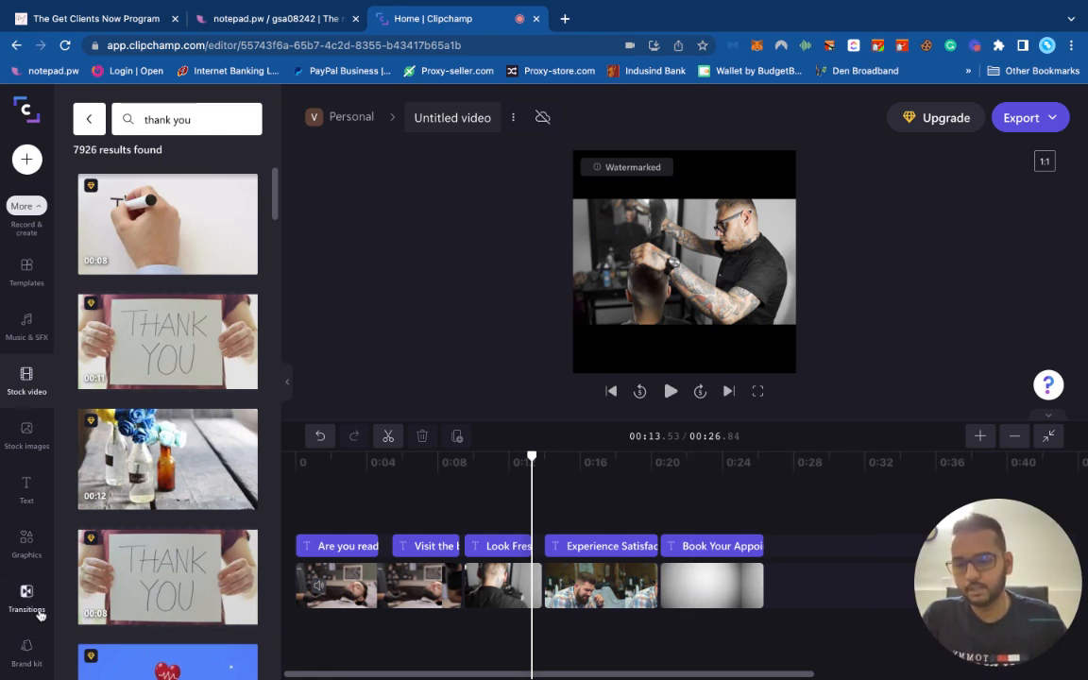
- Show the Transitions library and preview the opening clips, pausing on the second
{"action": "left_click", "coordinate": [374, 461]}
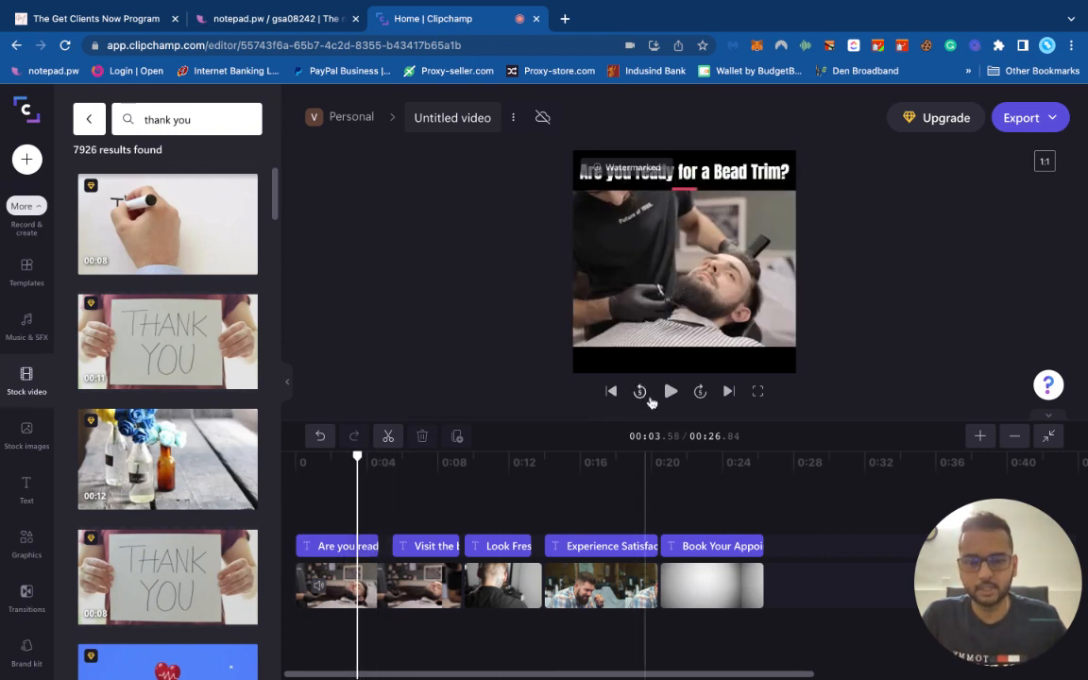
{"action": "left_click", "coordinate": [670, 391]}
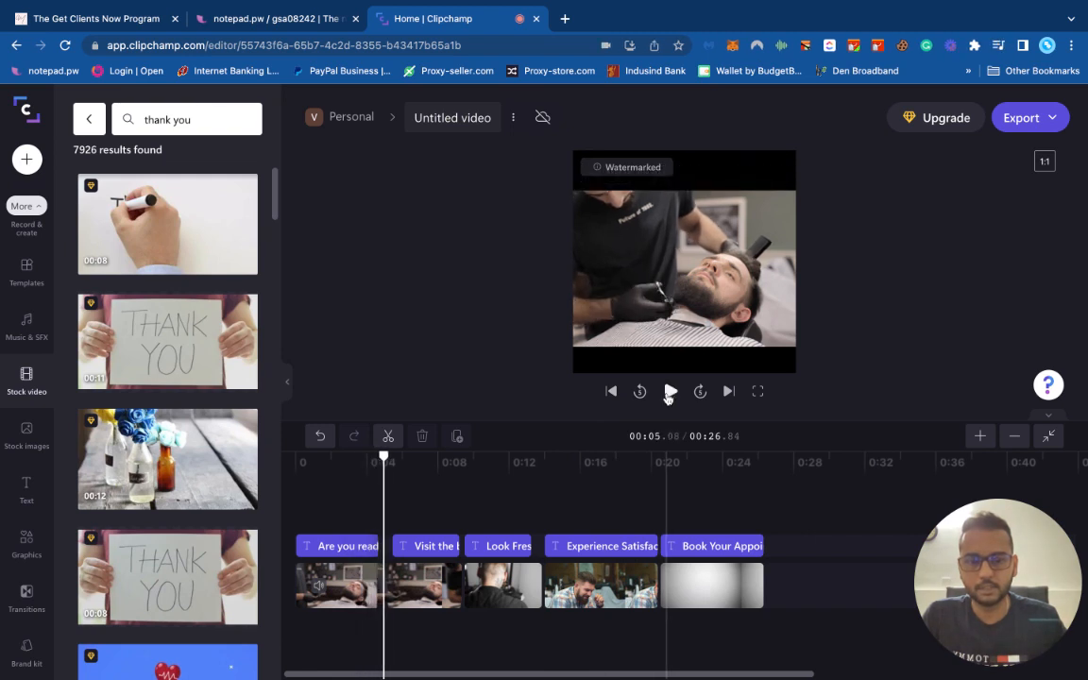
{"action": "left_click", "coordinate": [27, 597]}
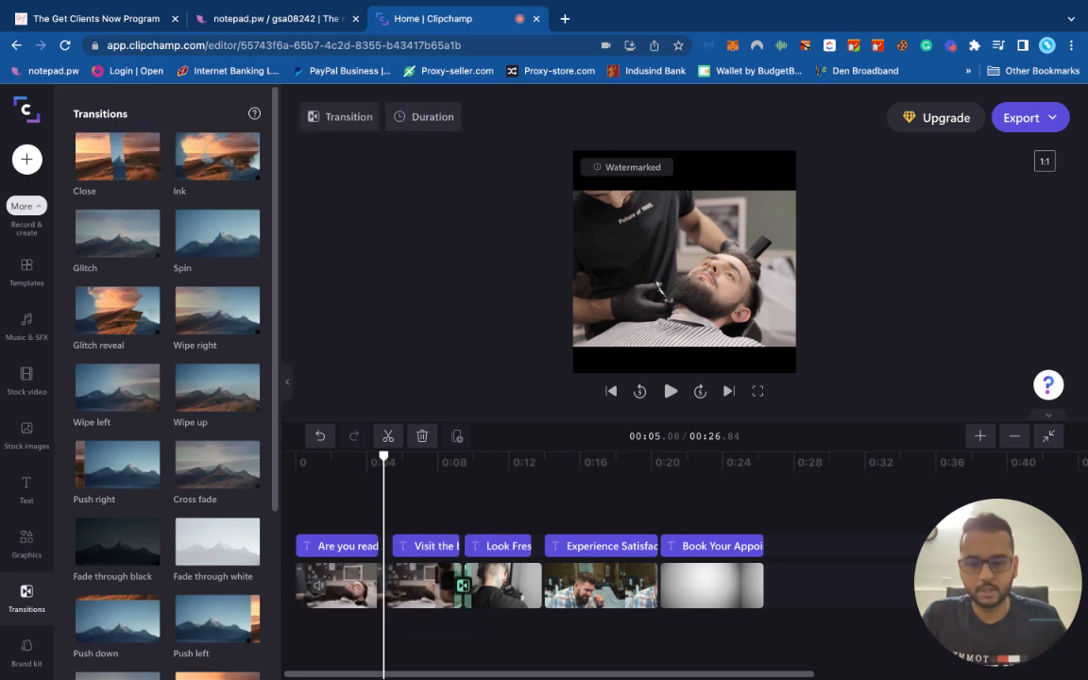
{"action": "mouse_move", "coordinate": [388, 435]}
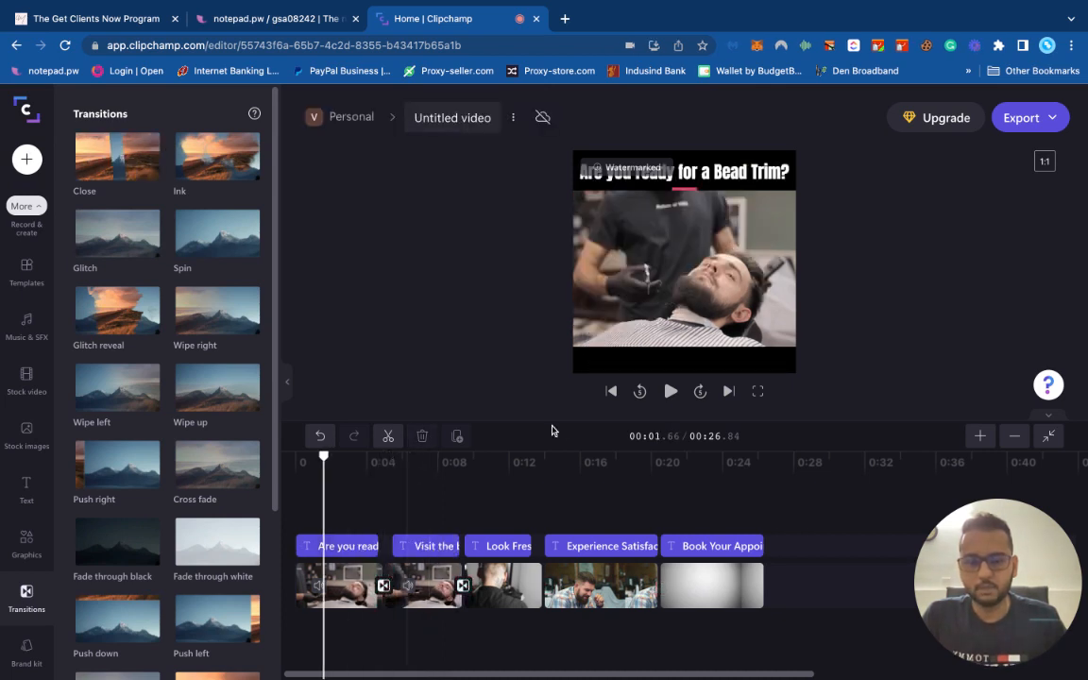
- Replay the opening of the ad to check the first transition between the headline and barber clips
{"action": "left_click", "coordinate": [670, 391]}
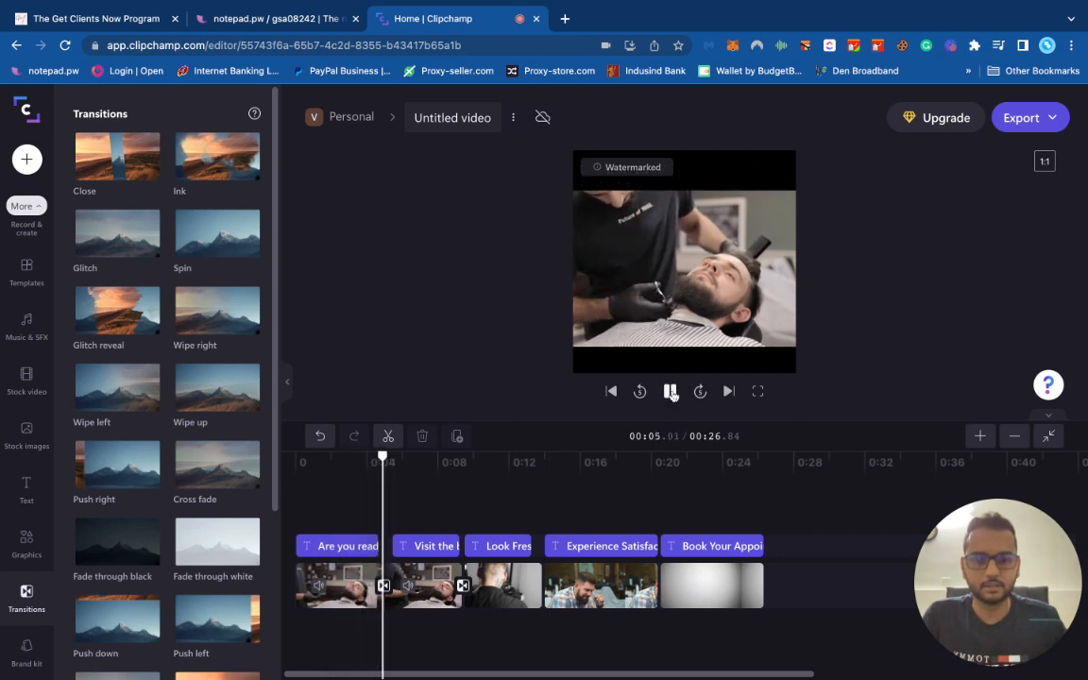
{"action": "left_click", "coordinate": [670, 391]}
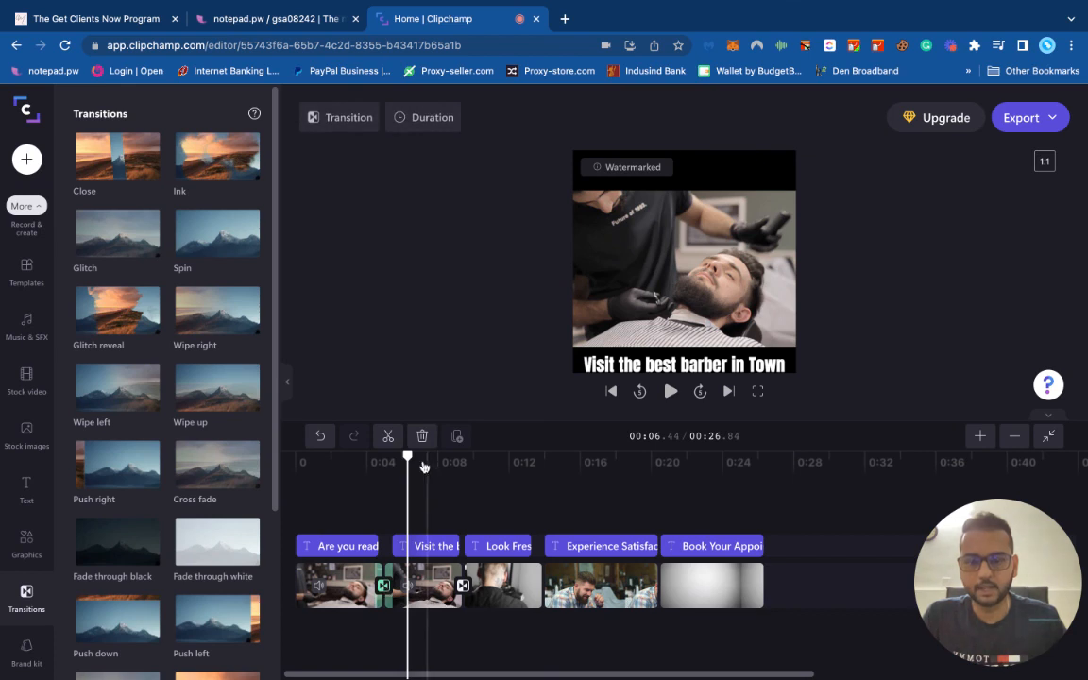
{"action": "left_click", "coordinate": [671, 391]}
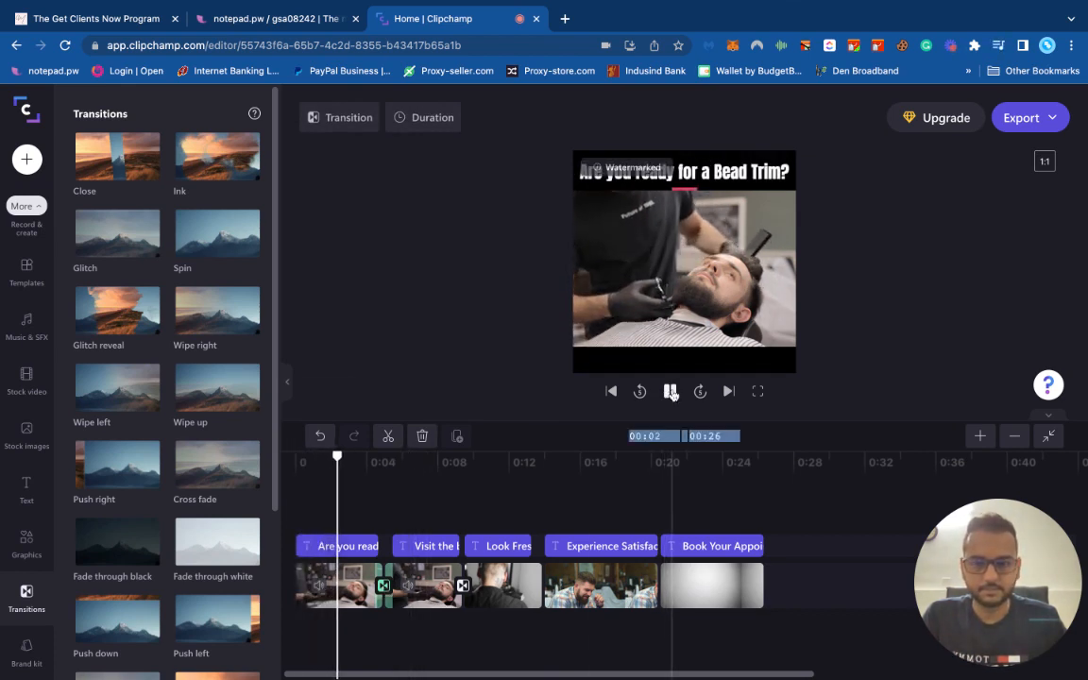
{"action": "left_click", "coordinate": [669, 391]}
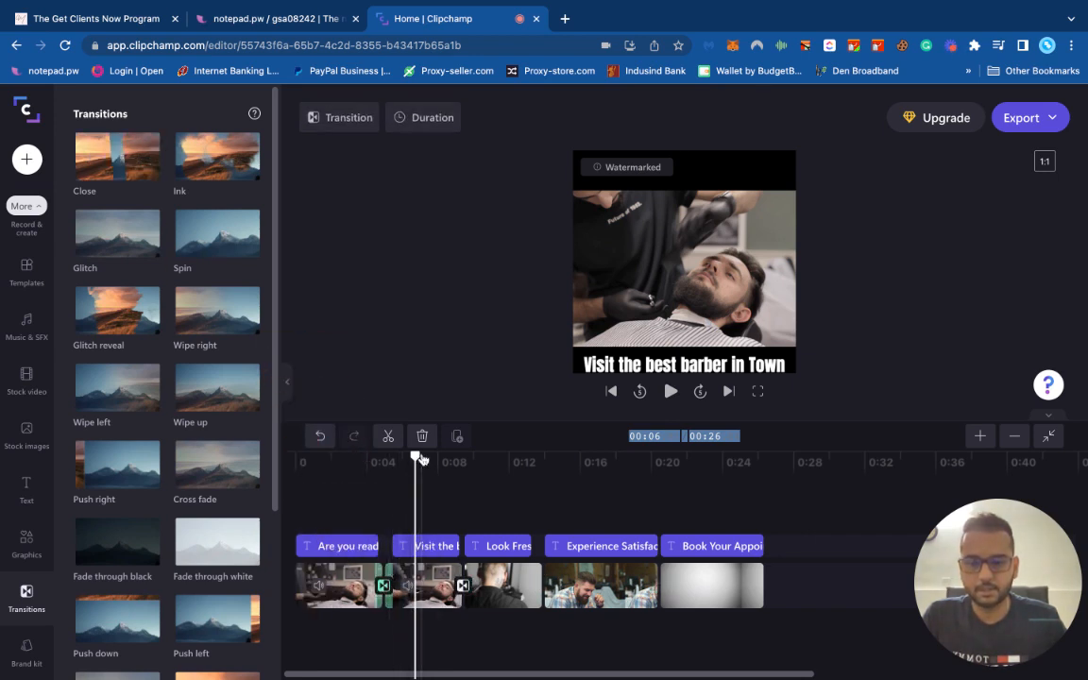
- Review the first transition again and play into the barber headline clip
{"action": "left_click_drag", "start_coordinate": [415, 455], "coordinate": [364, 455]}
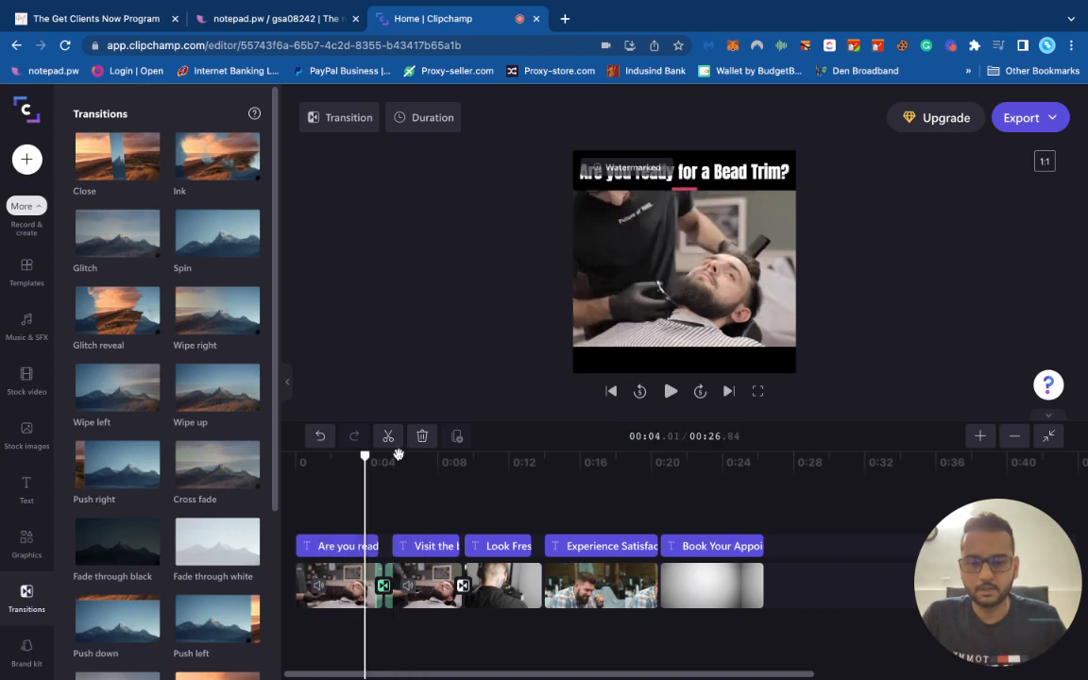
{"action": "left_click", "coordinate": [670, 391]}
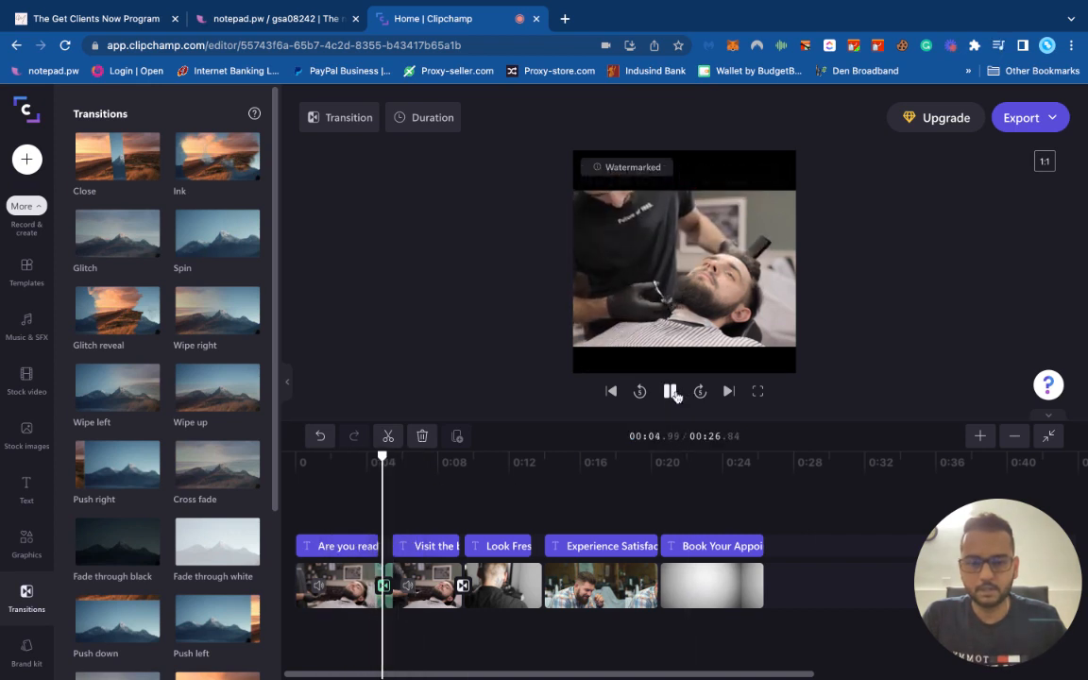
{"action": "left_click", "coordinate": [672, 391]}
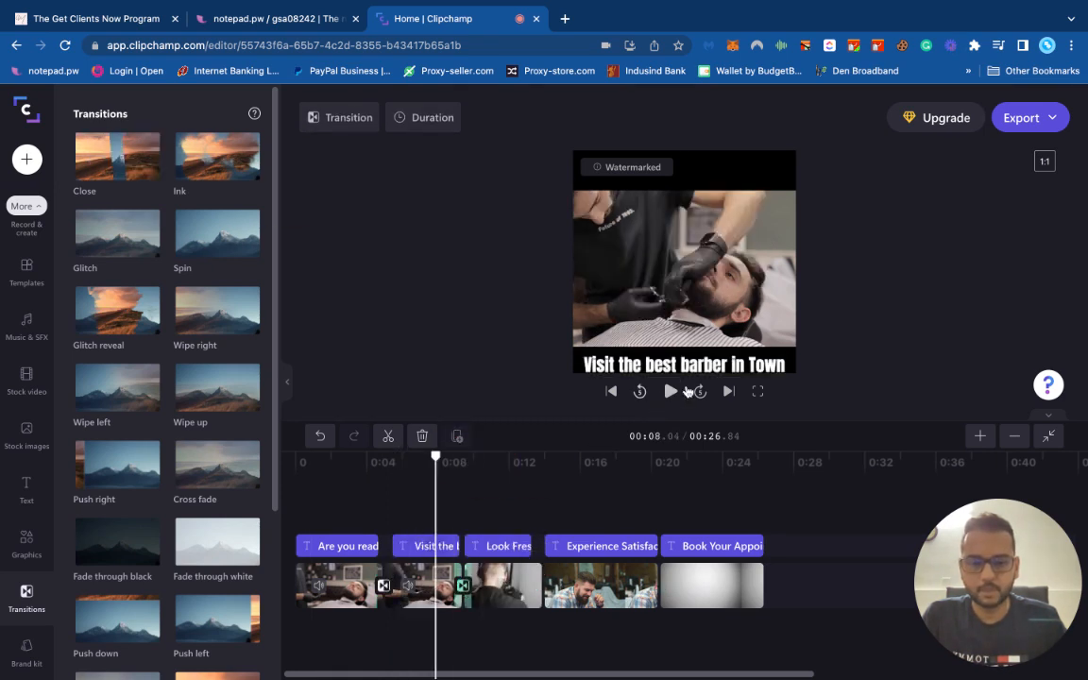
{"action": "left_click", "coordinate": [669, 391]}
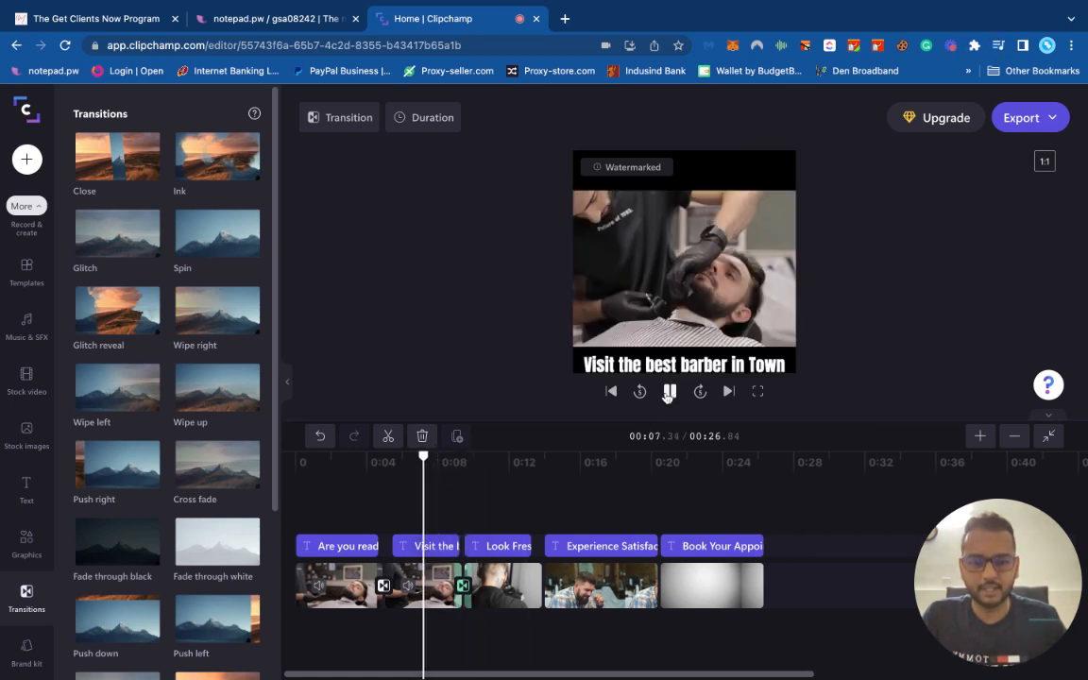
- Play the ad on through the transitions into the Look Fresh for your Special Occasion clip
{"action": "left_click", "coordinate": [668, 391]}
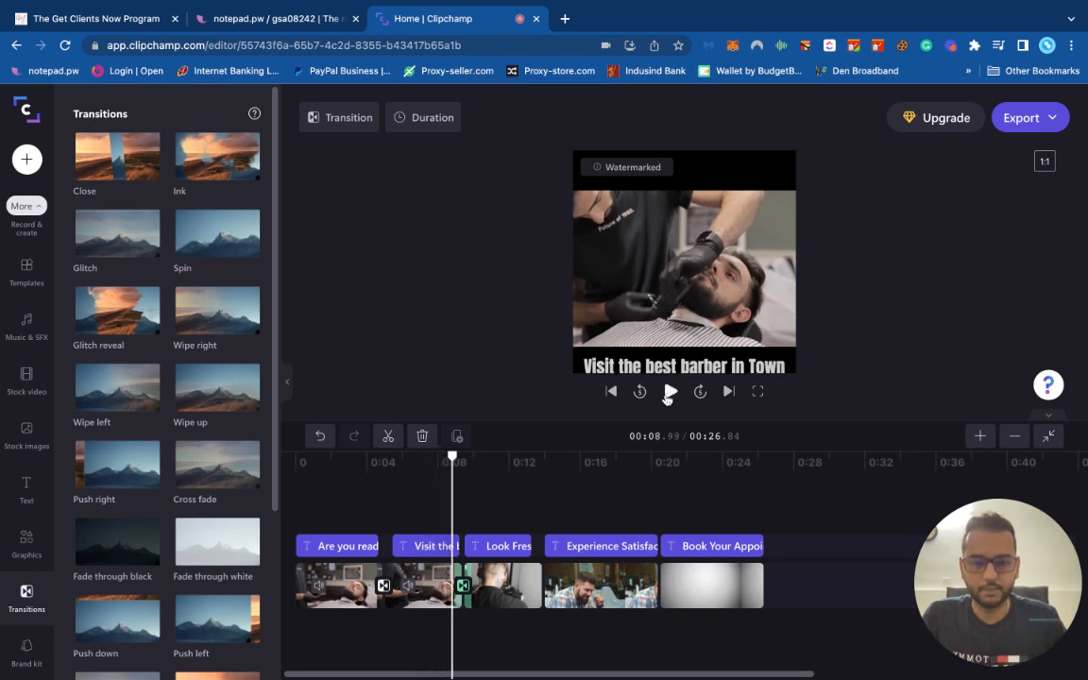
{"action": "left_click", "coordinate": [671, 391]}
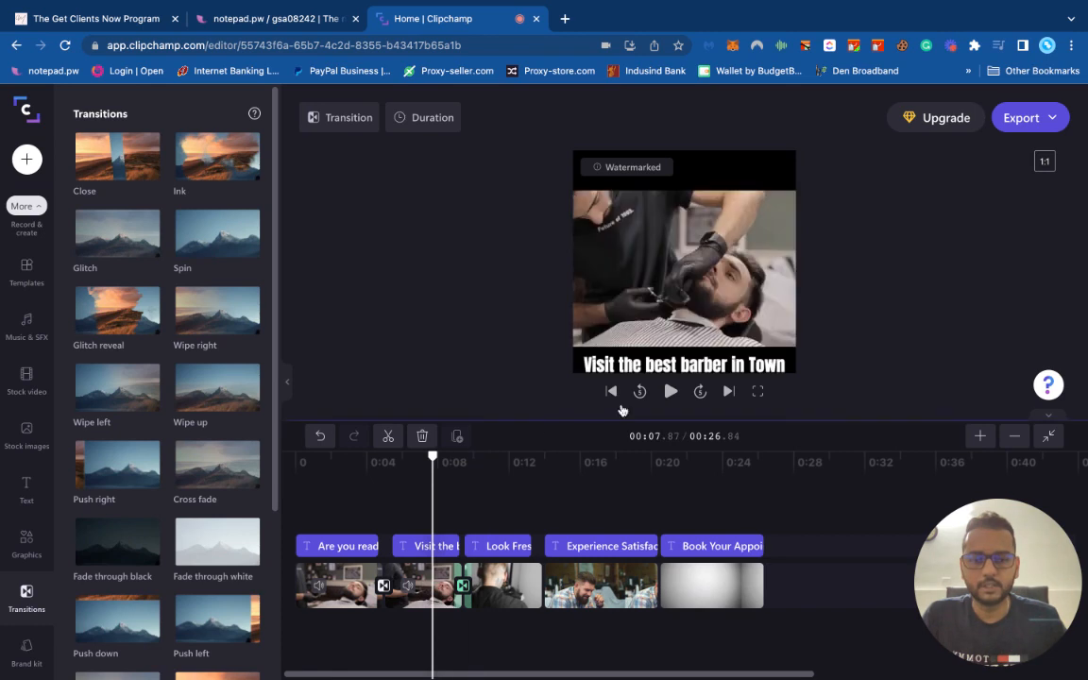
{"action": "left_click", "coordinate": [671, 391]}
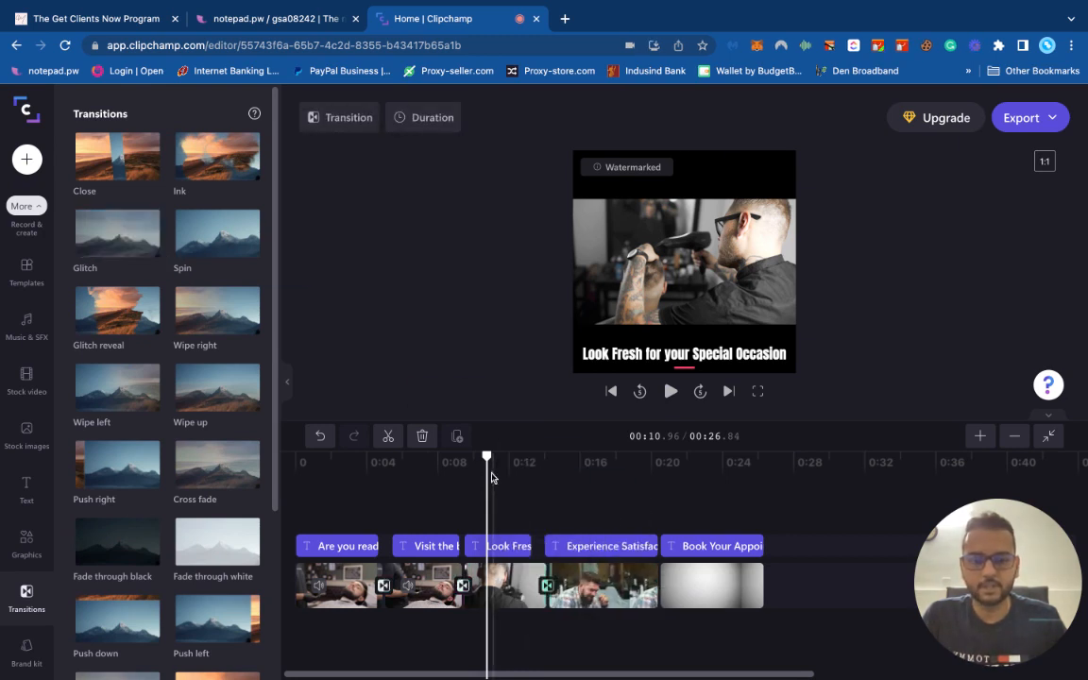
{"action": "left_click", "coordinate": [670, 391]}
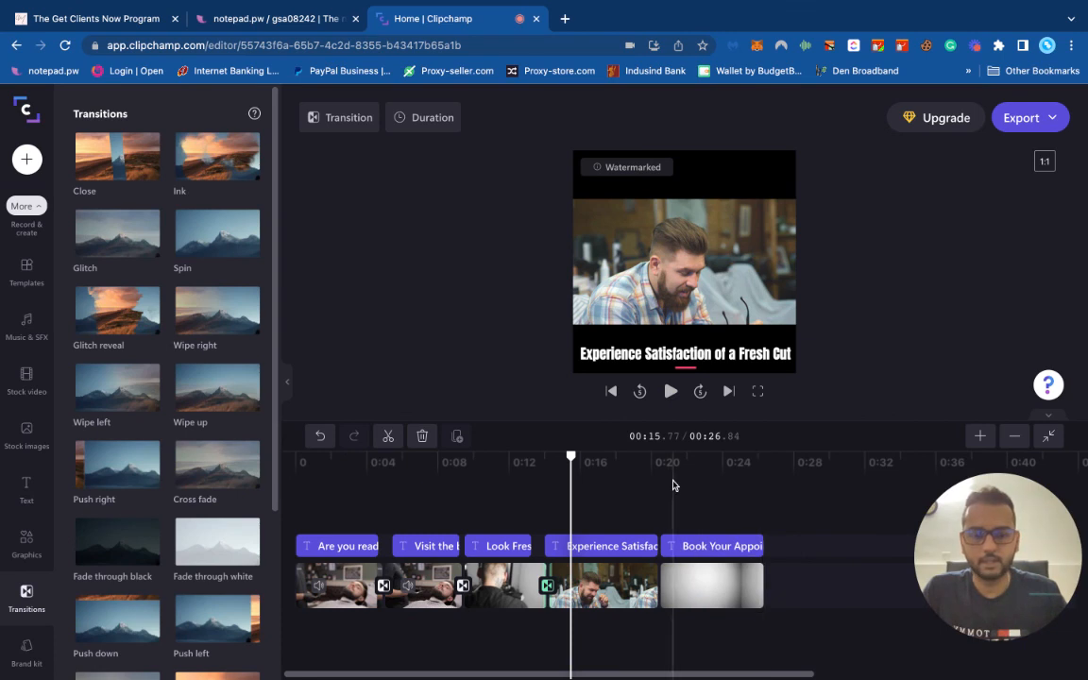
- Add a transition before the closing thank-you clip and play through it to check
{"action": "scroll", "scroll_direction": "down", "scroll_amount": 3}
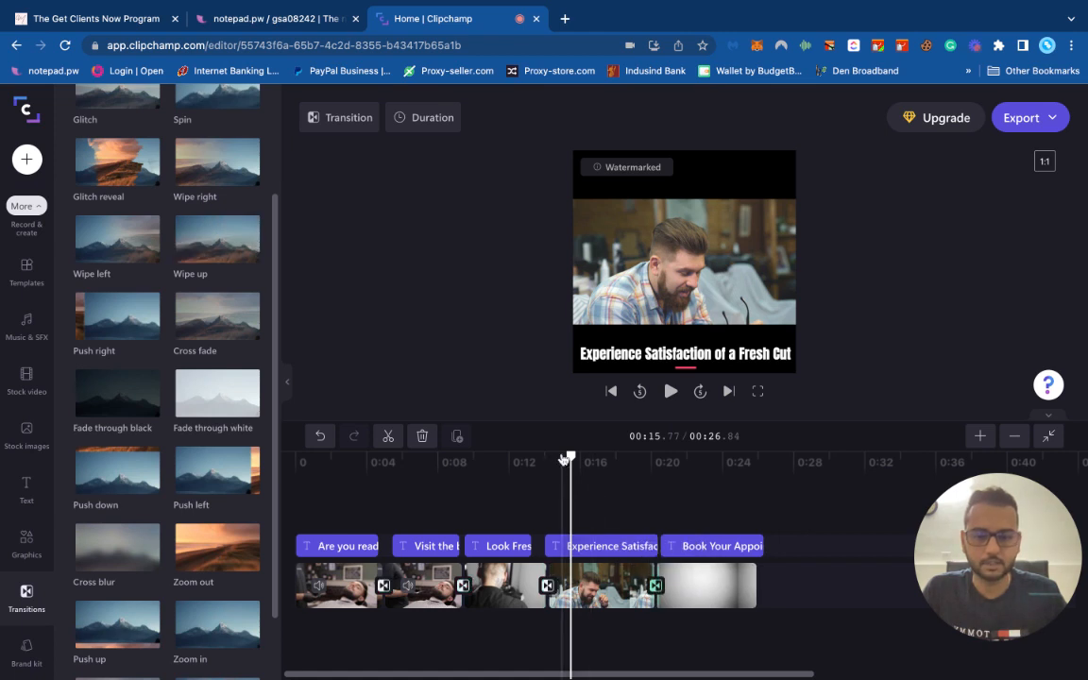
{"action": "left_click", "coordinate": [671, 391]}
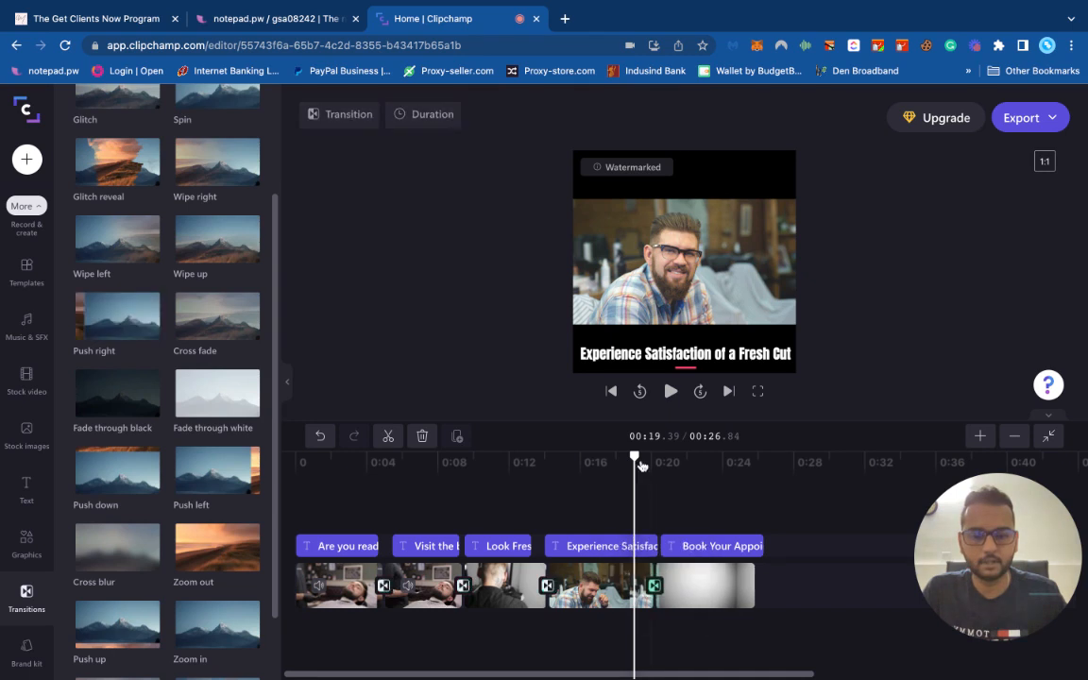
{"action": "left_click", "coordinate": [668, 391]}
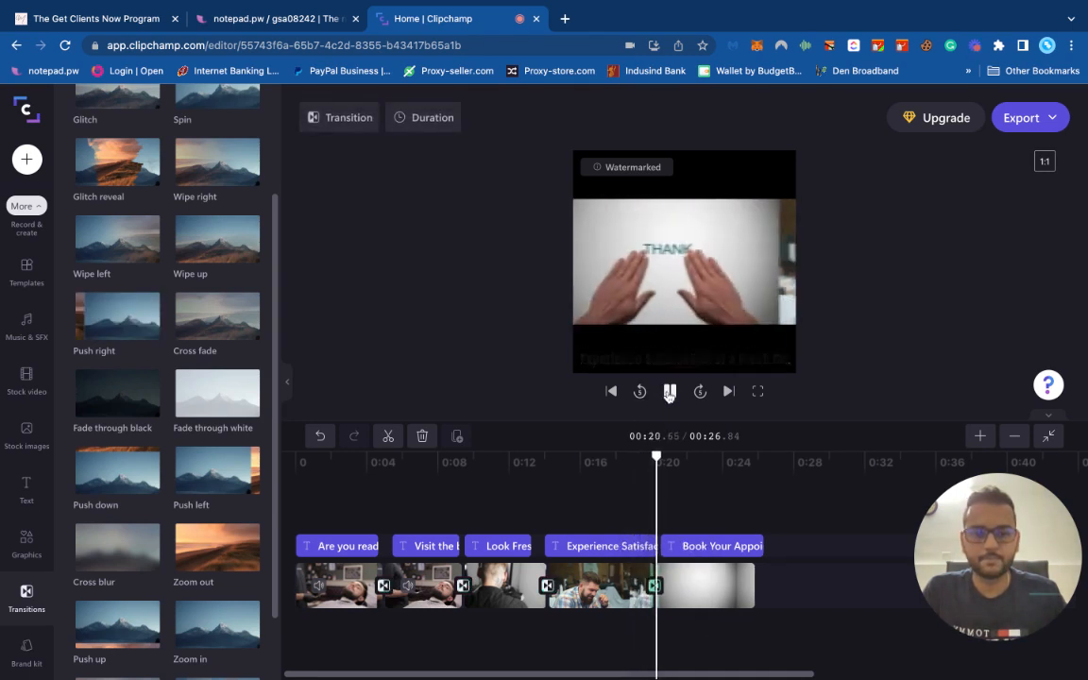
{"action": "left_click", "coordinate": [669, 391]}
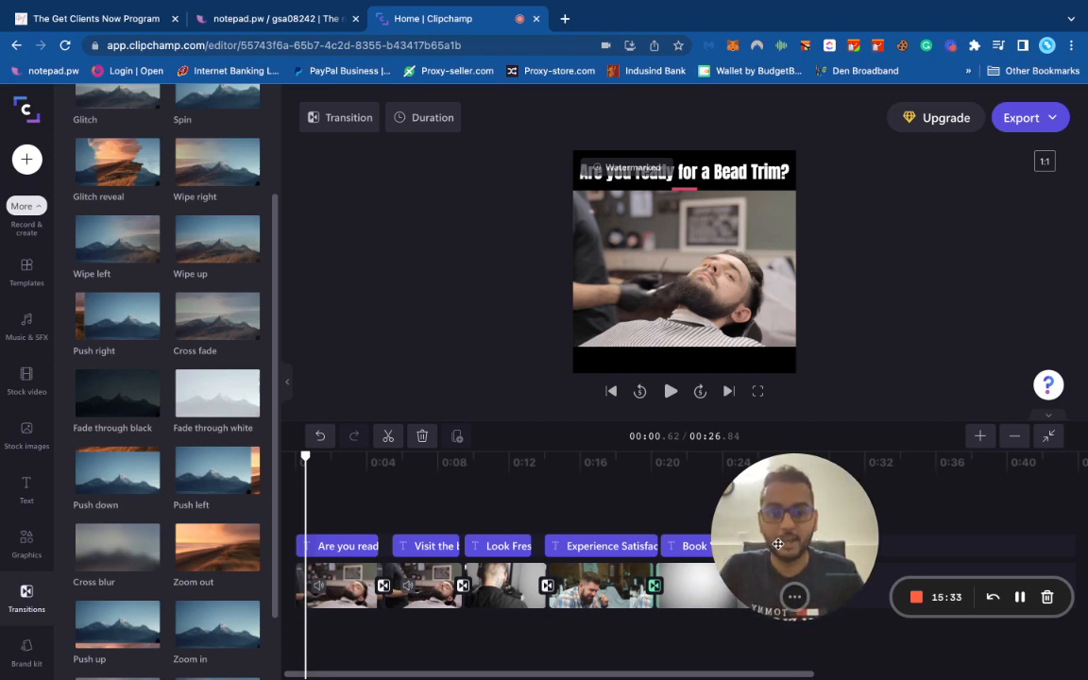
{"action": "mouse_move", "coordinate": [914, 597]}
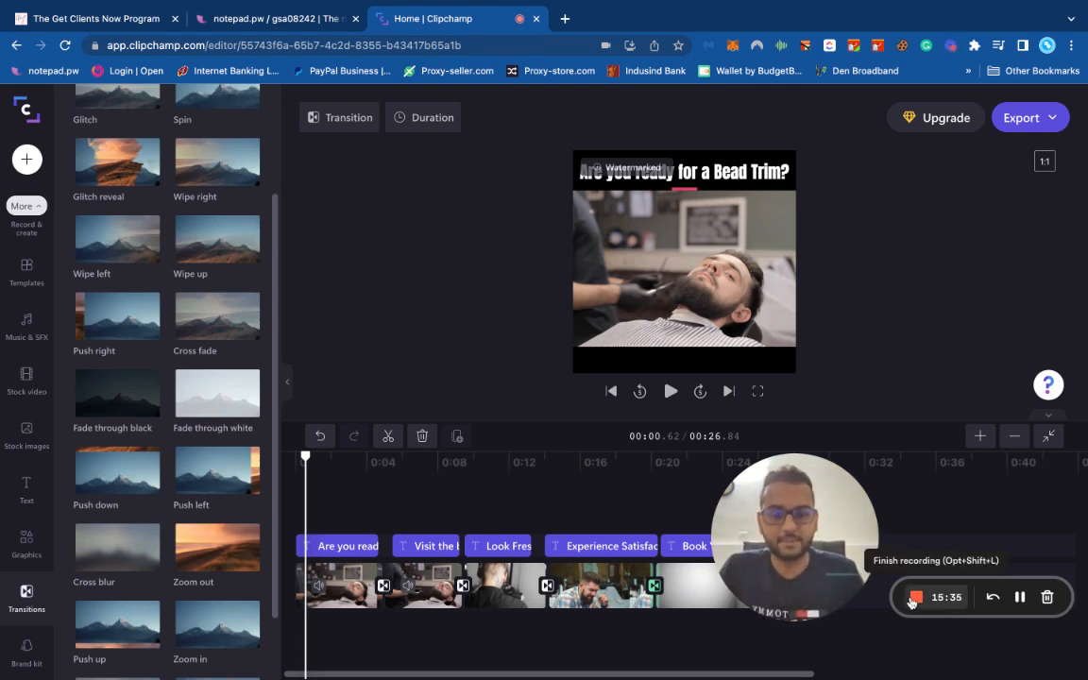